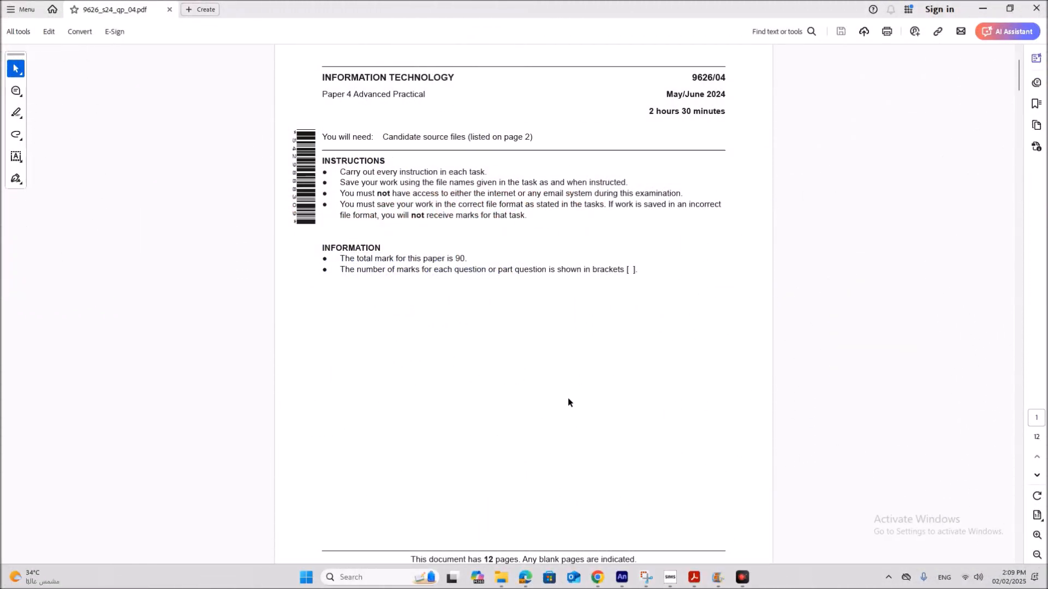
mouse_move(585, 387)
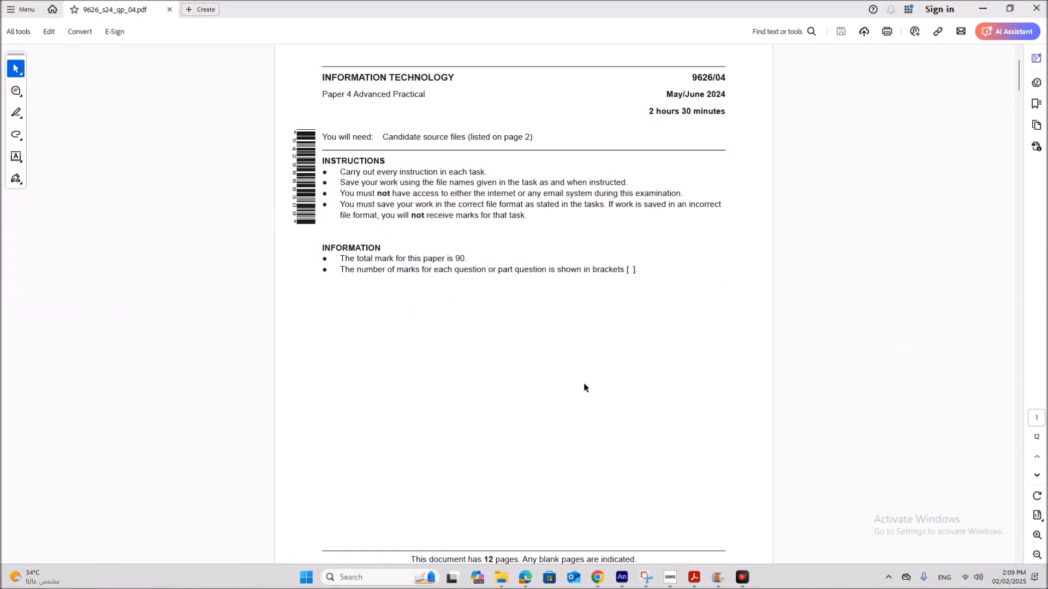
mouse_move(640, 108)
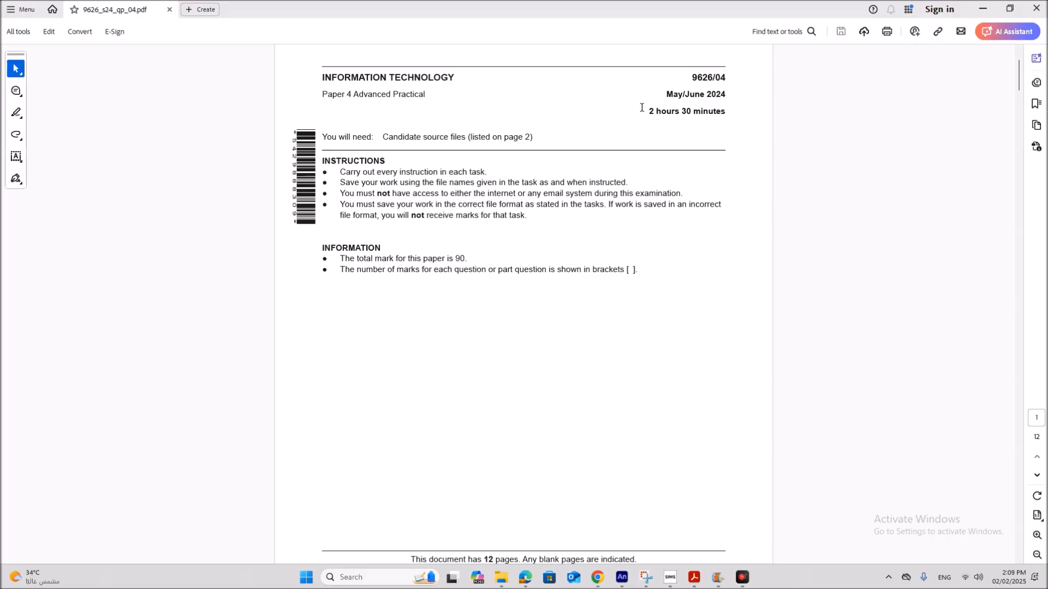
mouse_move(725, 111)
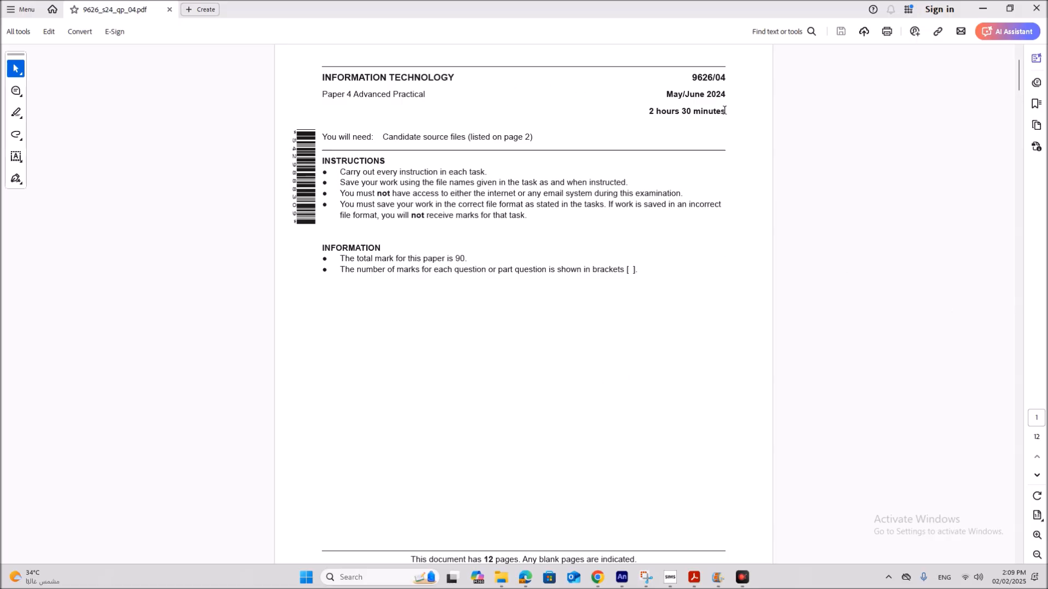
- Scroll the exam PDF down to page 10 to reach the Task 3 animated cake message brief
scroll("down", 3)
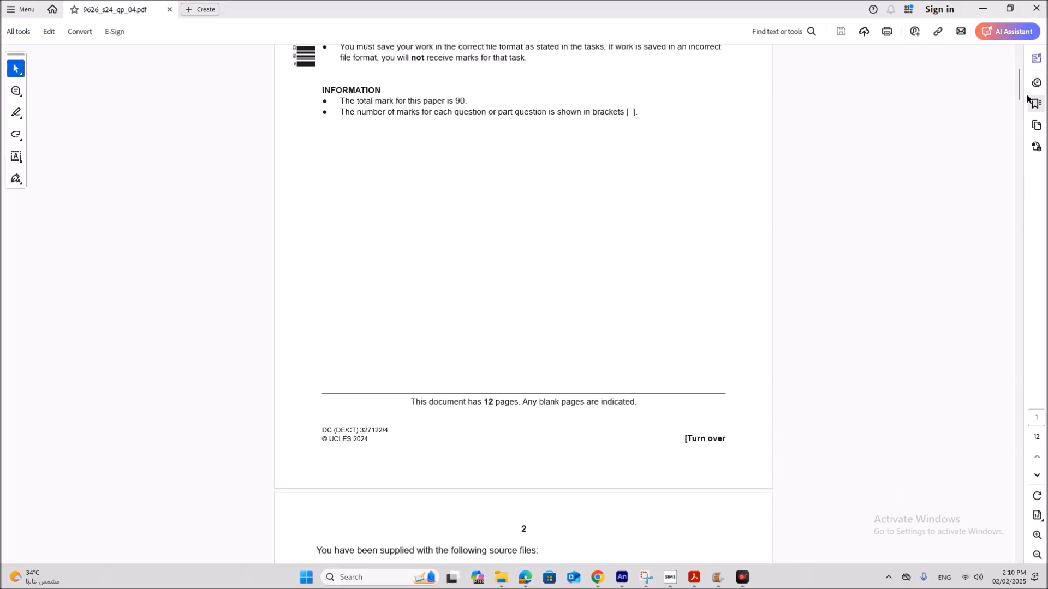
scroll("down", 3)
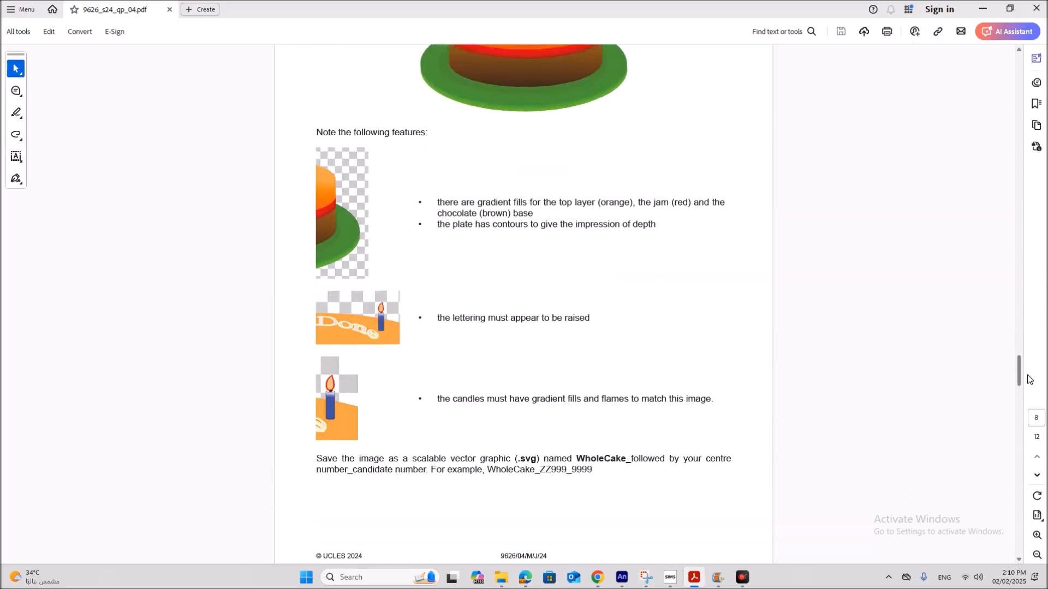
scroll("down", 3)
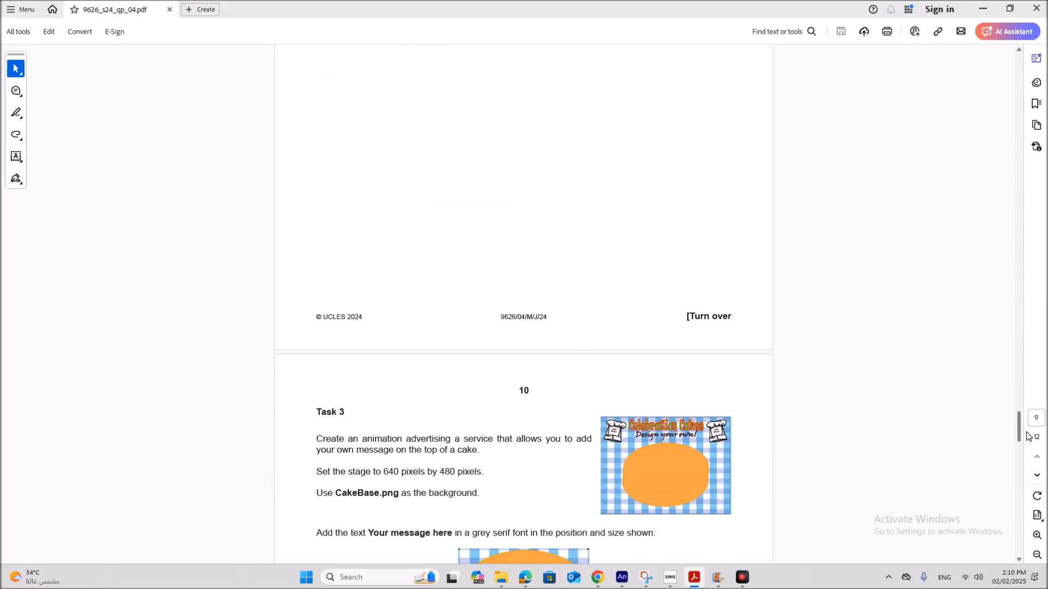
scroll("down", 3)
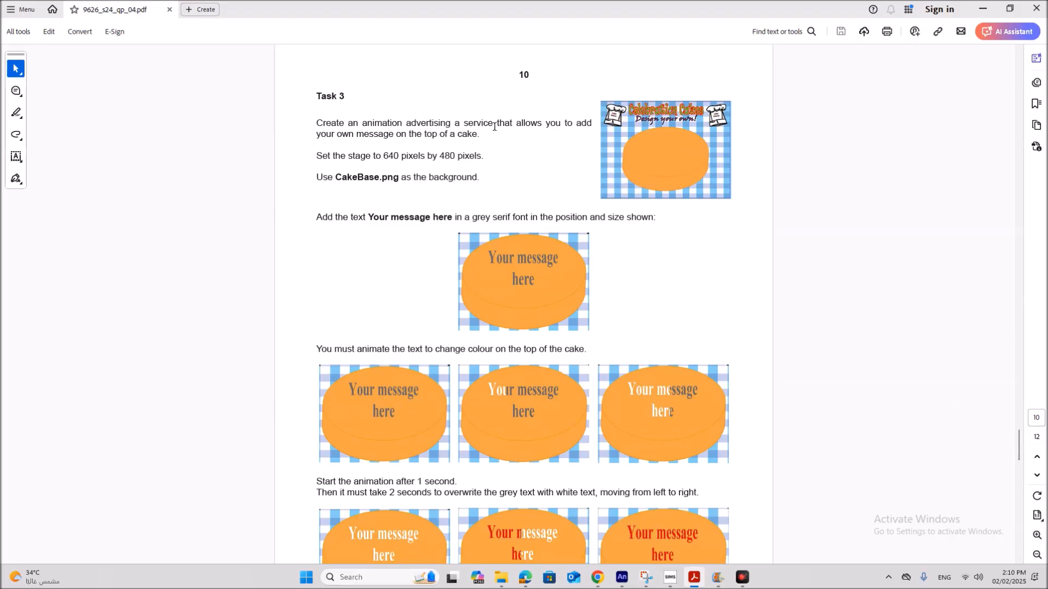
mouse_move(372, 163)
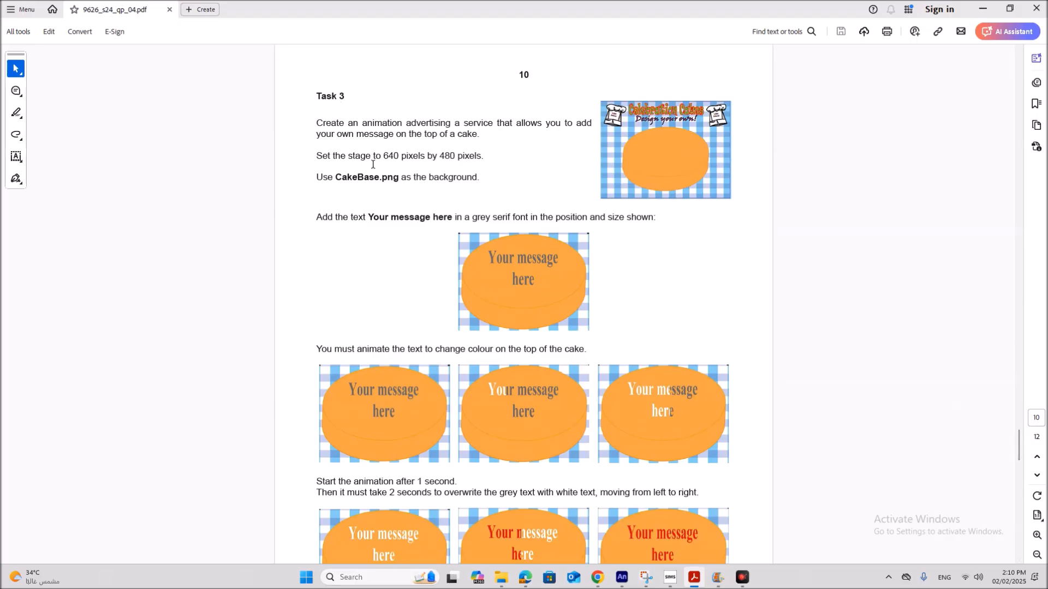
mouse_move(654, 192)
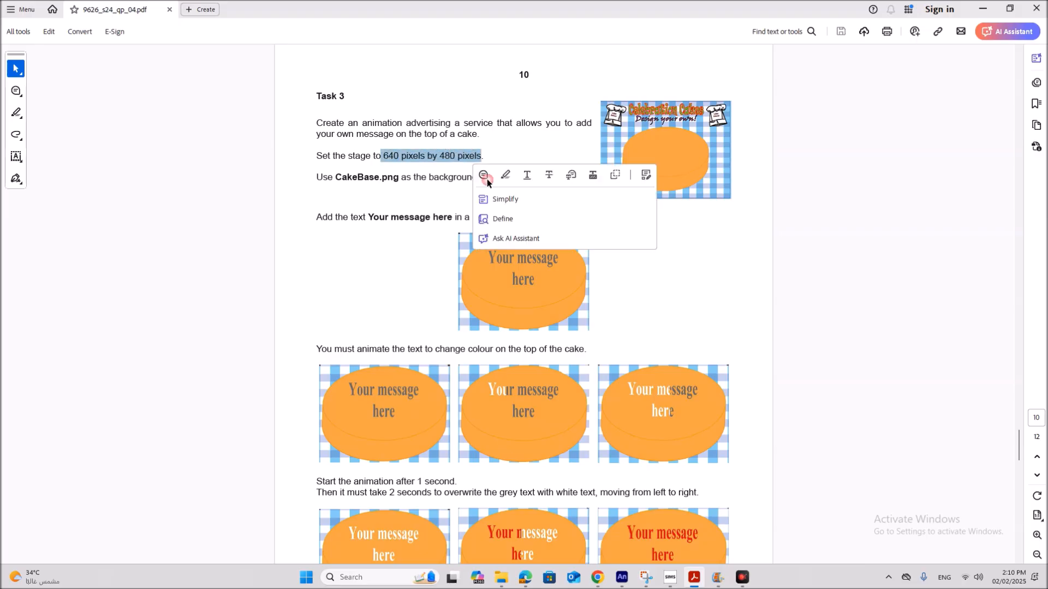
- Switch to Animate and create a new HTML5 Canvas document from the Web Low 640x480 preset
left_click(620, 582)
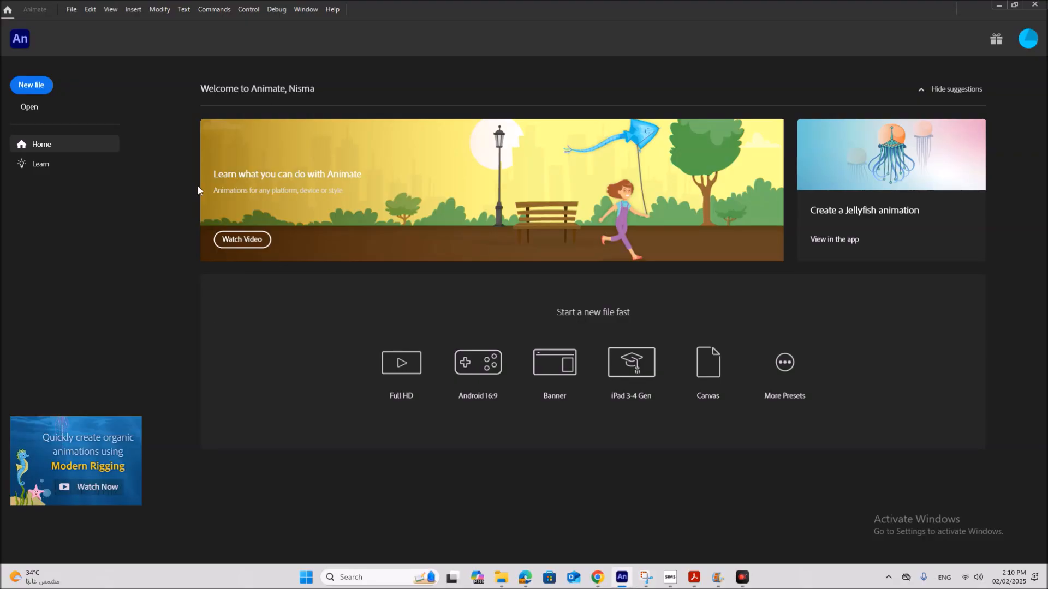
mouse_move(37, 68)
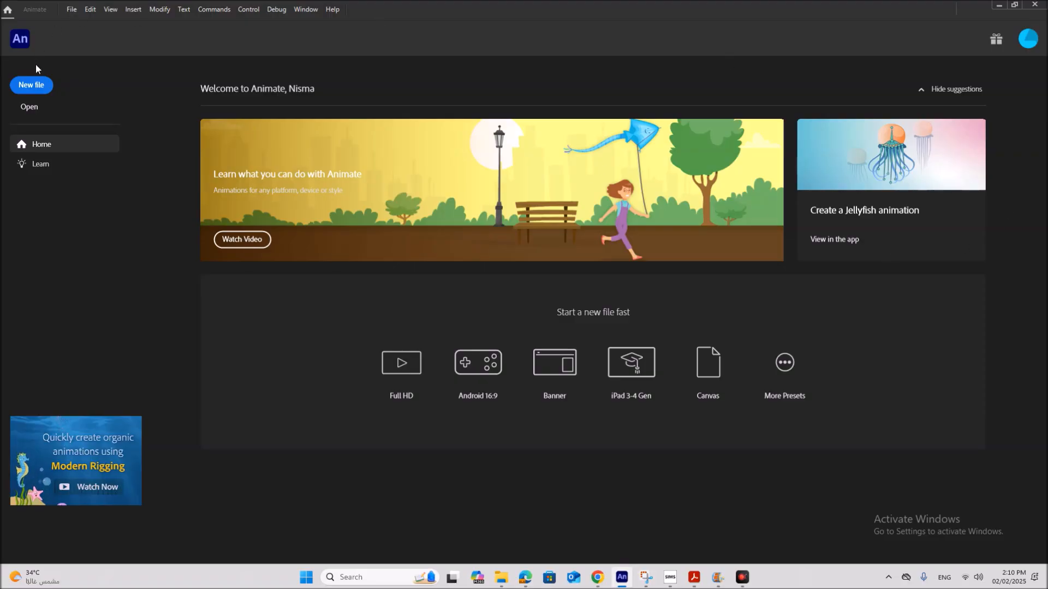
left_click(241, 239)
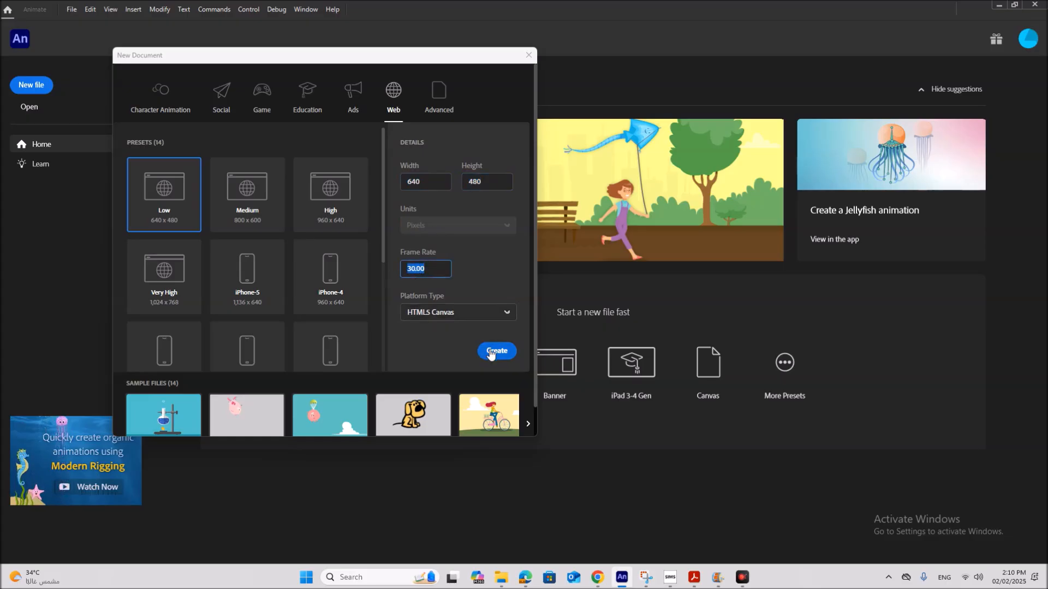
left_click(495, 352)
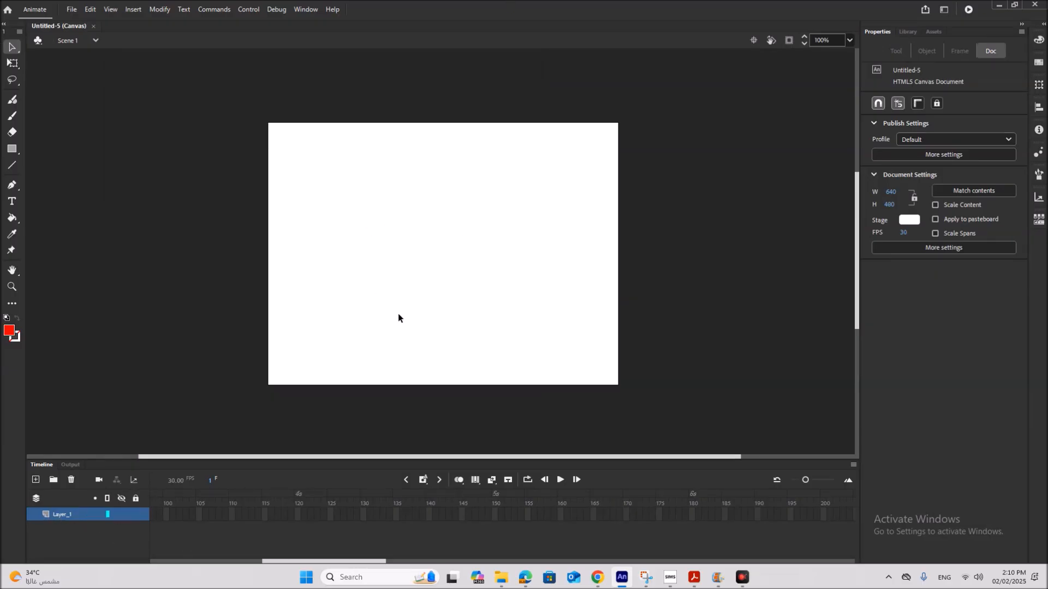
mouse_move(499, 576)
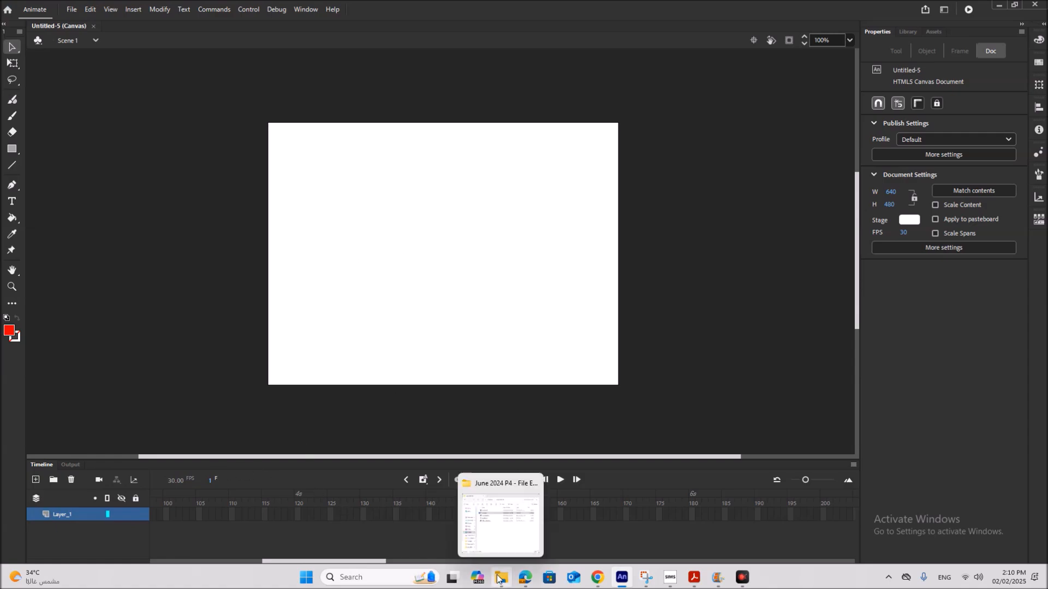
- Bring the Acrobat exam paper back to the front to reread the Task 3 brief
left_click(499, 514)
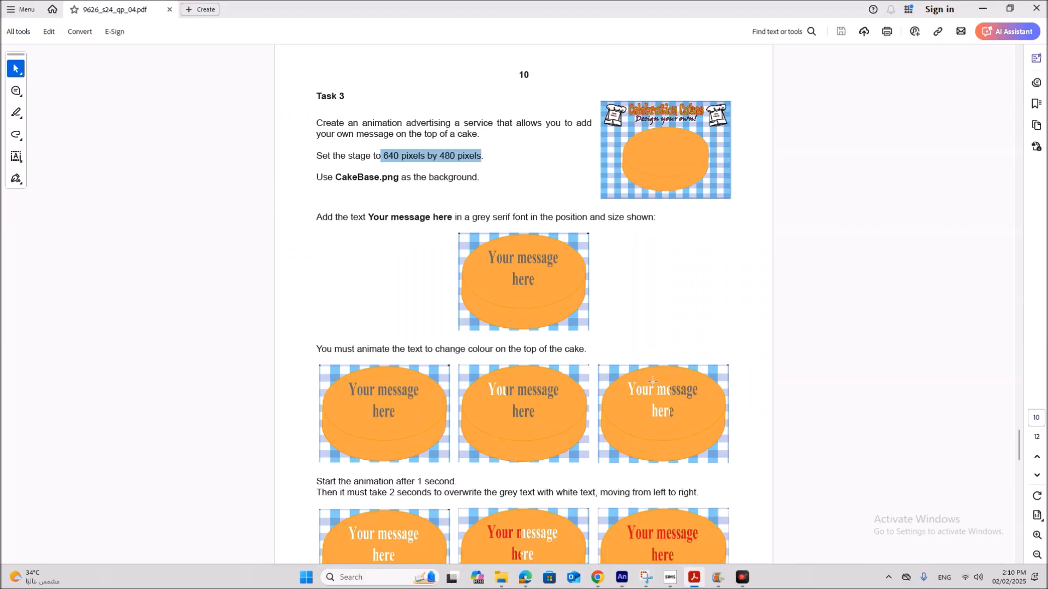
- Scroll to the bottom of Task 3 to see the white-to-red change, looping and CakeMessage gif name
scroll("down", 3)
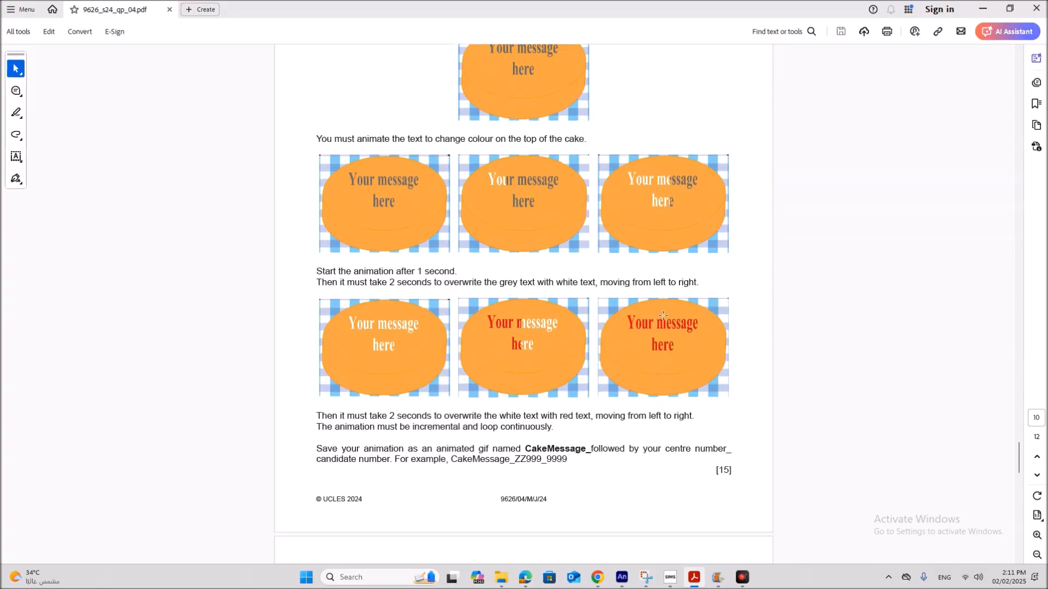
mouse_move(419, 270)
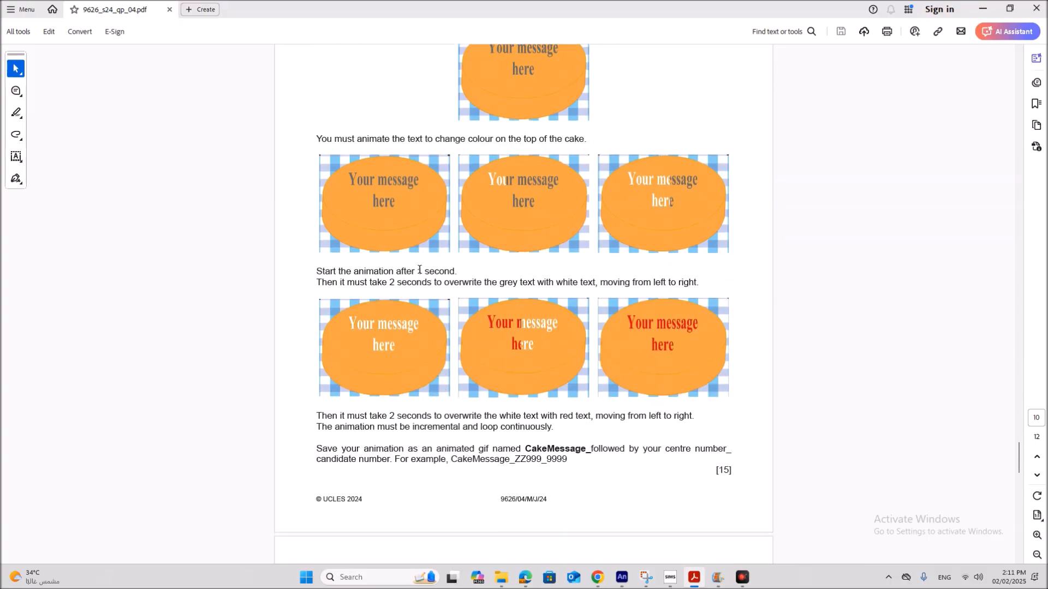
double_click(435, 271)
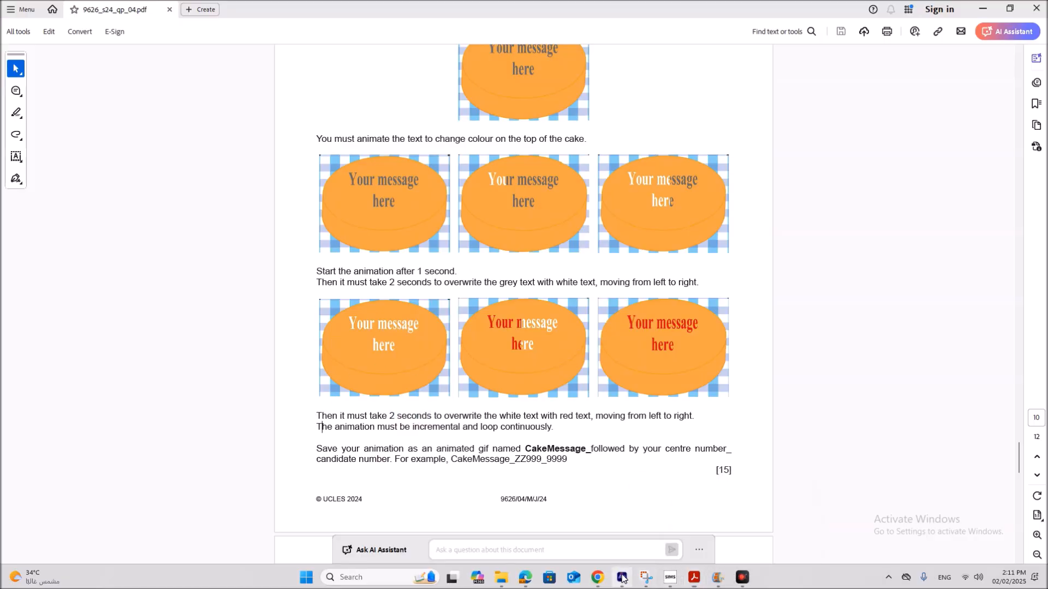
- Return to Animate with the CakeBase background on stage and clear the stage selection
left_click(621, 577)
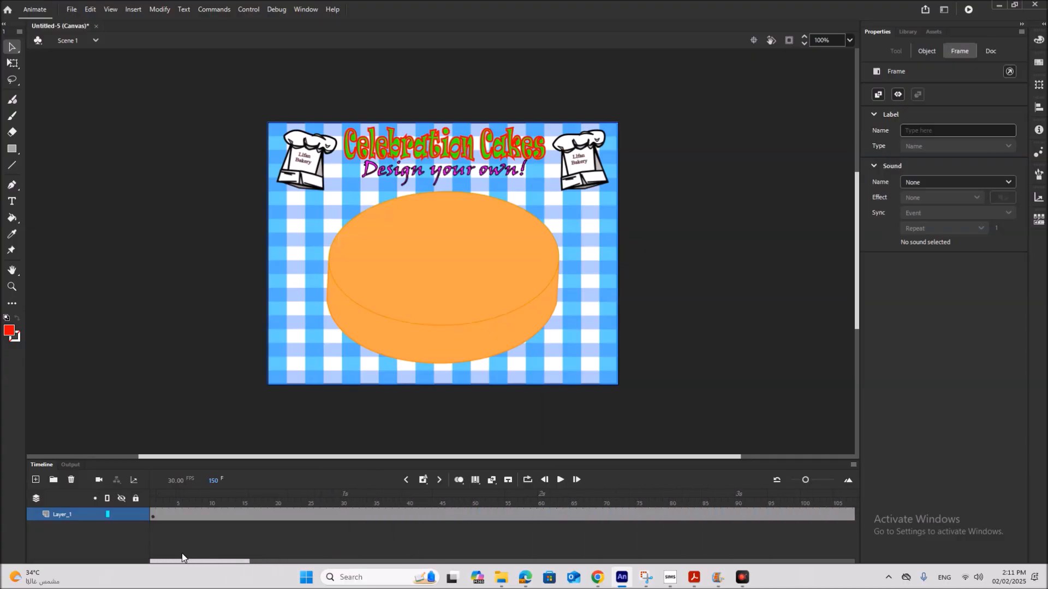
mouse_move(309, 419)
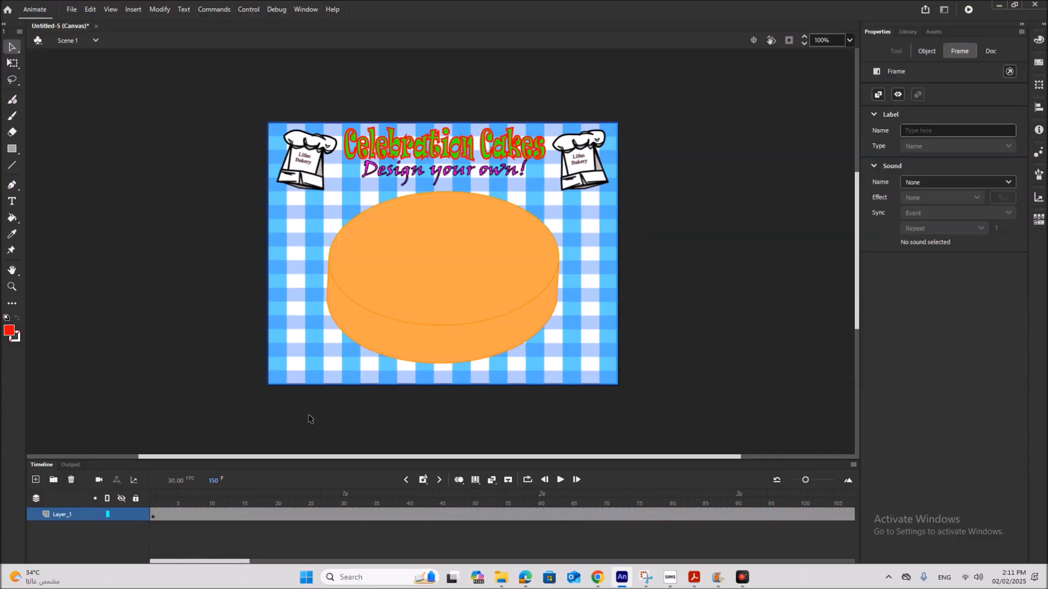
left_click(61, 514)
type("BG")
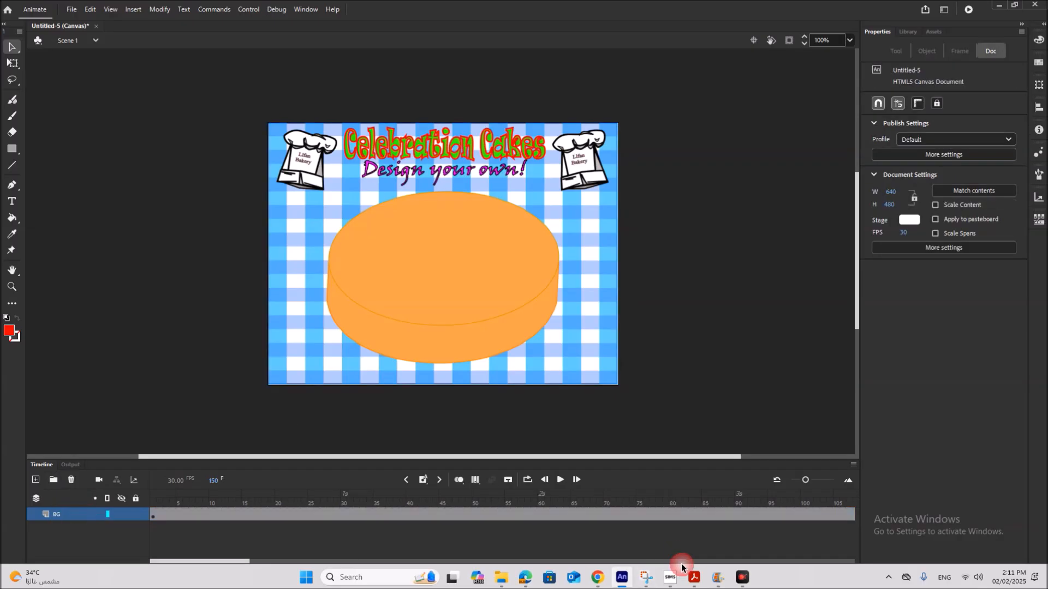
left_click(693, 576)
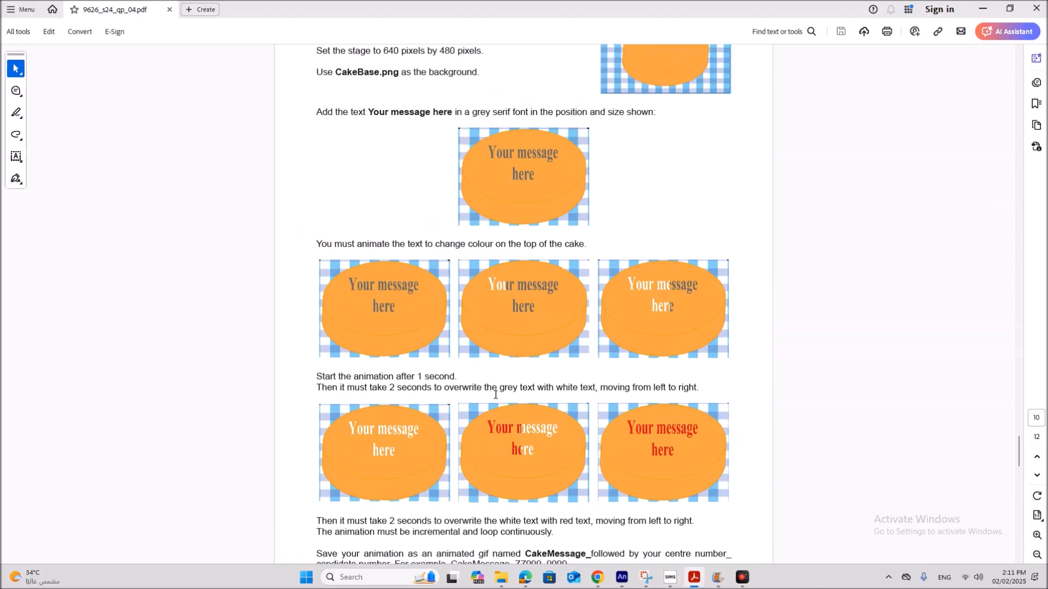
scroll("up", 3)
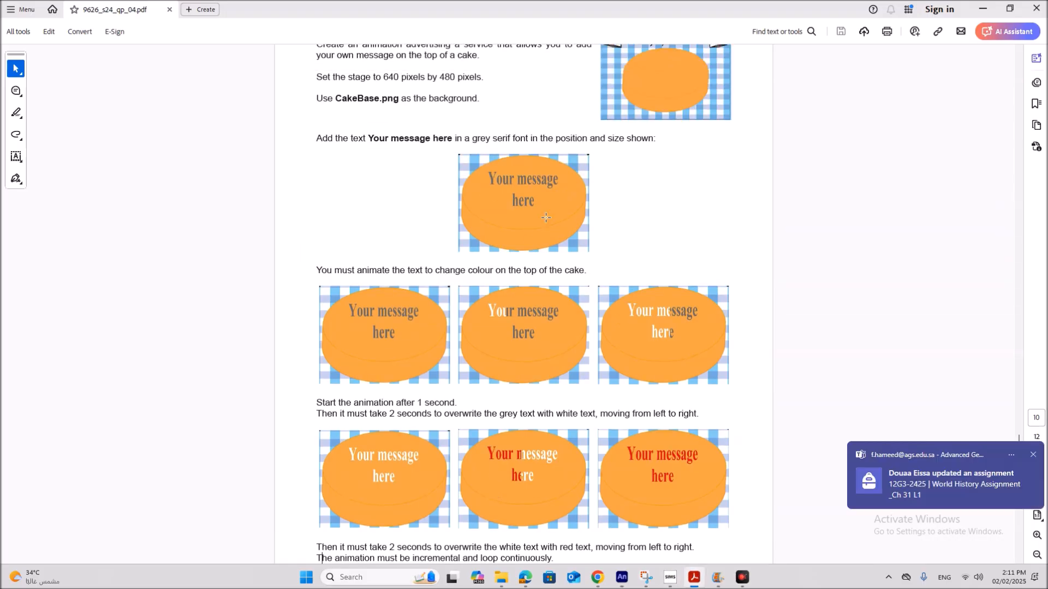
mouse_move(996, 373)
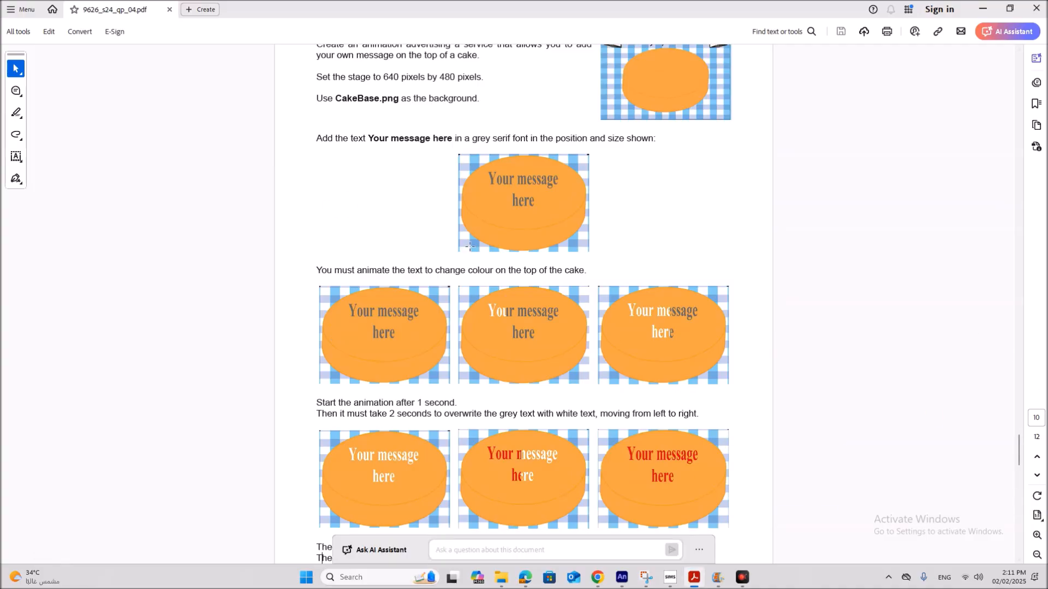
scroll("down", 3)
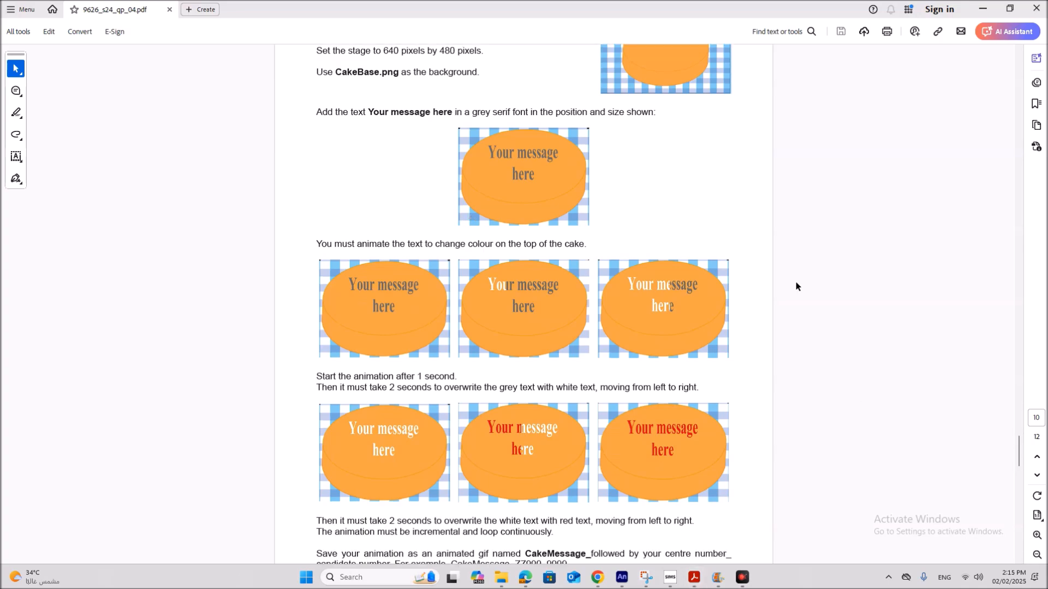
mouse_move(429, 190)
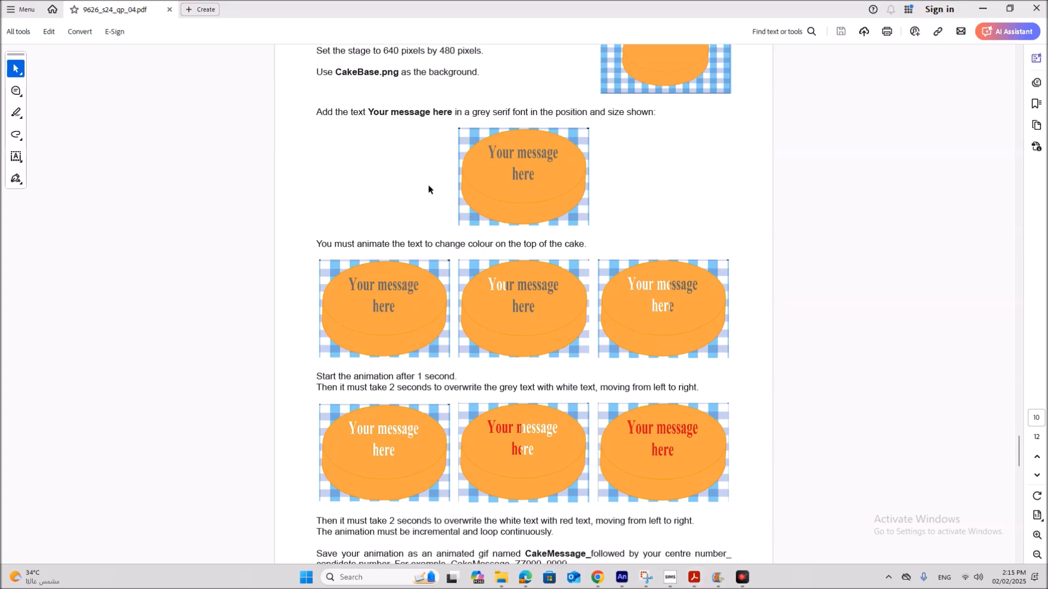
mouse_move(549, 187)
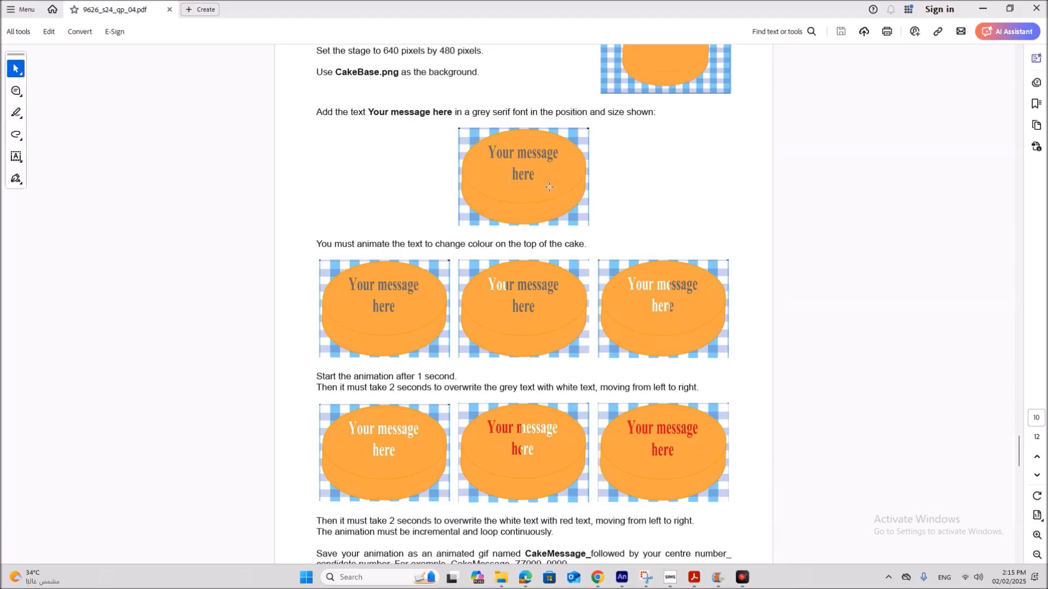
mouse_move(609, 428)
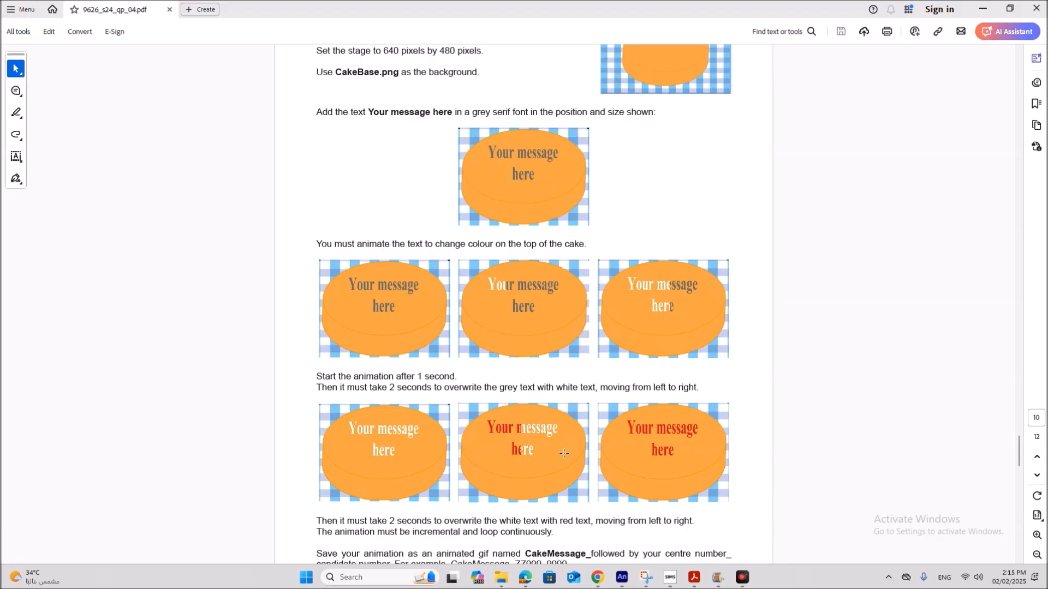
mouse_move(525, 308)
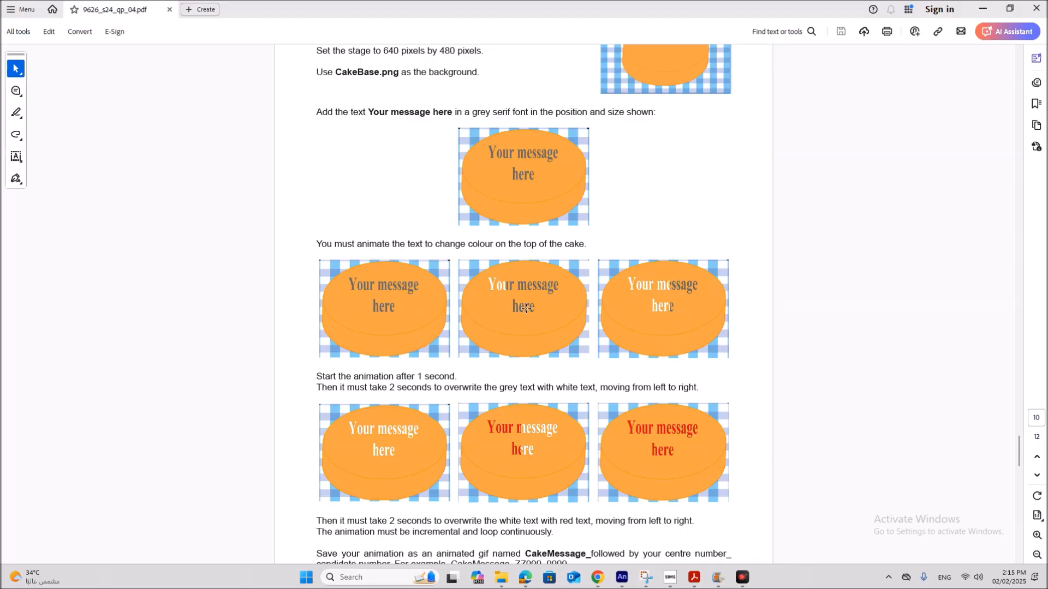
mouse_move(662, 301)
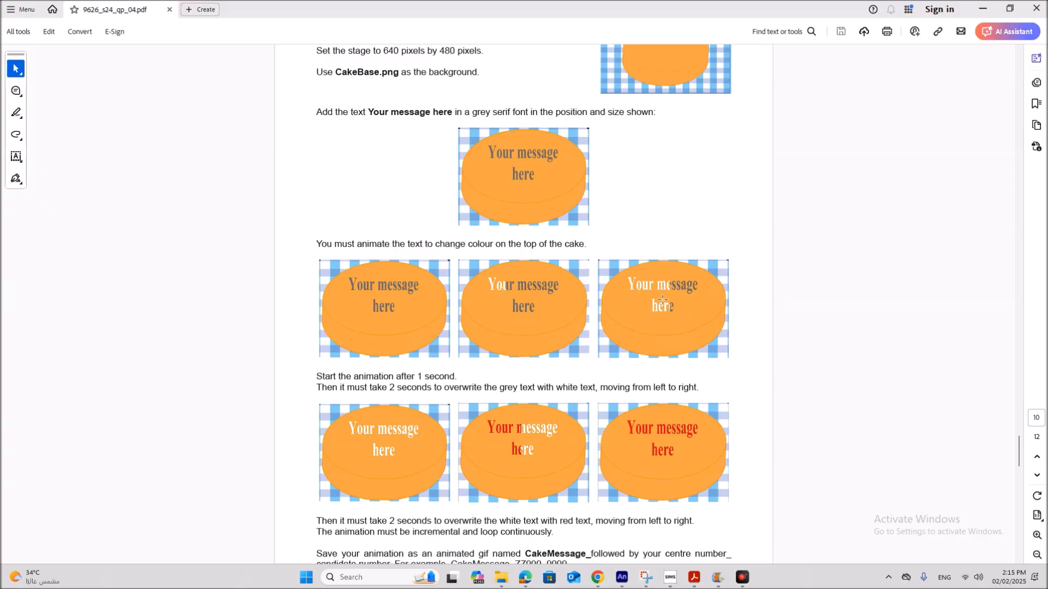
mouse_move(628, 443)
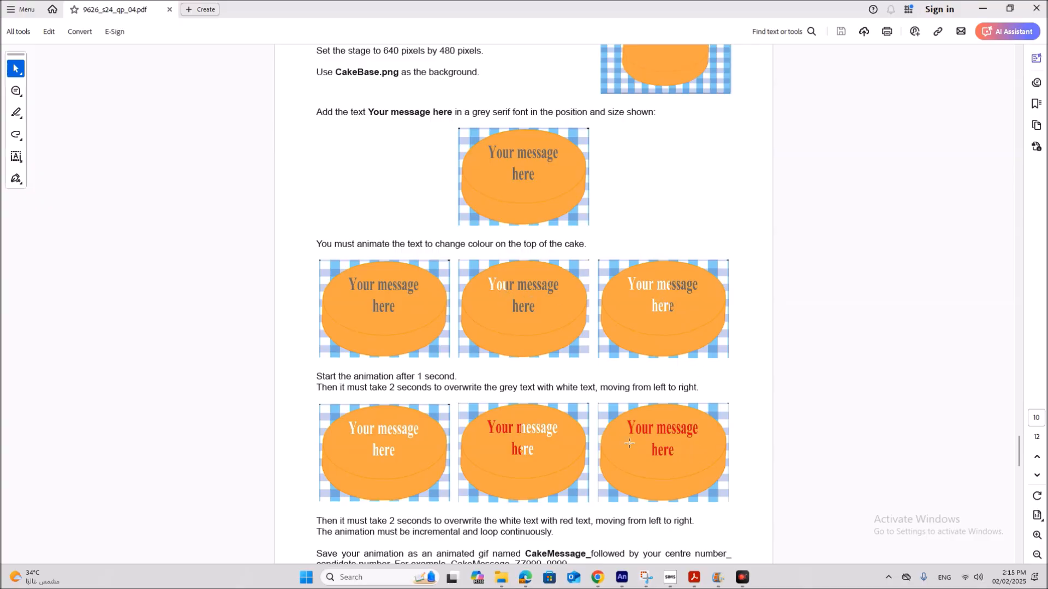
mouse_move(400, 428)
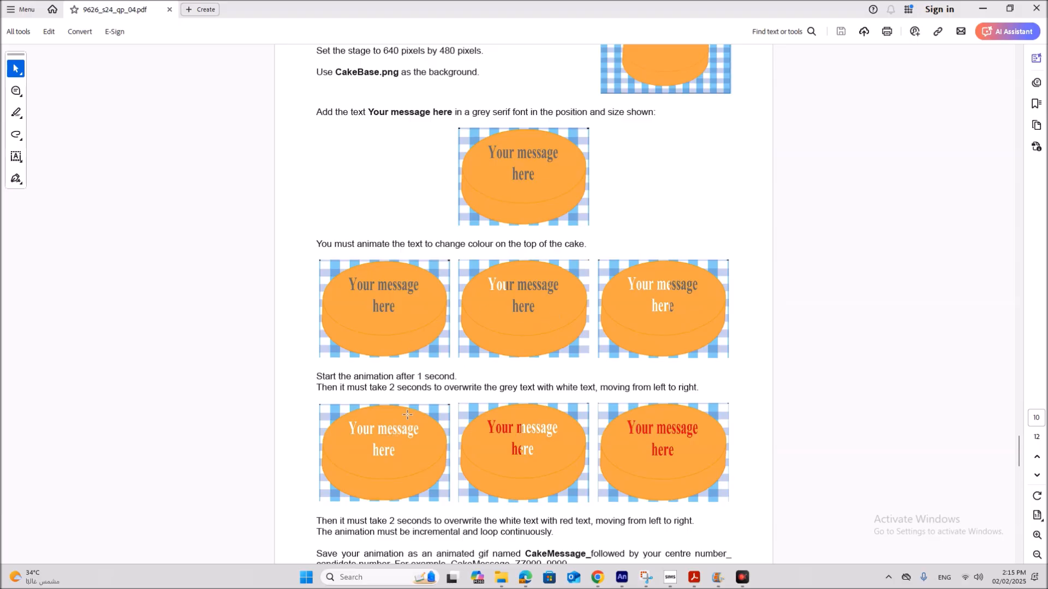
scroll("down", 3)
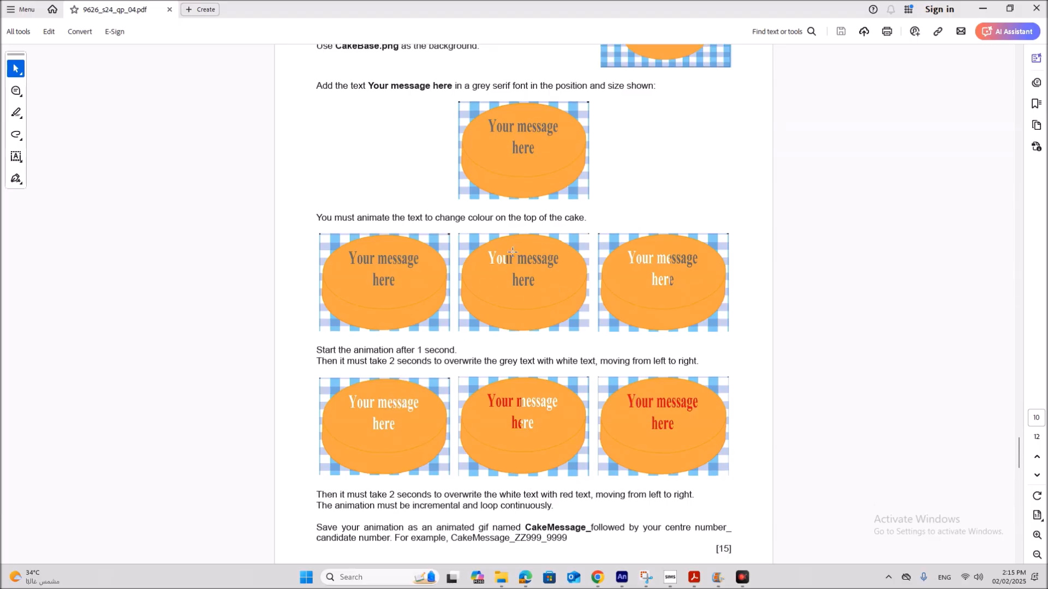
mouse_move(389, 295)
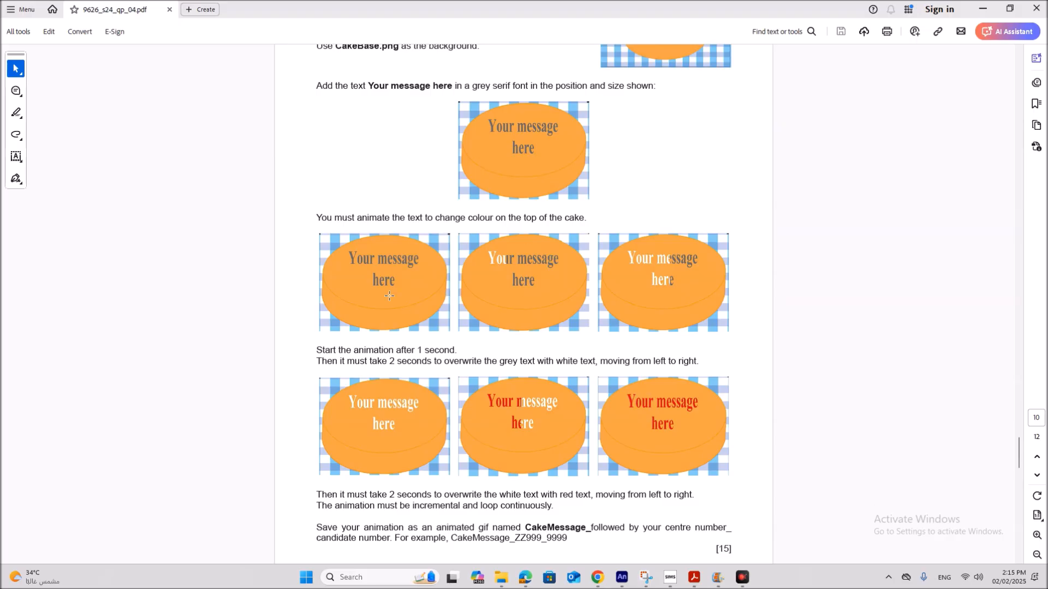
mouse_move(362, 231)
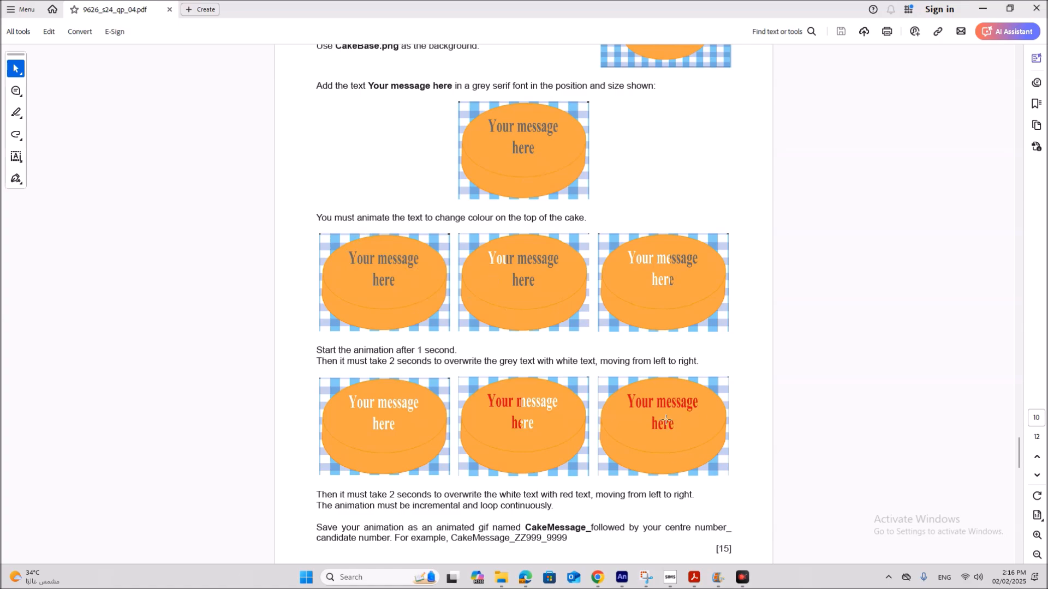
mouse_move(629, 275)
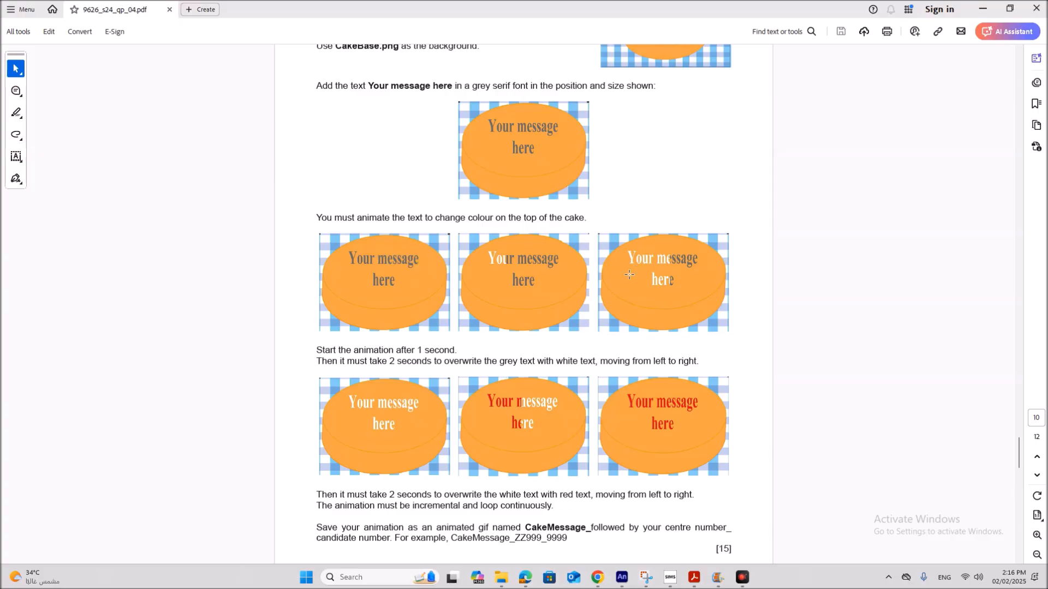
- Add a layer above BG and draw a grey-filled rectangle over the top of the cake
left_click(620, 577)
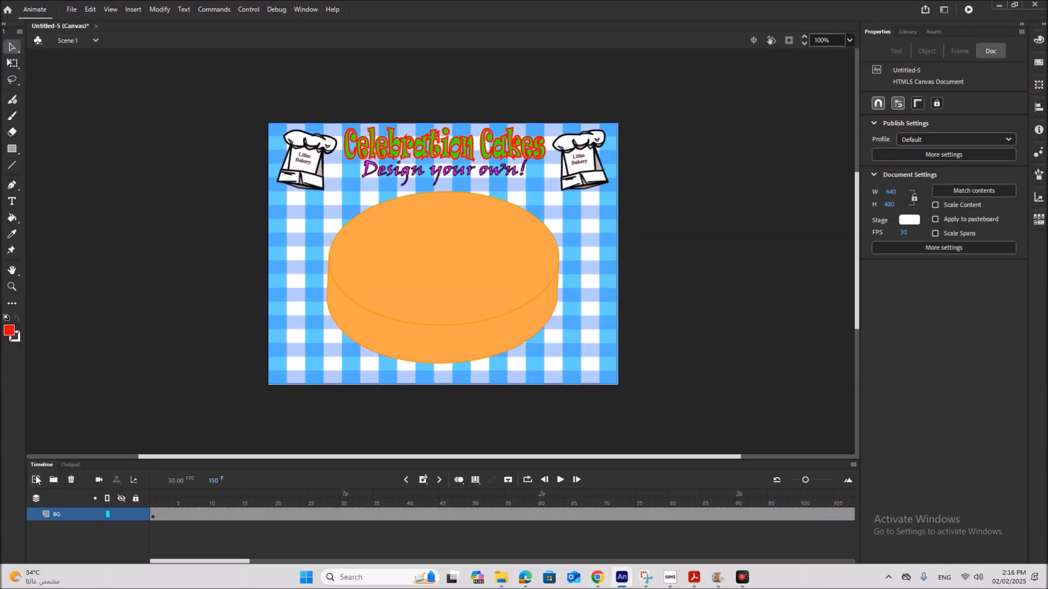
left_click(35, 481)
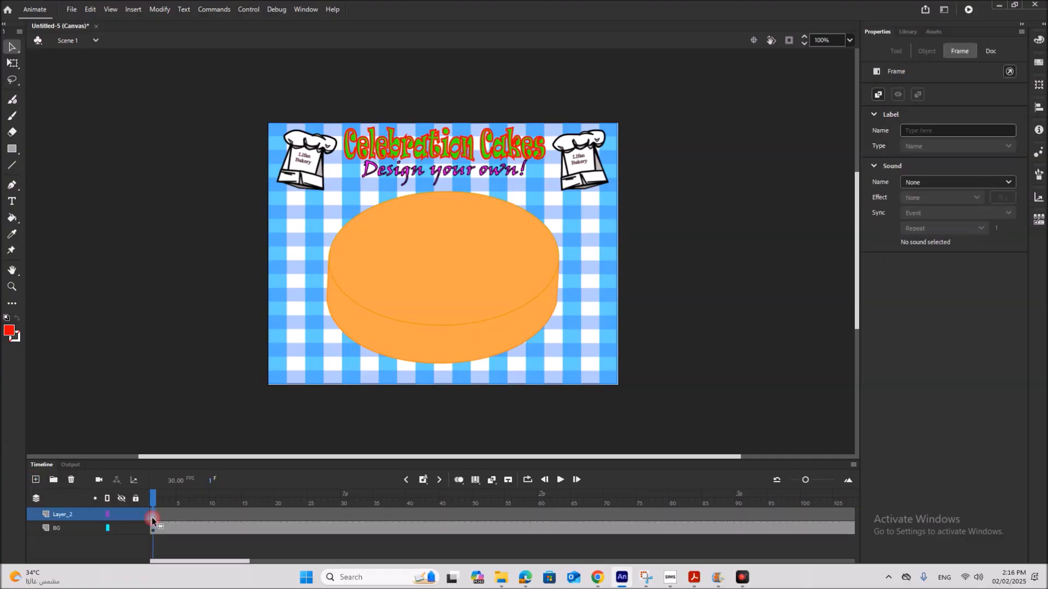
left_click(11, 149)
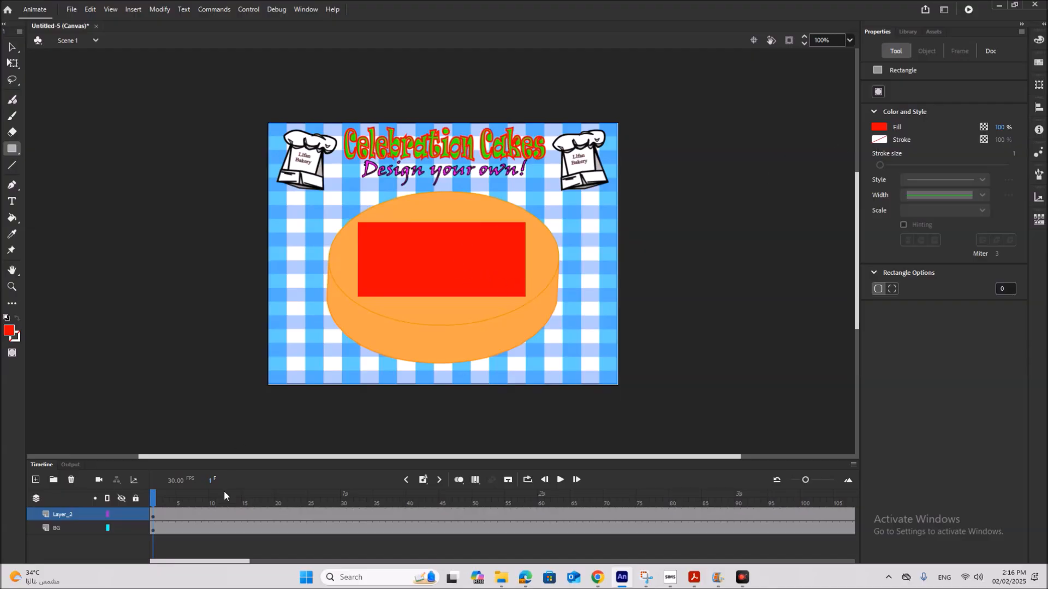
left_click(959, 51)
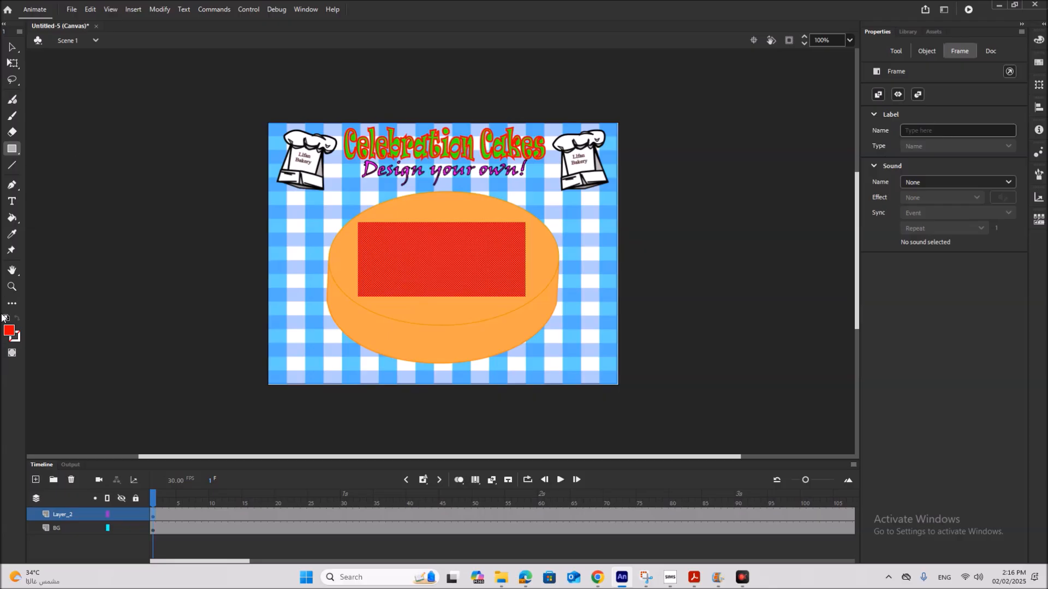
left_click(10, 332)
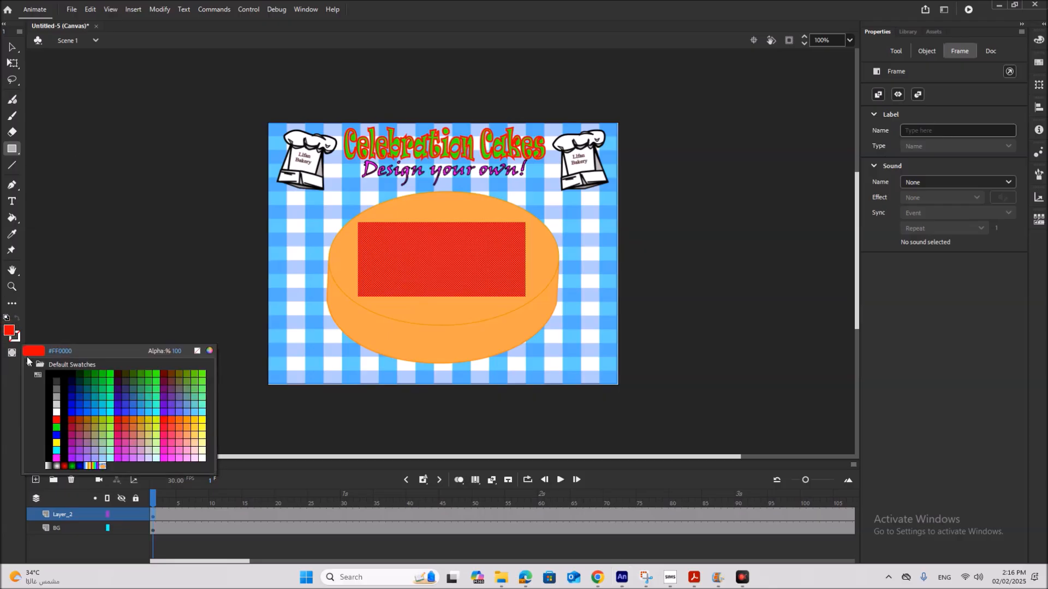
left_click(56, 378)
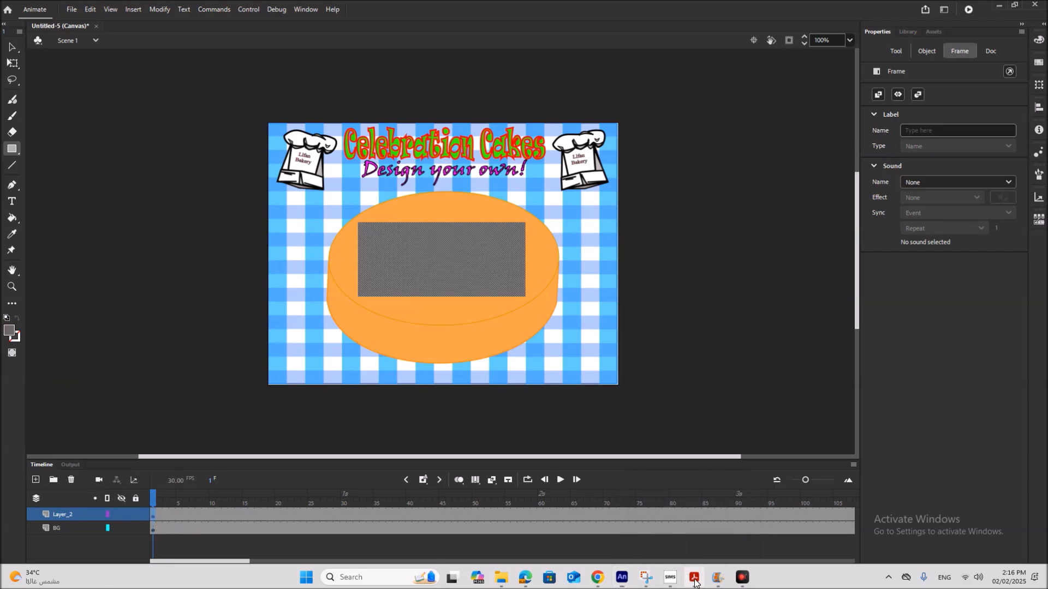
left_click(693, 576)
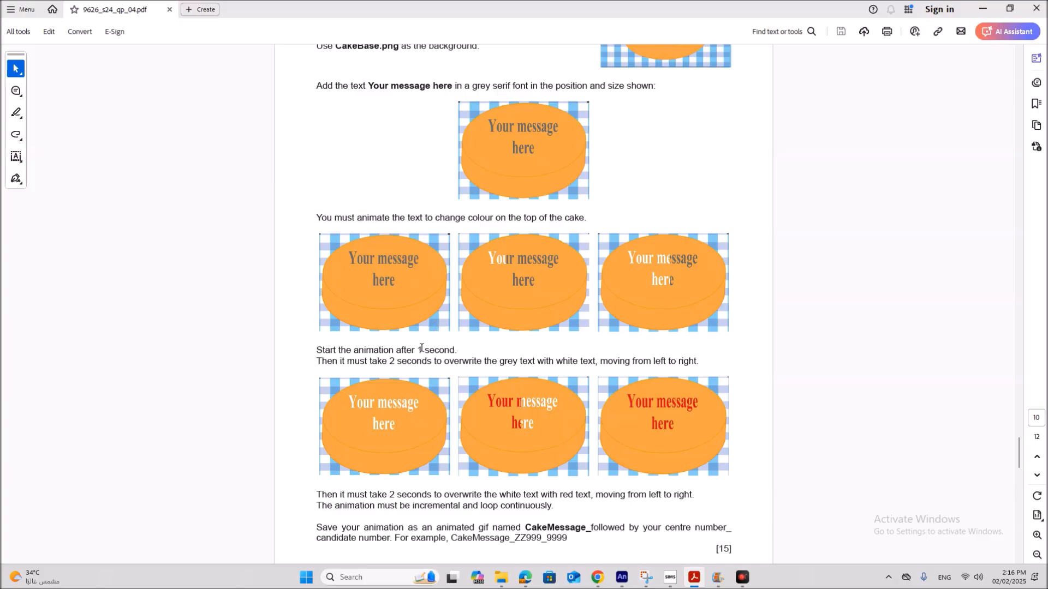
double_click(438, 350)
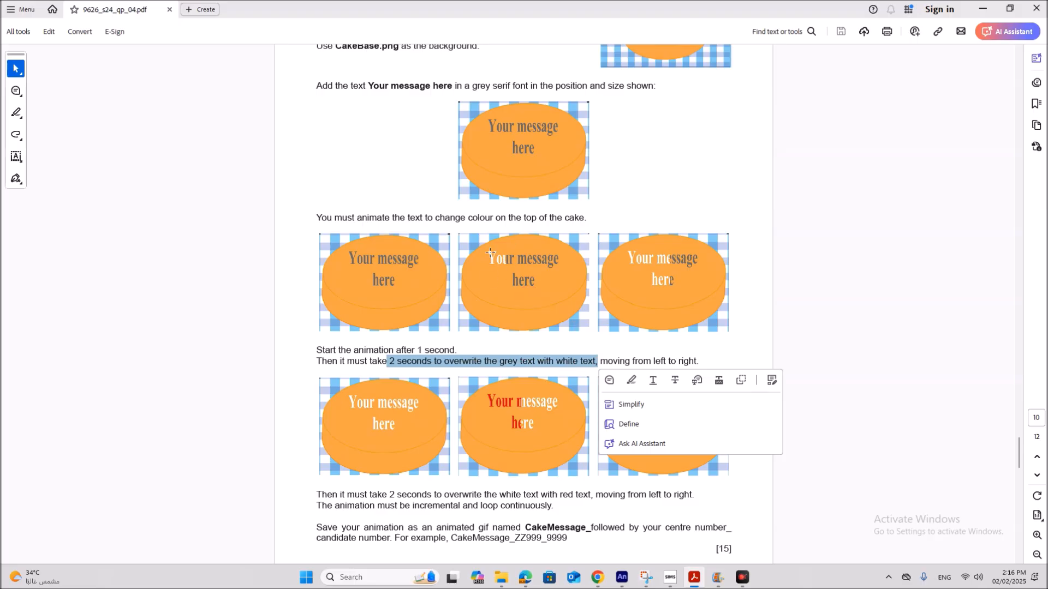
mouse_move(496, 278)
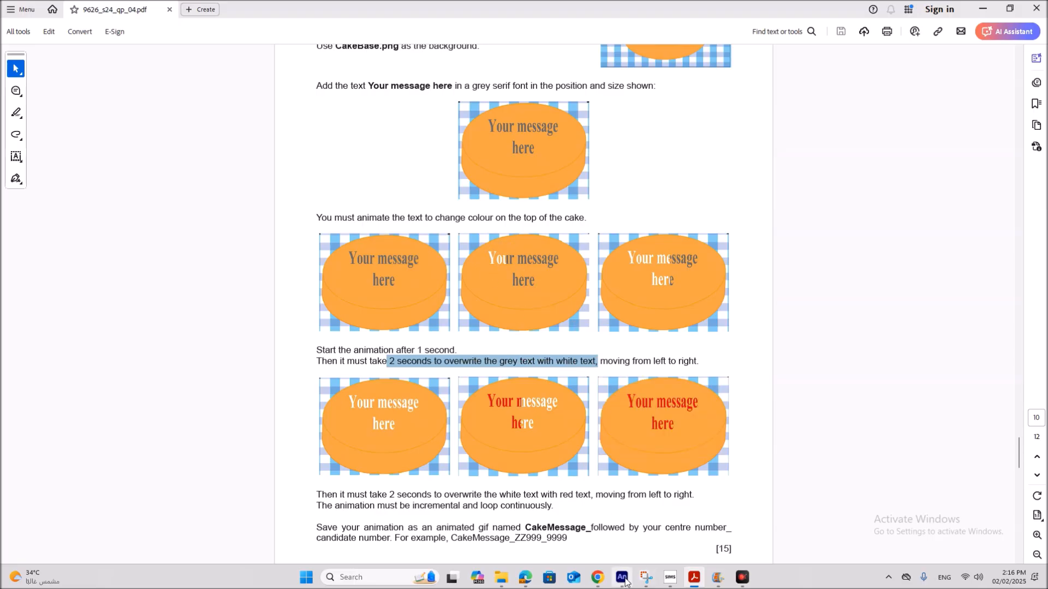
left_click(621, 576)
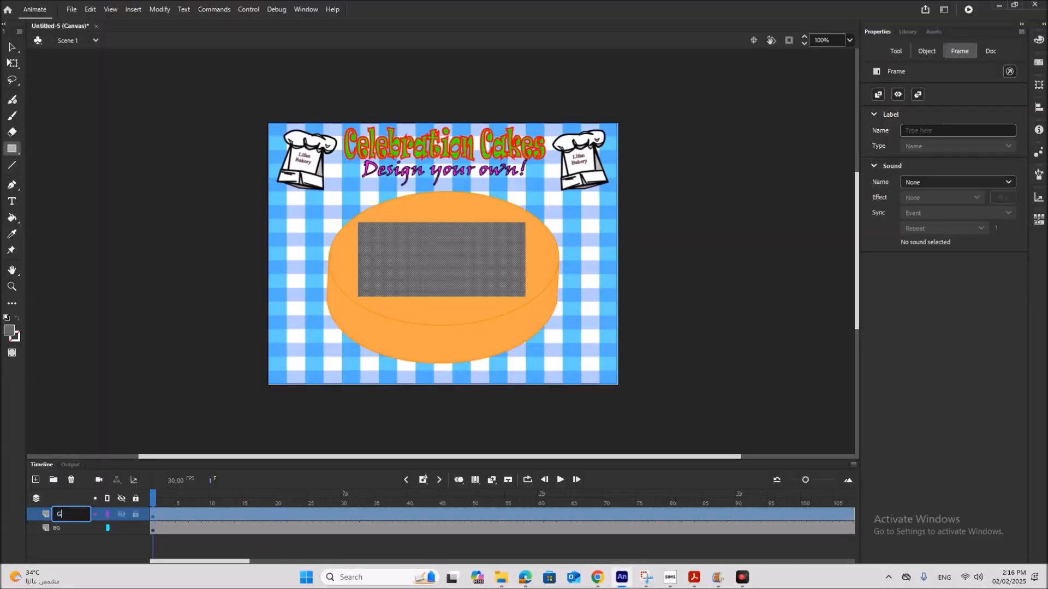
- Rename layers to Grey_Rect and White_Rect, then insert a keyframe at frame 30 on White_Rect
type("rey_Rect")
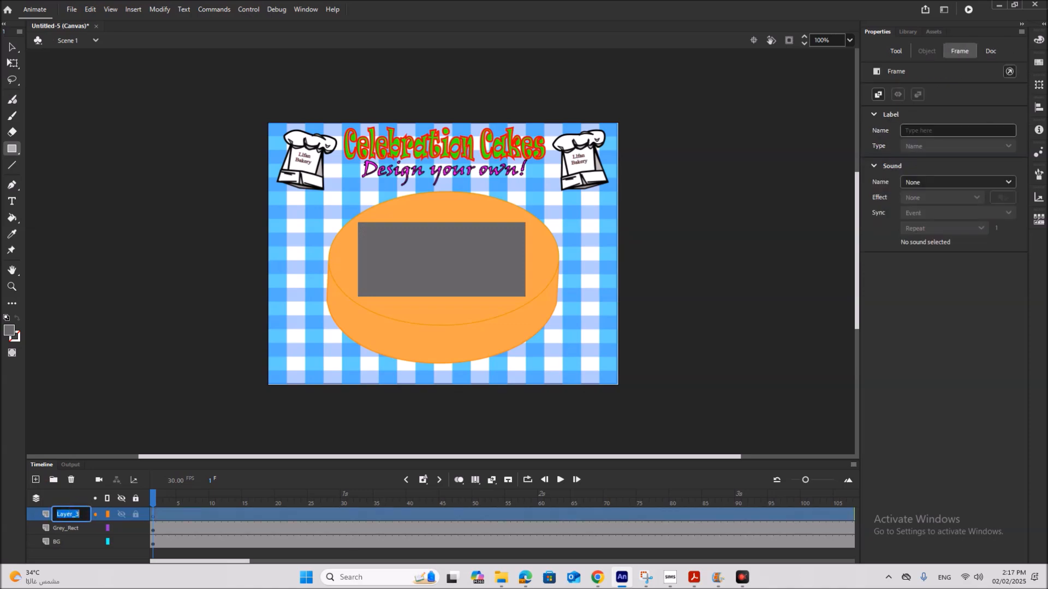
type("White_Rect")
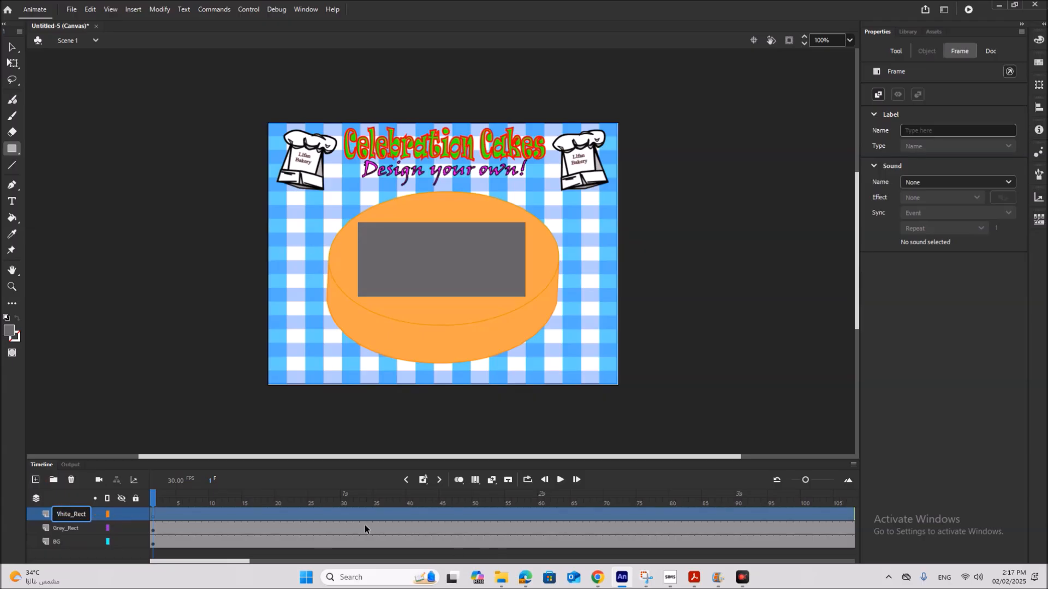
right_click(343, 514)
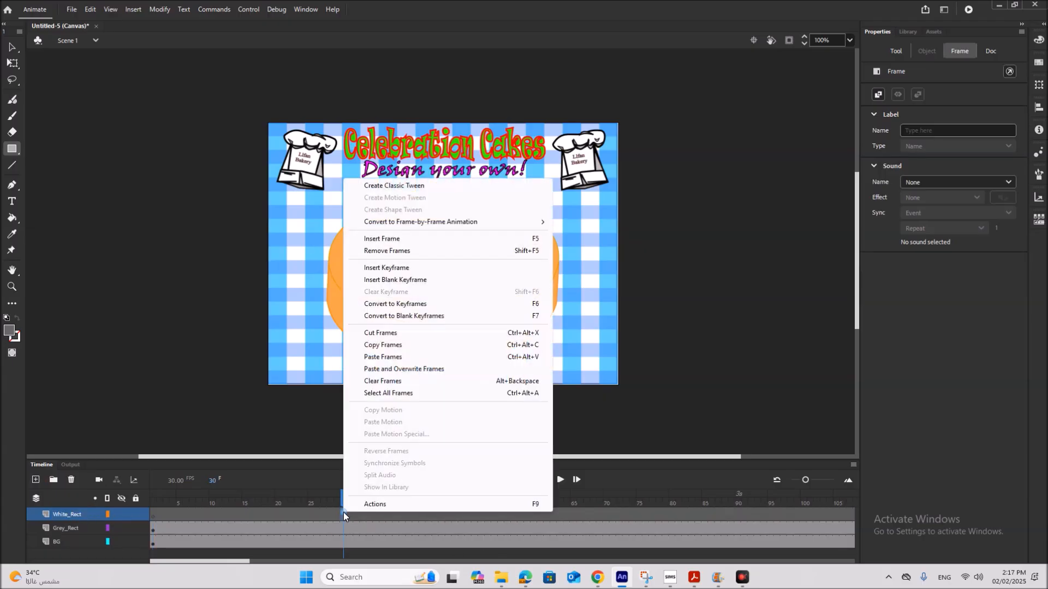
left_click(385, 267)
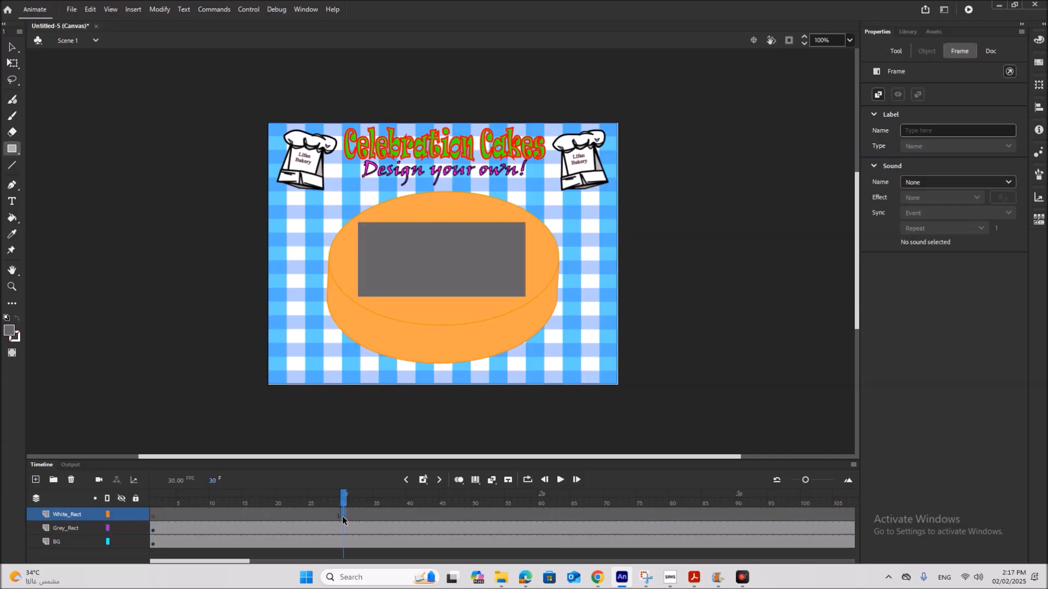
left_click(441, 260)
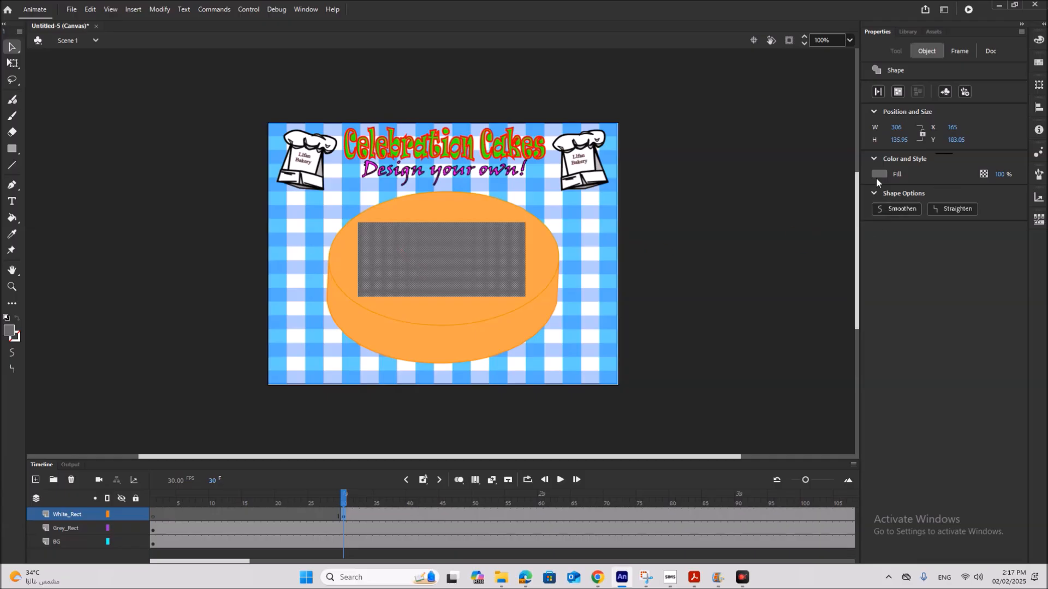
- Set the frame-30 rectangle on White_Rect to a white fill, left of the grey rectangle
left_click(880, 174)
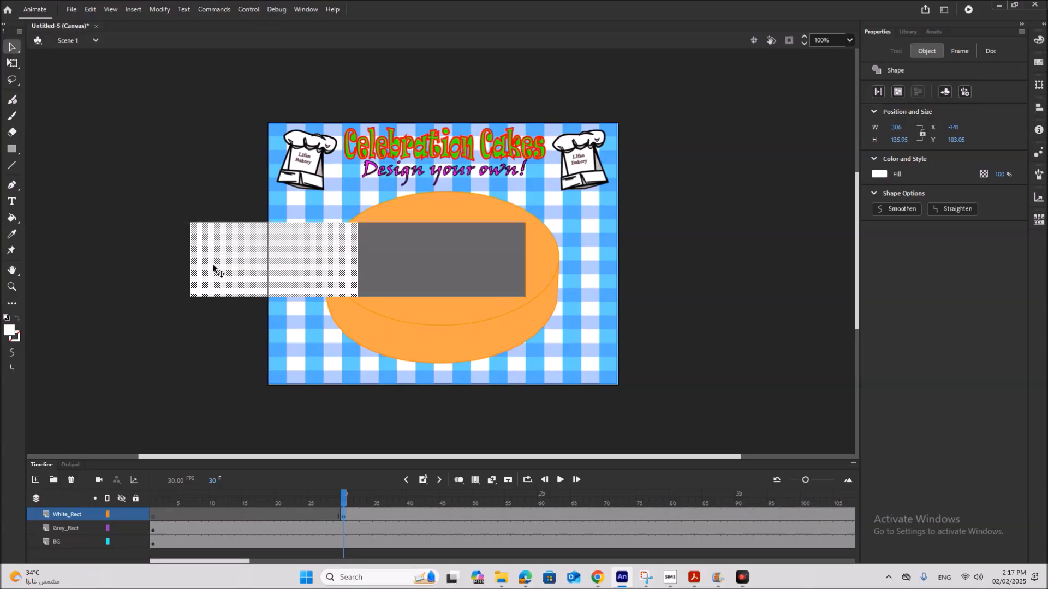
mouse_move(548, 271)
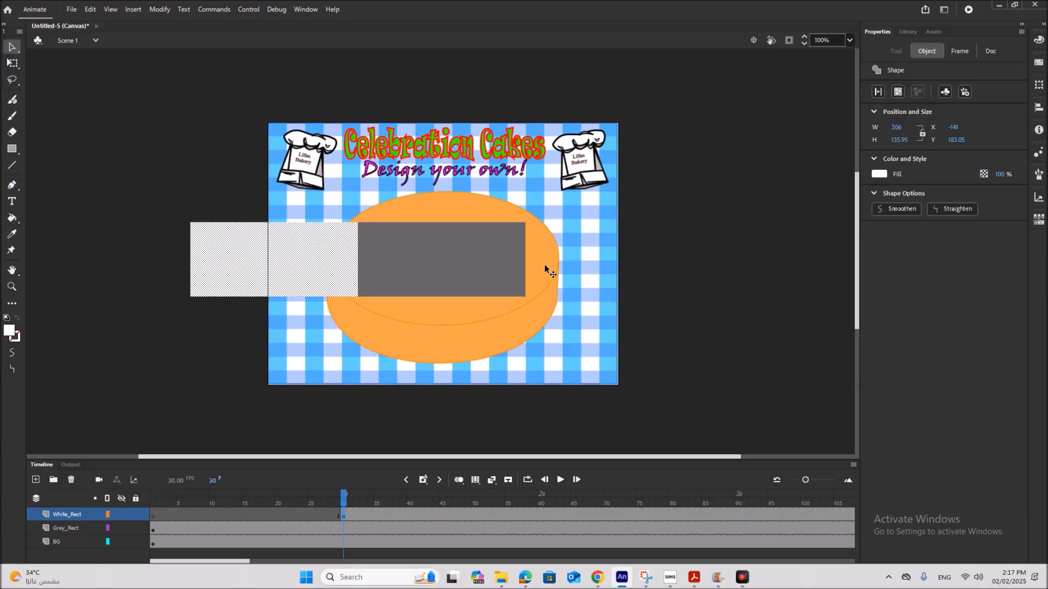
mouse_move(292, 294)
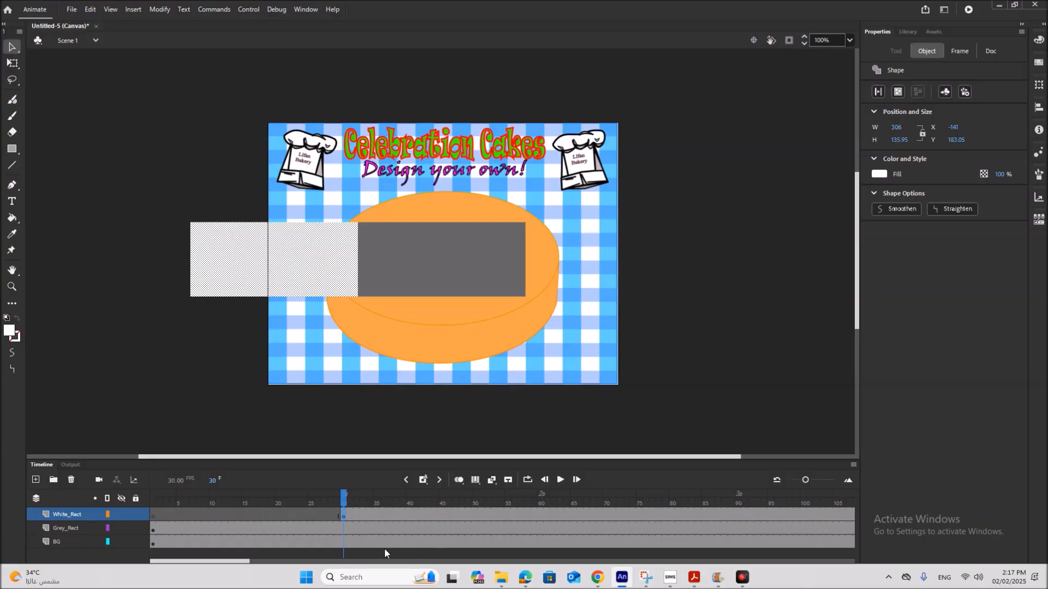
mouse_move(368, 389)
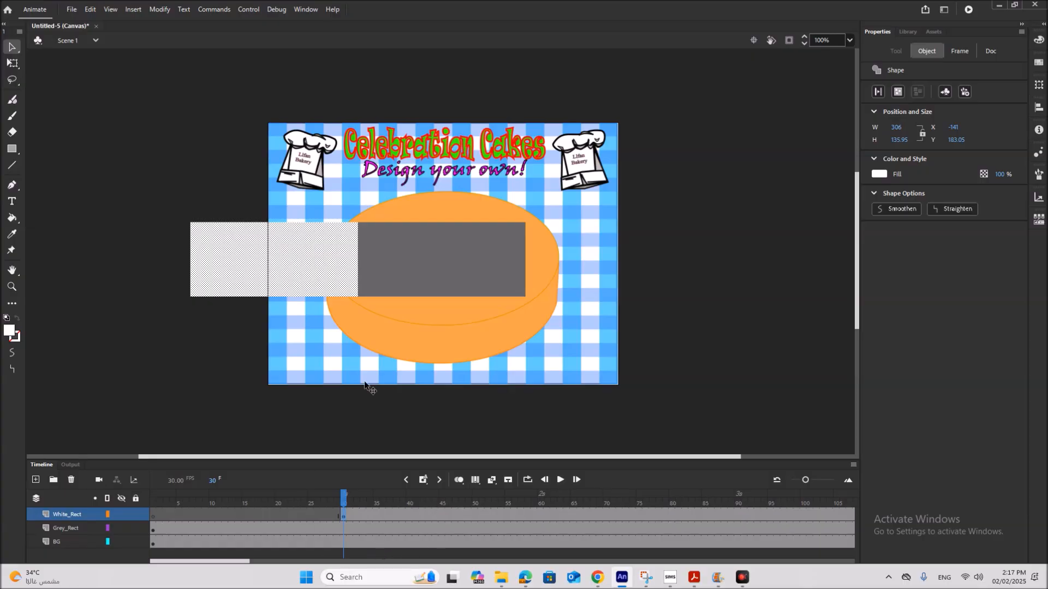
mouse_move(478, 299)
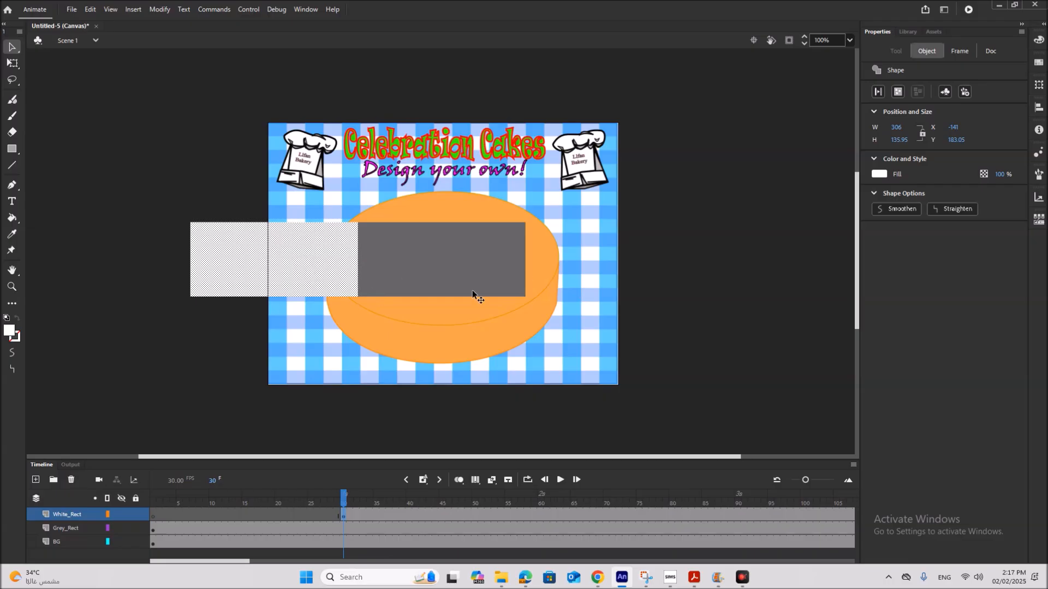
mouse_move(433, 239)
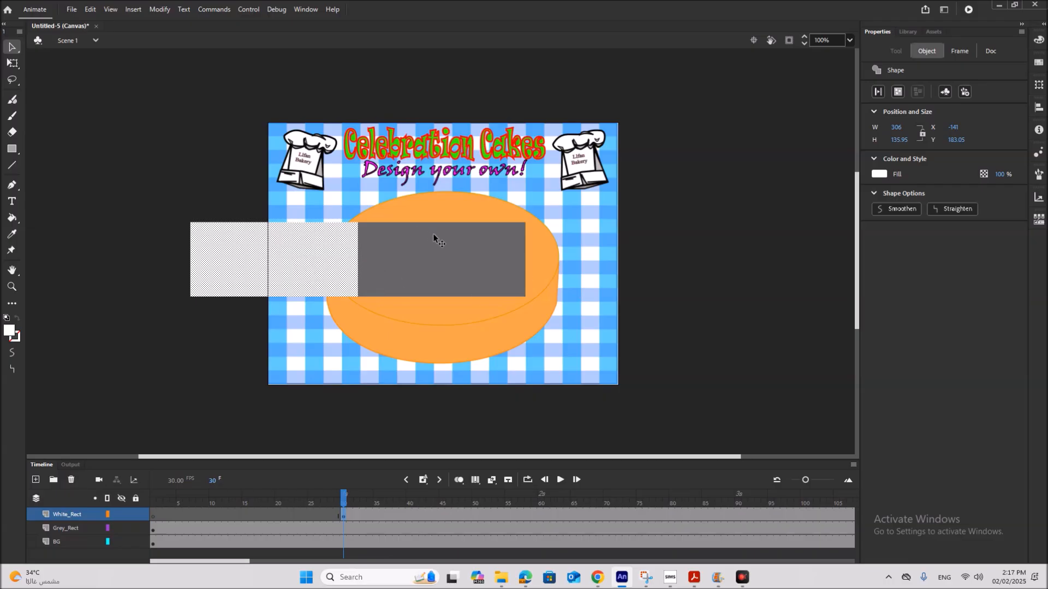
mouse_move(399, 492)
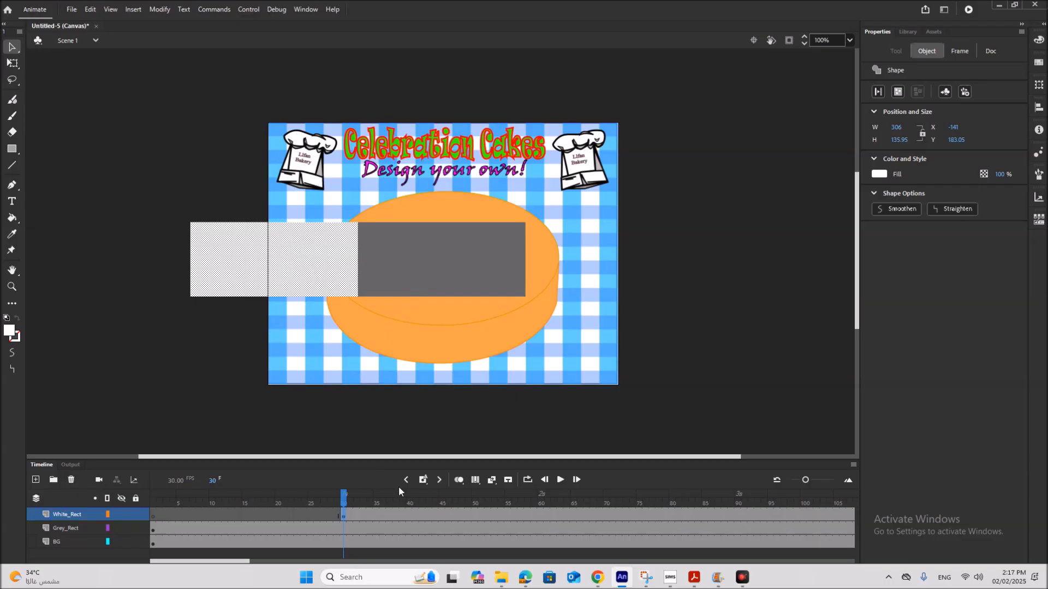
mouse_move(308, 304)
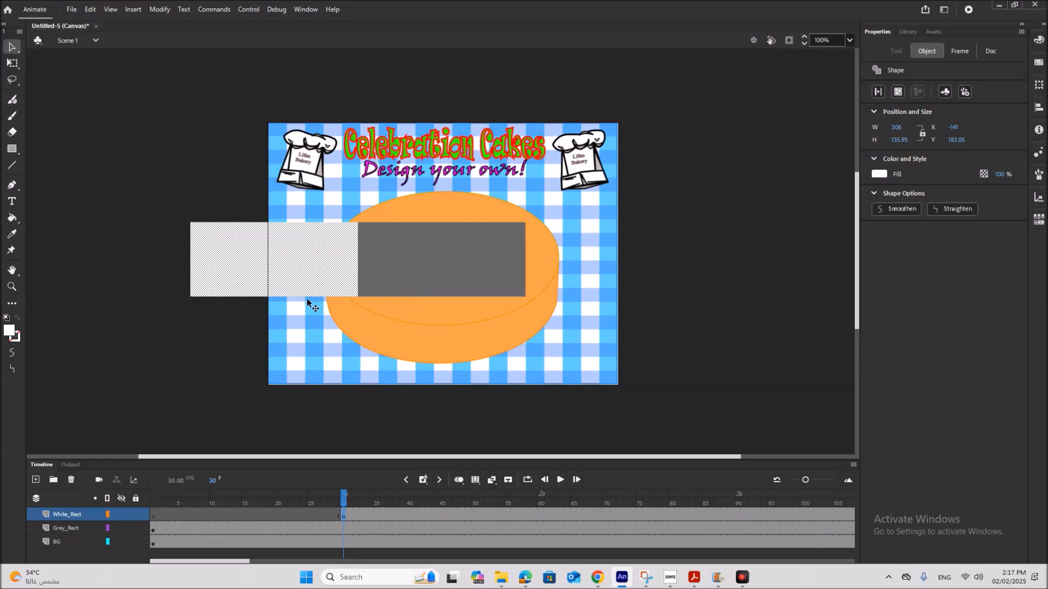
mouse_move(268, 267)
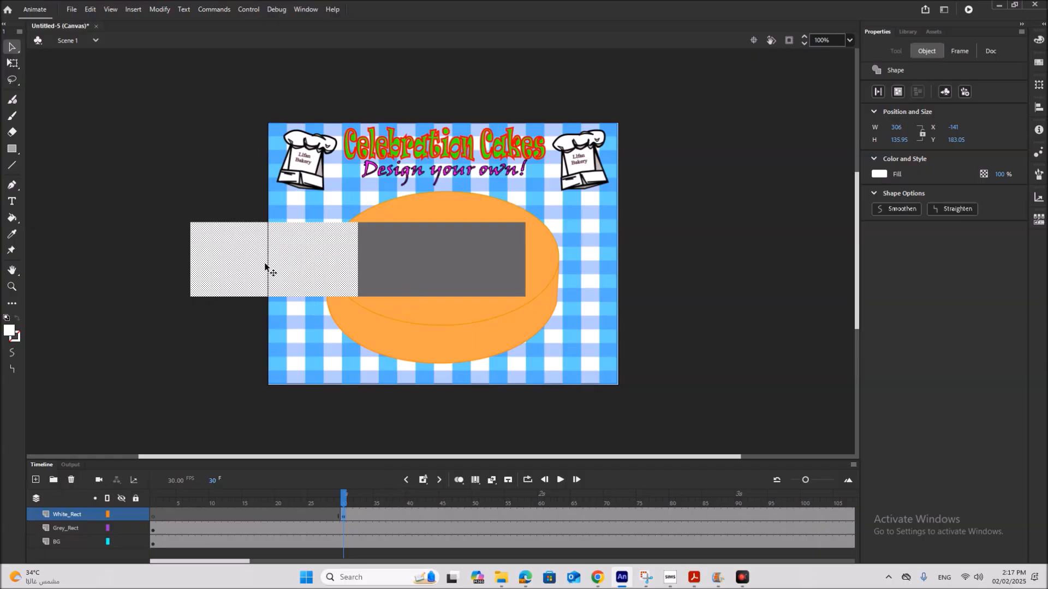
mouse_move(315, 266)
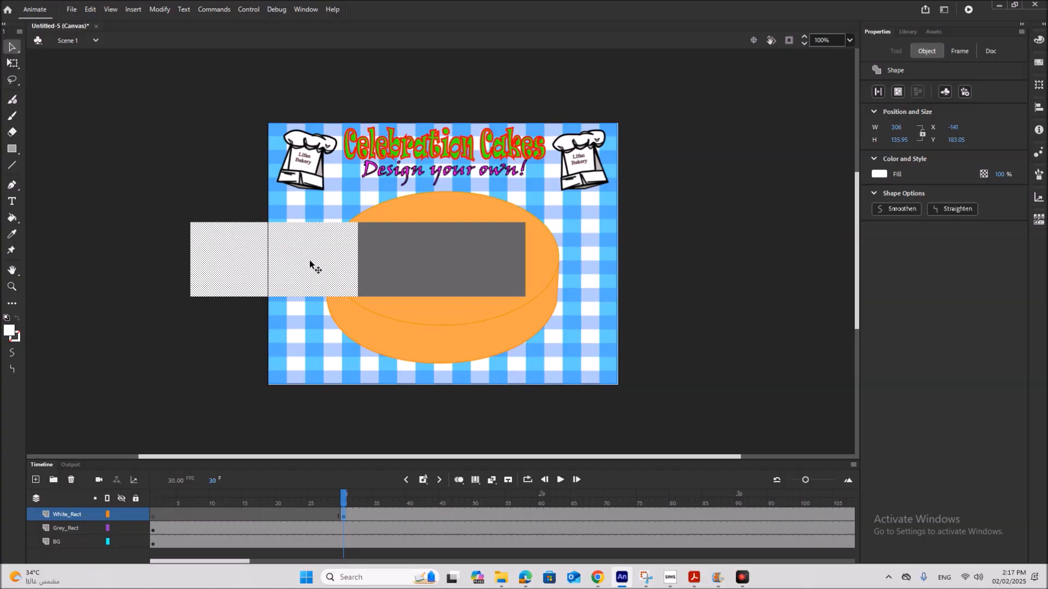
mouse_move(293, 261)
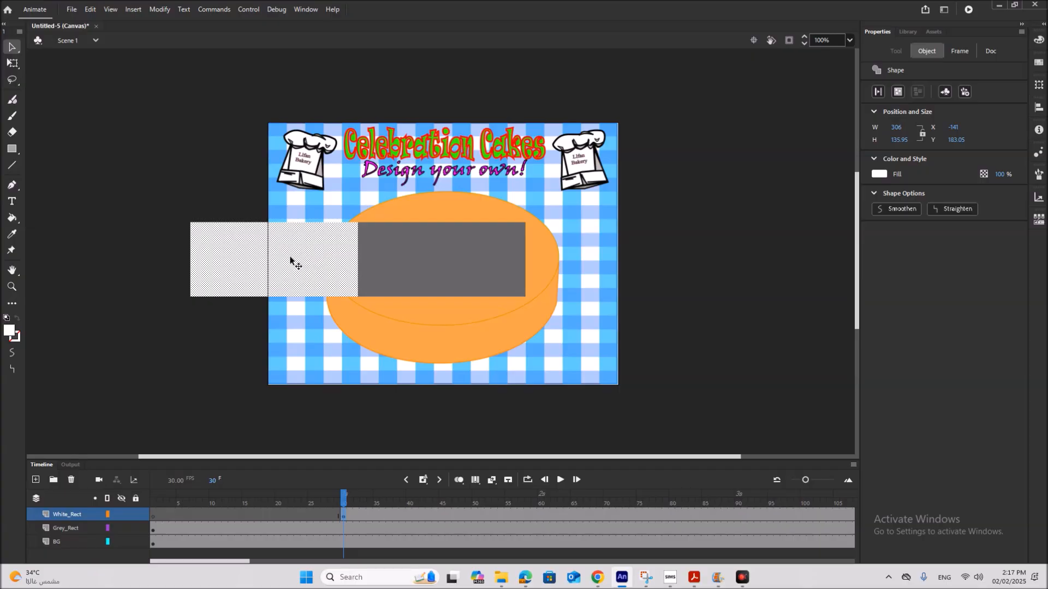
- Convert the white rectangle to a movie clip symbol and give it a motion tween
right_click(291, 261)
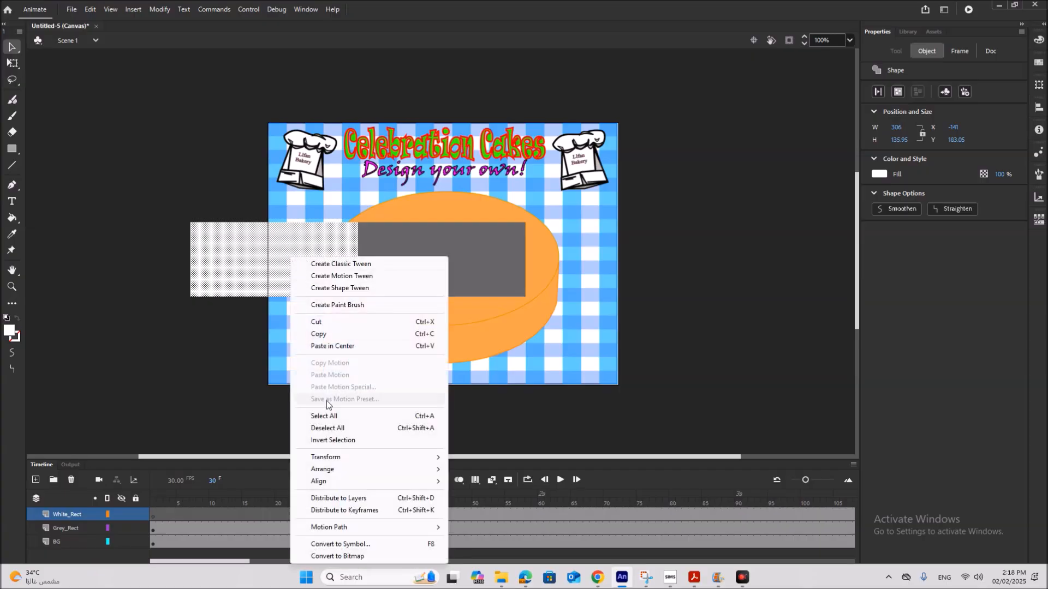
mouse_move(329, 547)
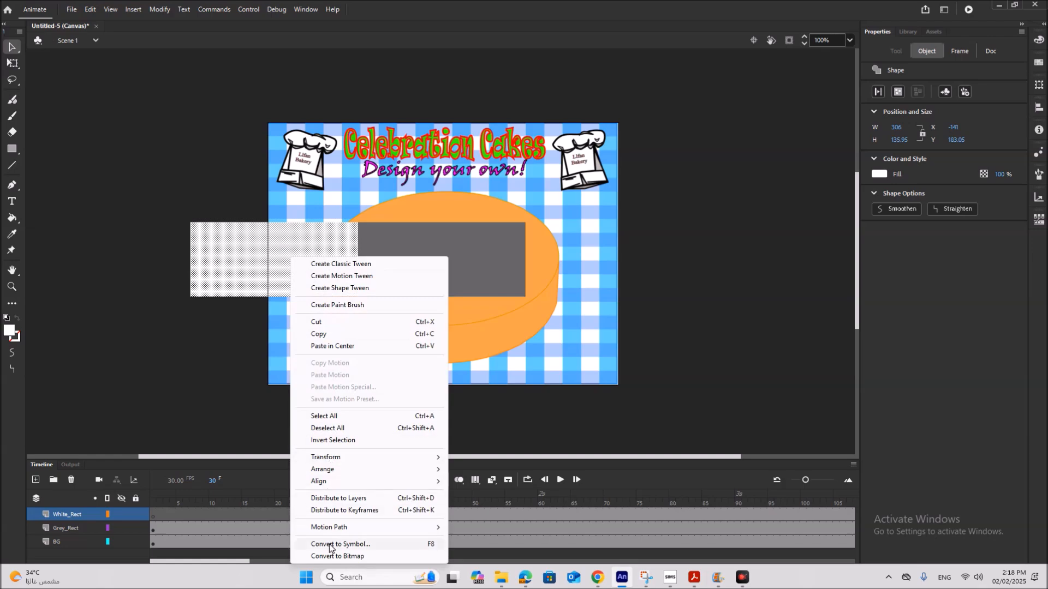
left_click(340, 544)
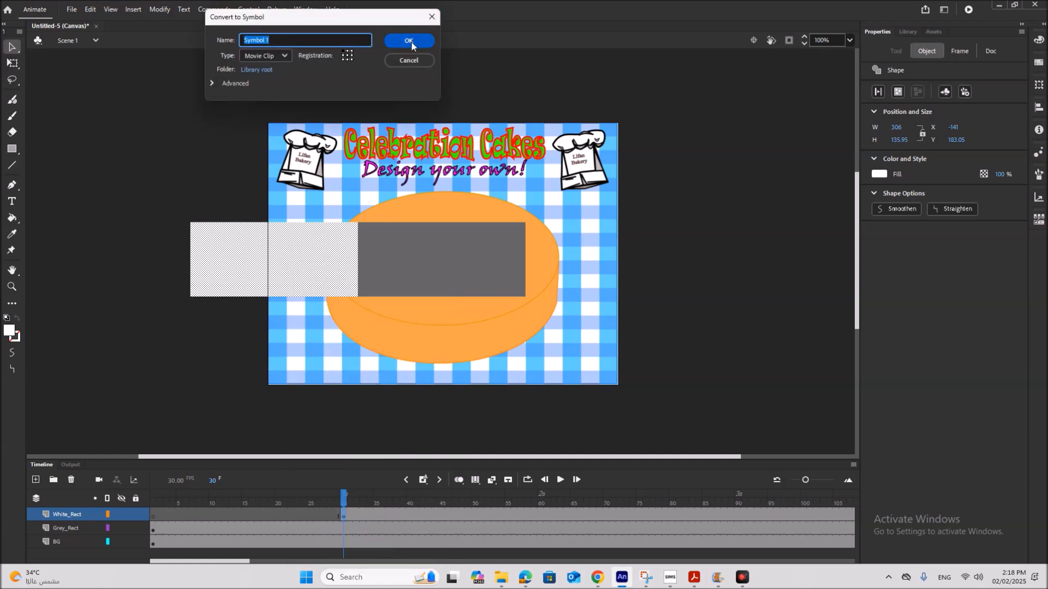
left_click(408, 41)
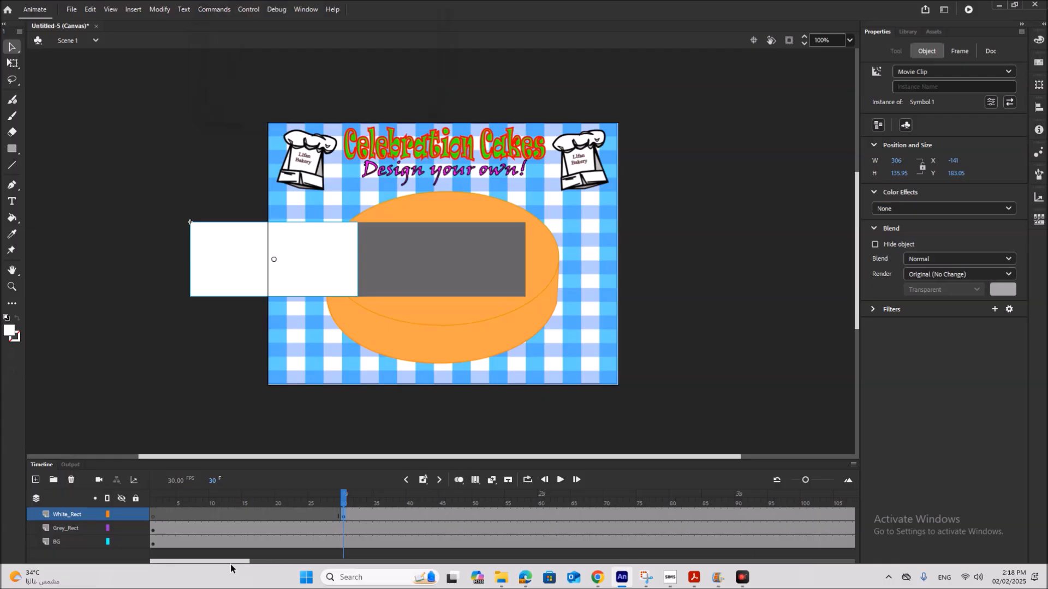
left_click(132, 9)
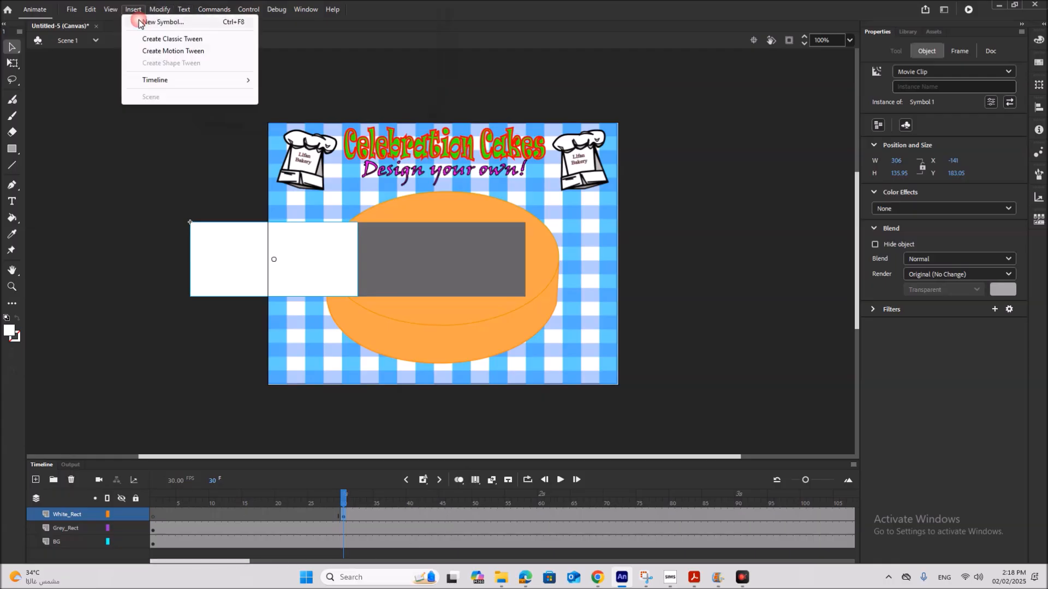
left_click(172, 51)
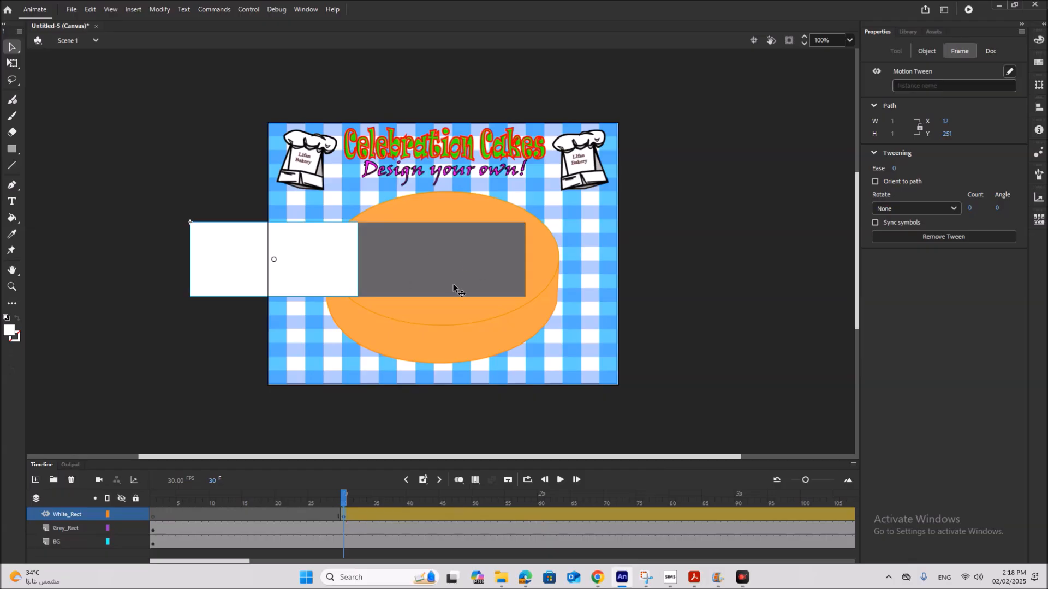
mouse_move(743, 516)
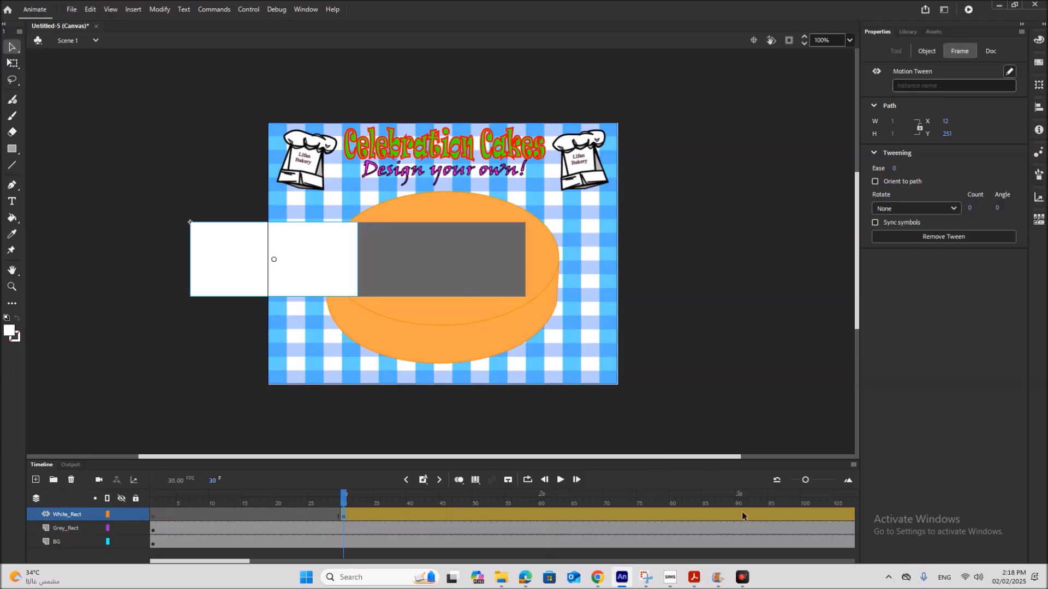
- Add a position keyframe at frame 90 so the white rectangle slides over the grey one
right_click(739, 514)
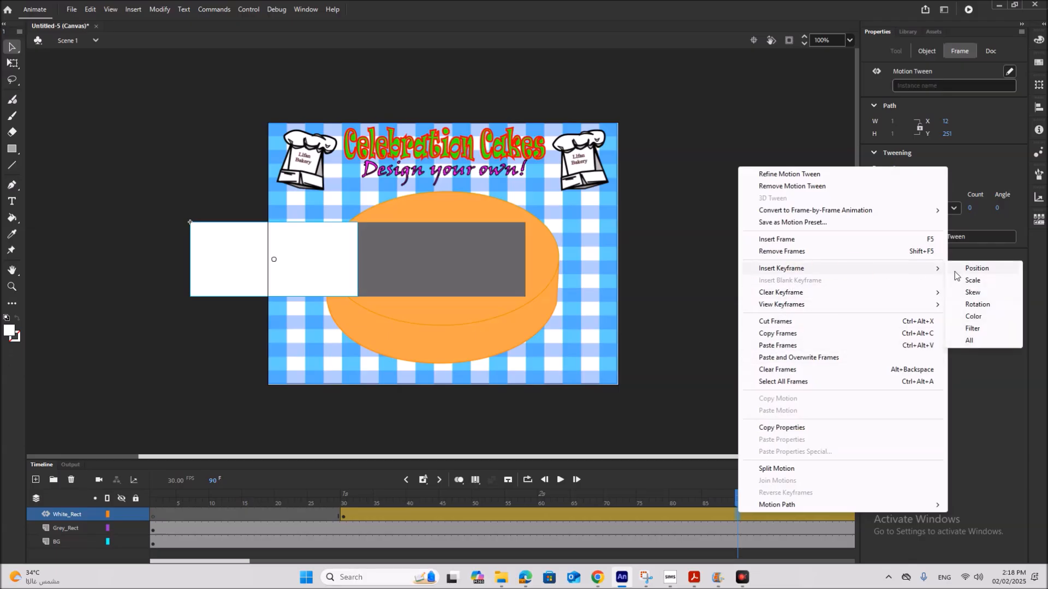
left_click(975, 268)
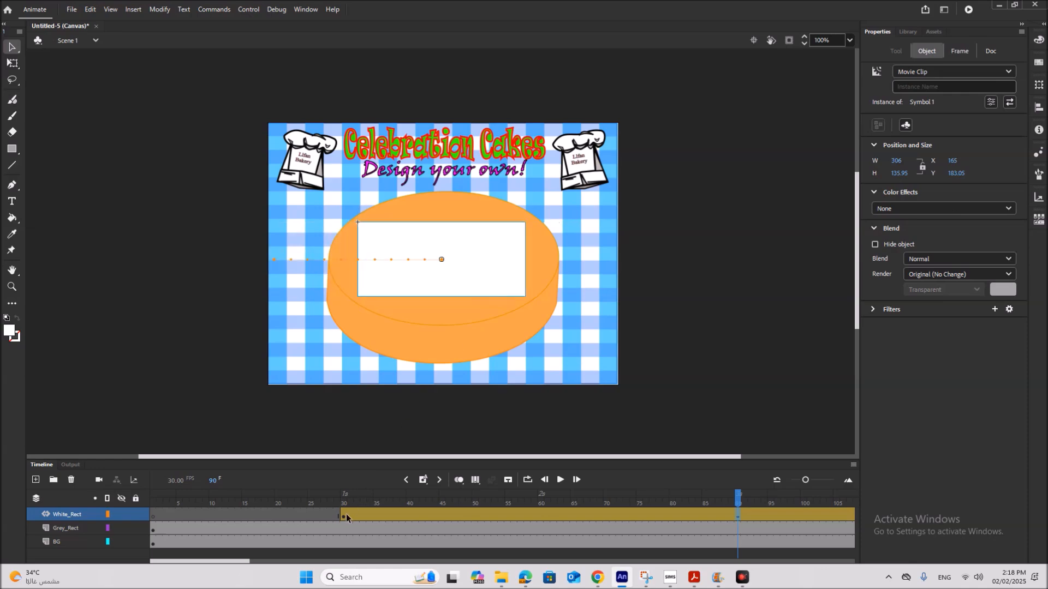
left_click(342, 514)
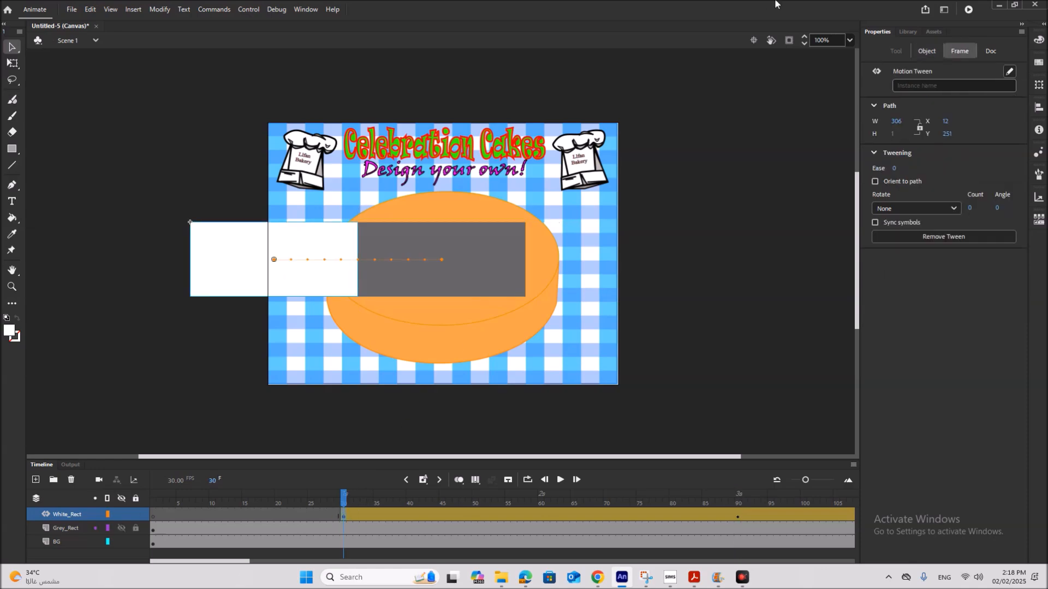
mouse_move(35, 480)
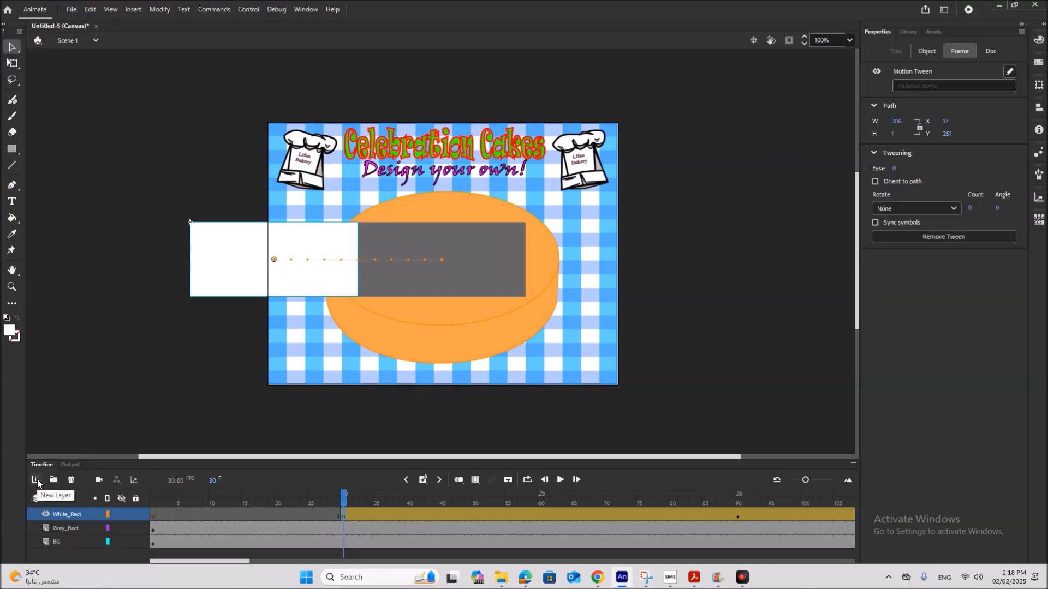
- Add Layer_4 with a copy of the grey rectangle at frame 90 and start recolouring its fill
left_click(35, 480)
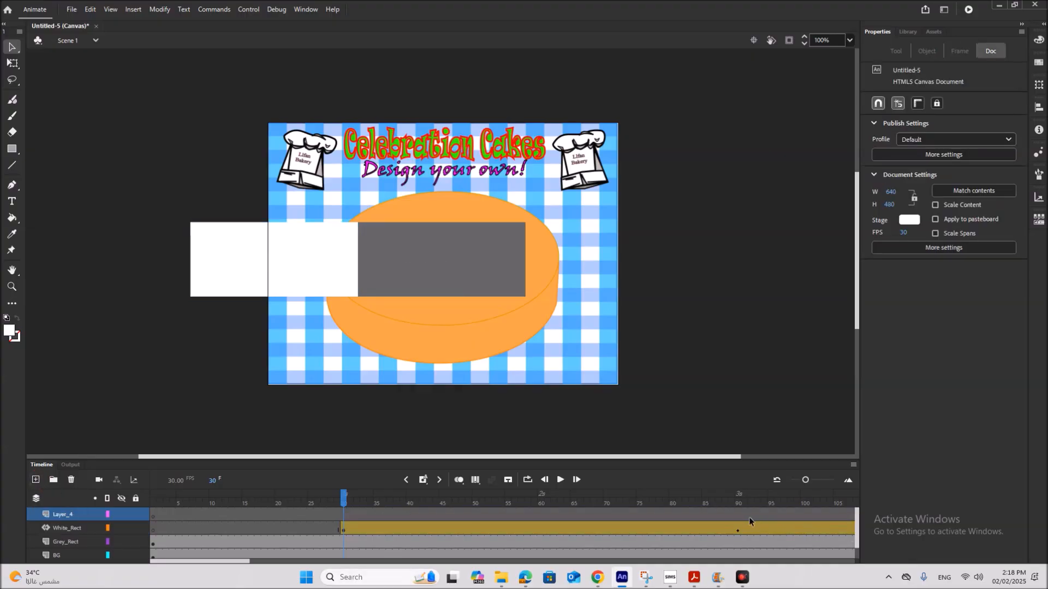
right_click(737, 528)
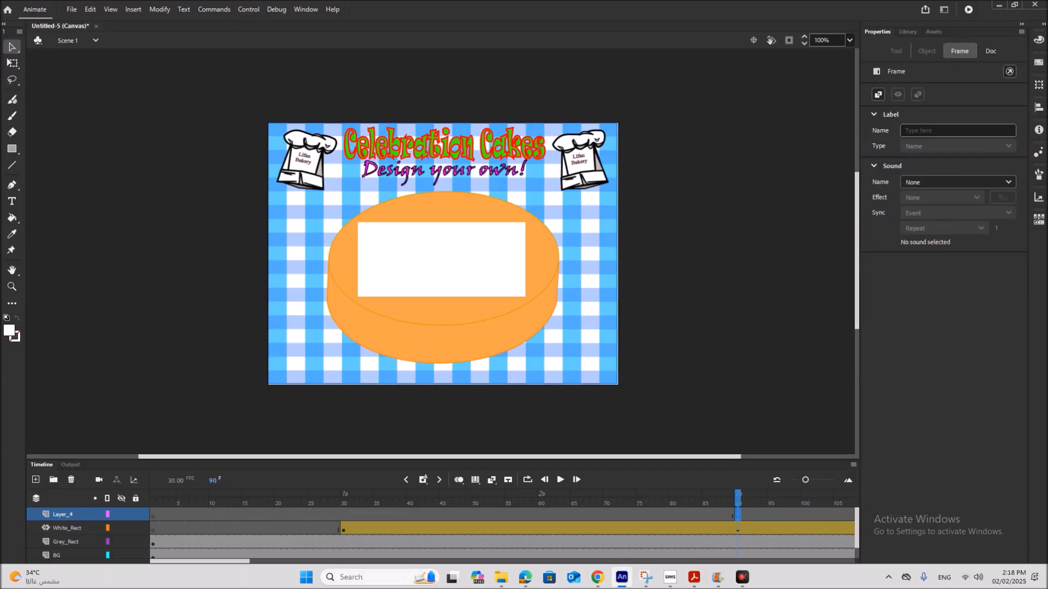
left_click(65, 541)
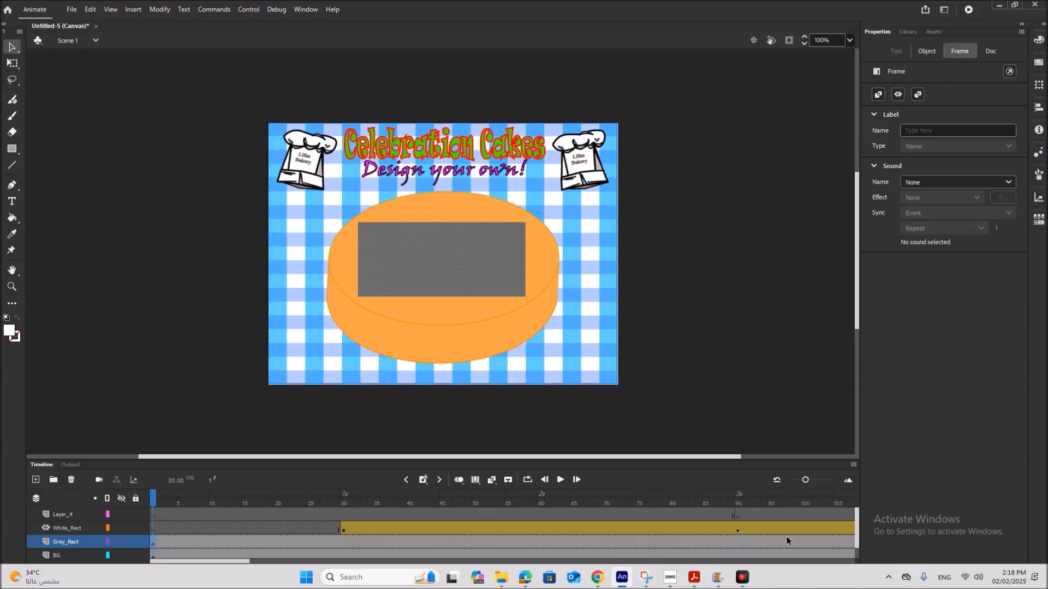
left_click(737, 514)
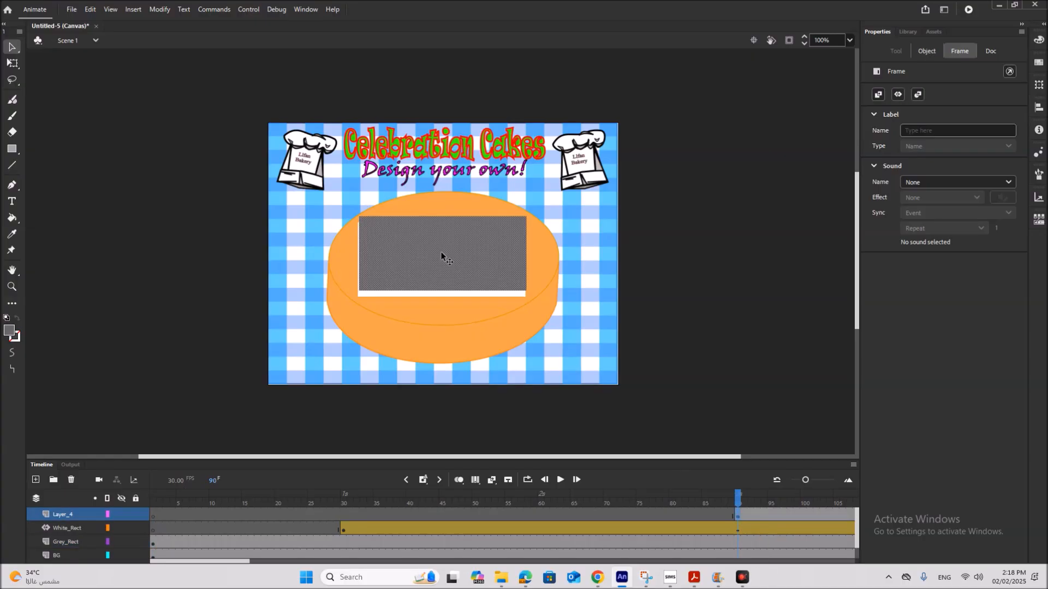
left_click(440, 257)
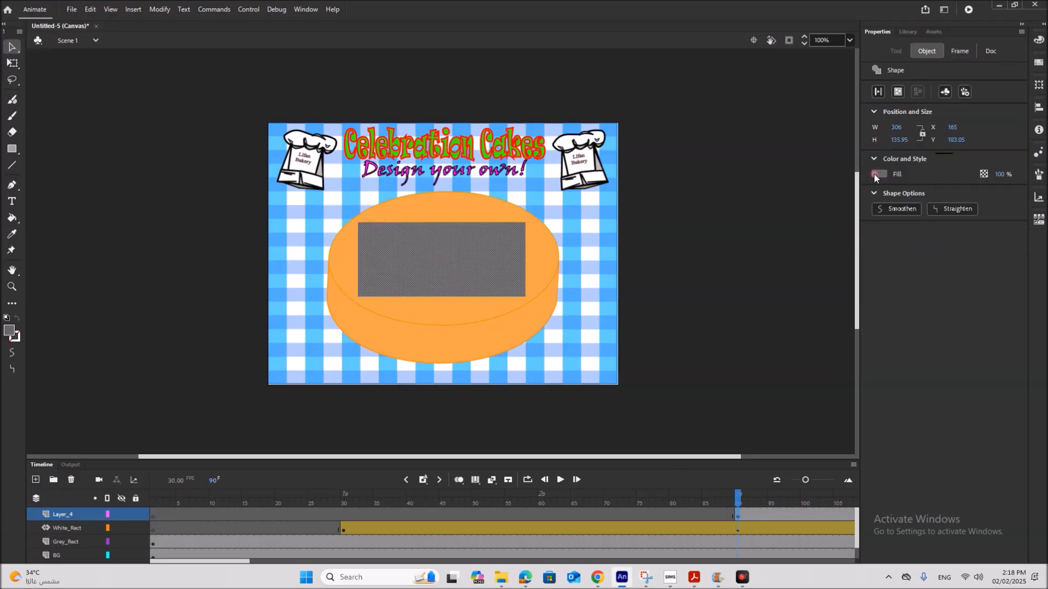
left_click(878, 174)
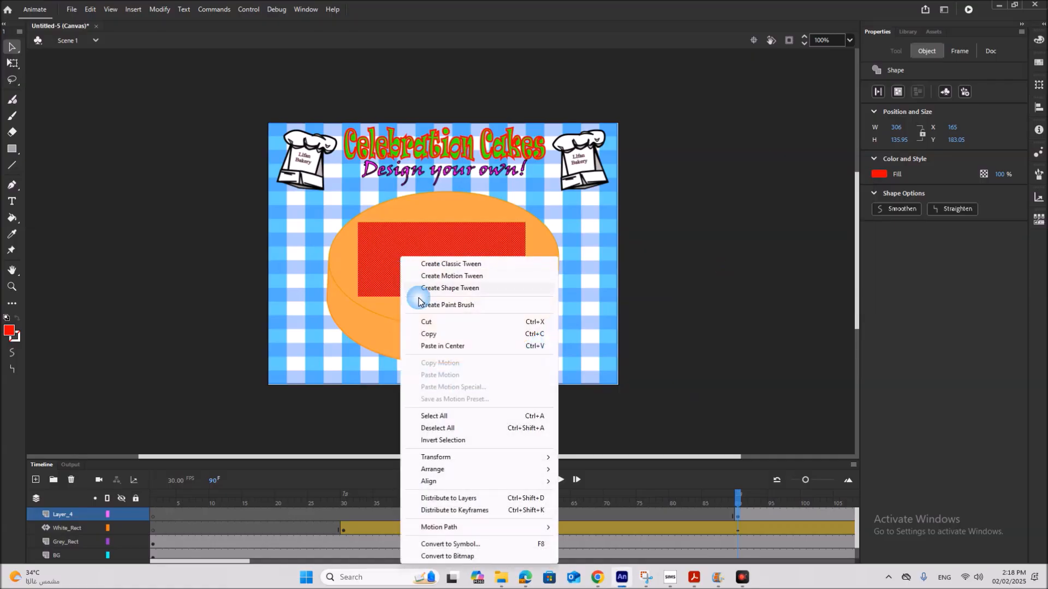
- Convert the red rectangle to a movie clip and motion-tween it sliding in from off-stage left
left_click(449, 543)
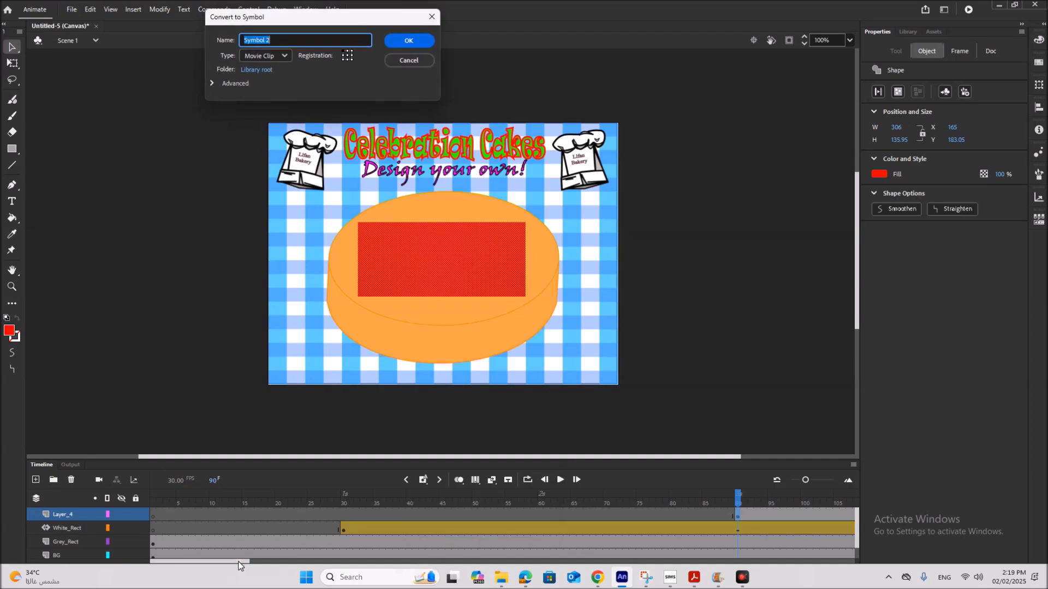
mouse_move(243, 565)
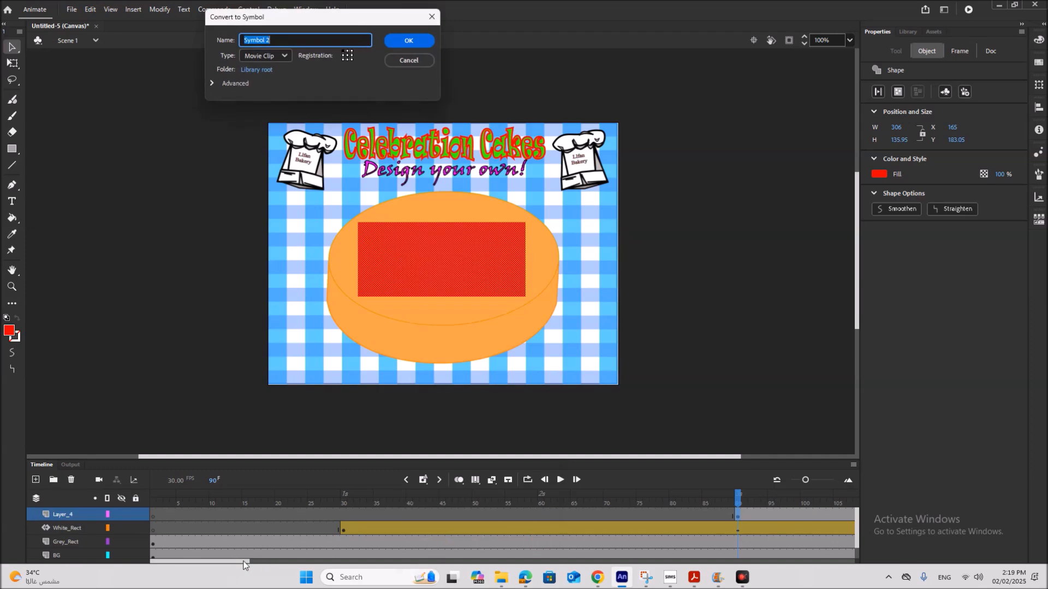
mouse_move(861, 543)
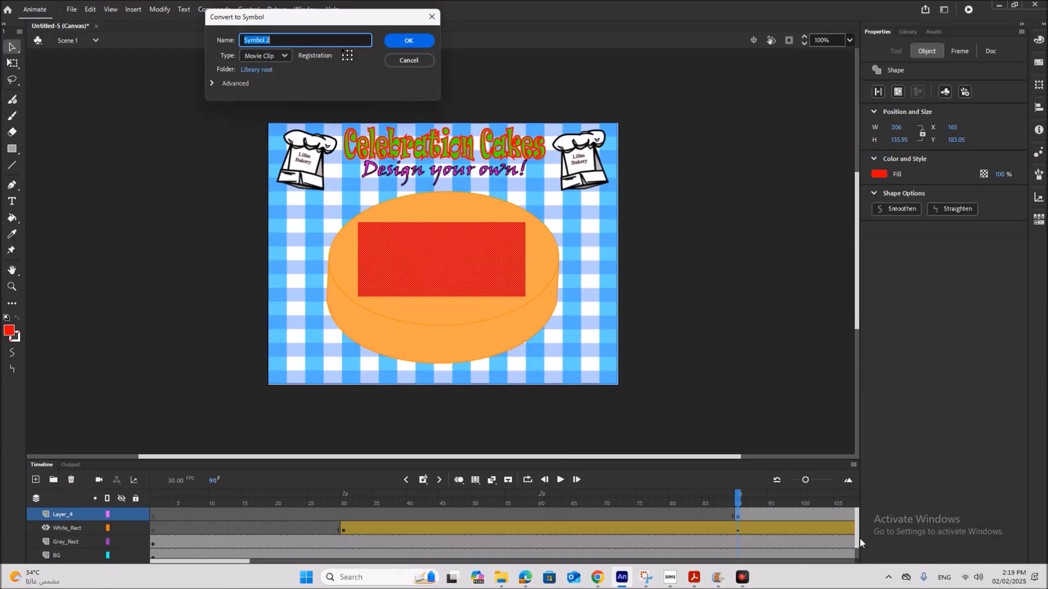
mouse_move(739, 523)
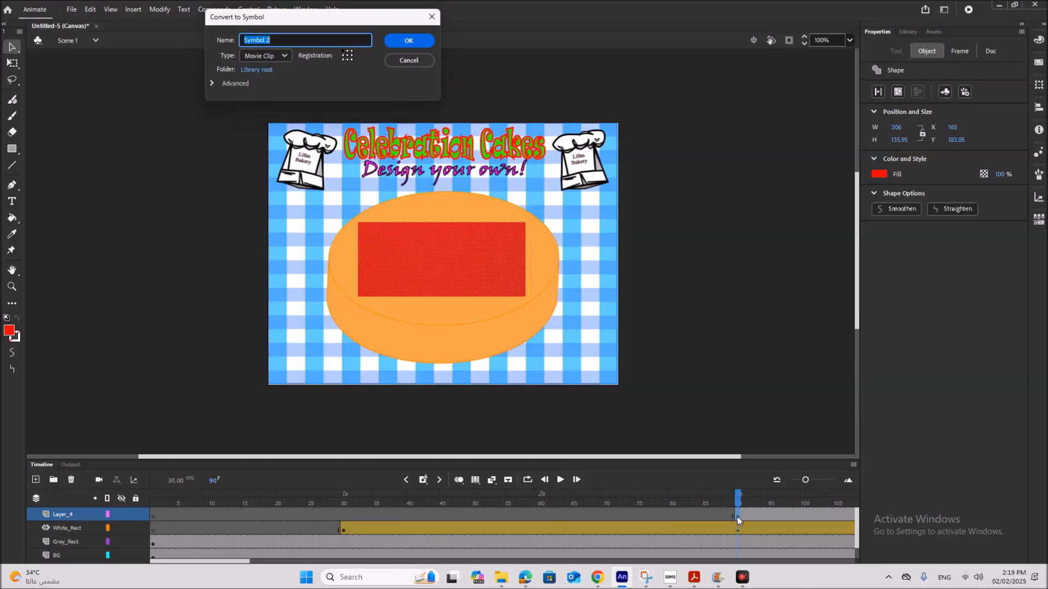
left_click(408, 40)
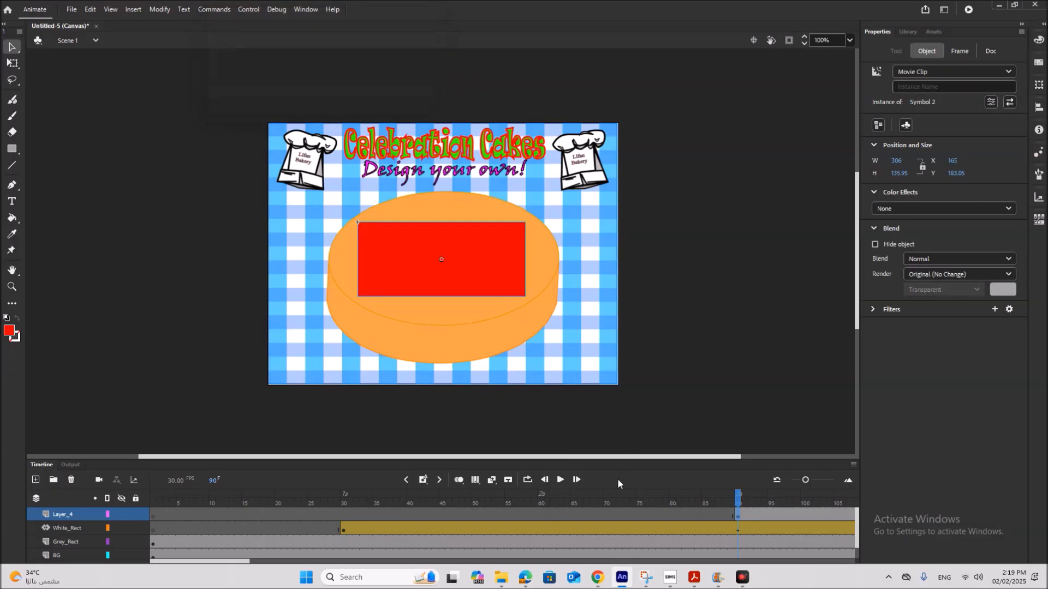
mouse_move(133, 9)
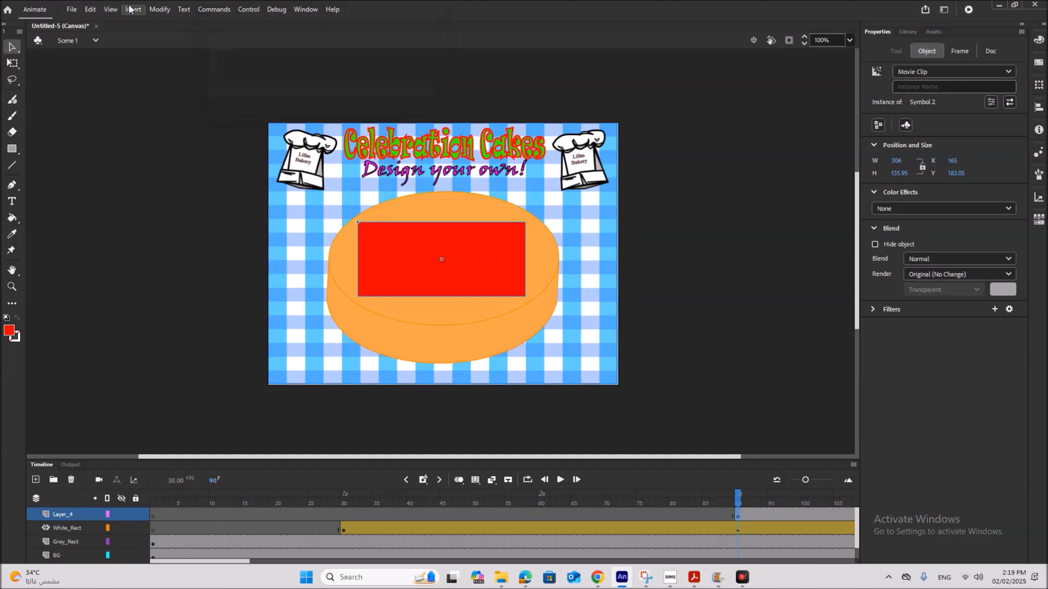
left_click(133, 9)
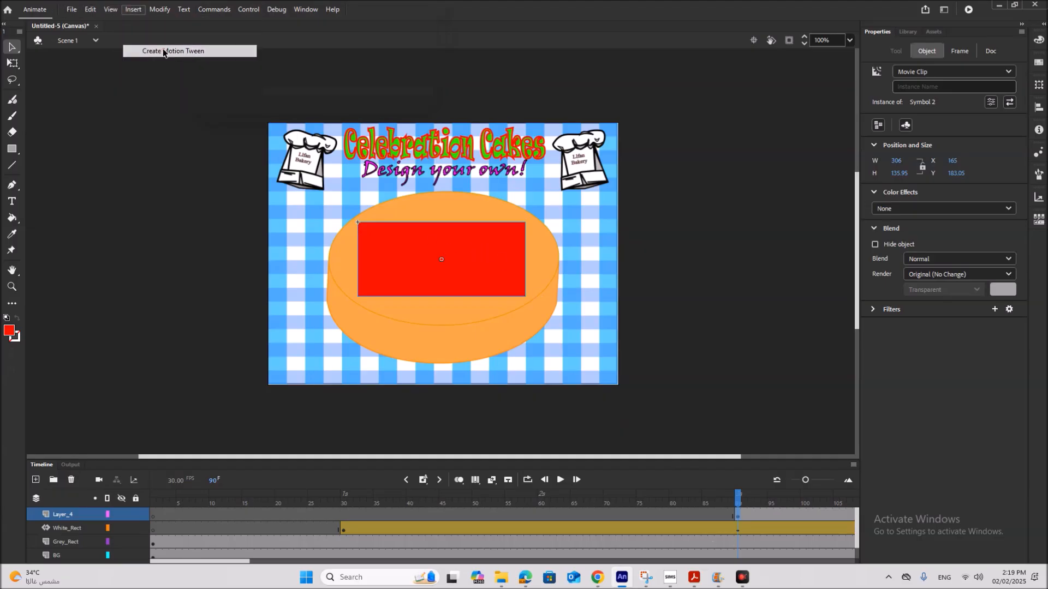
left_click(173, 51)
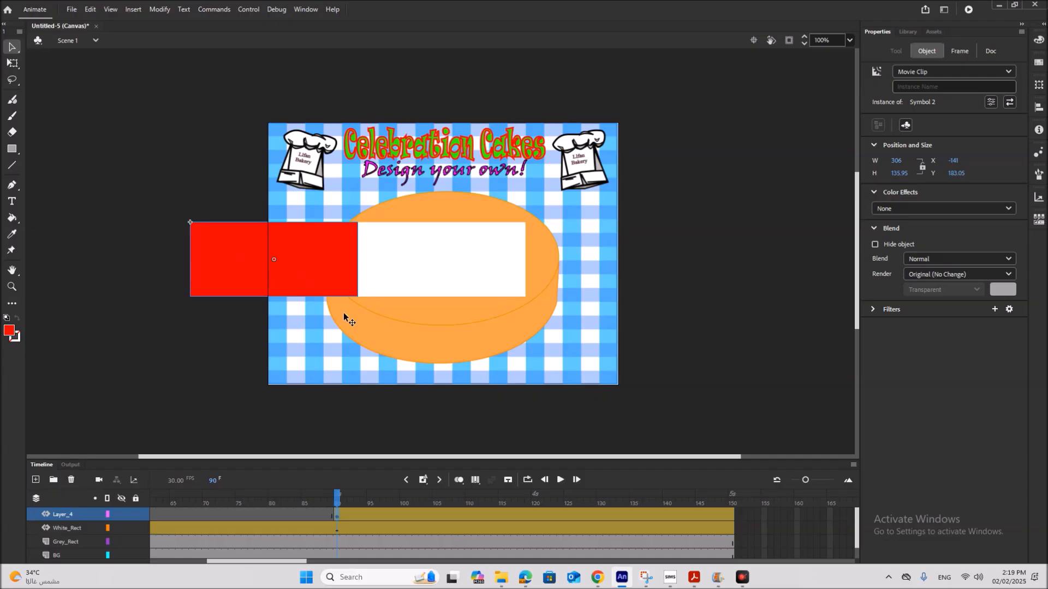
mouse_move(737, 523)
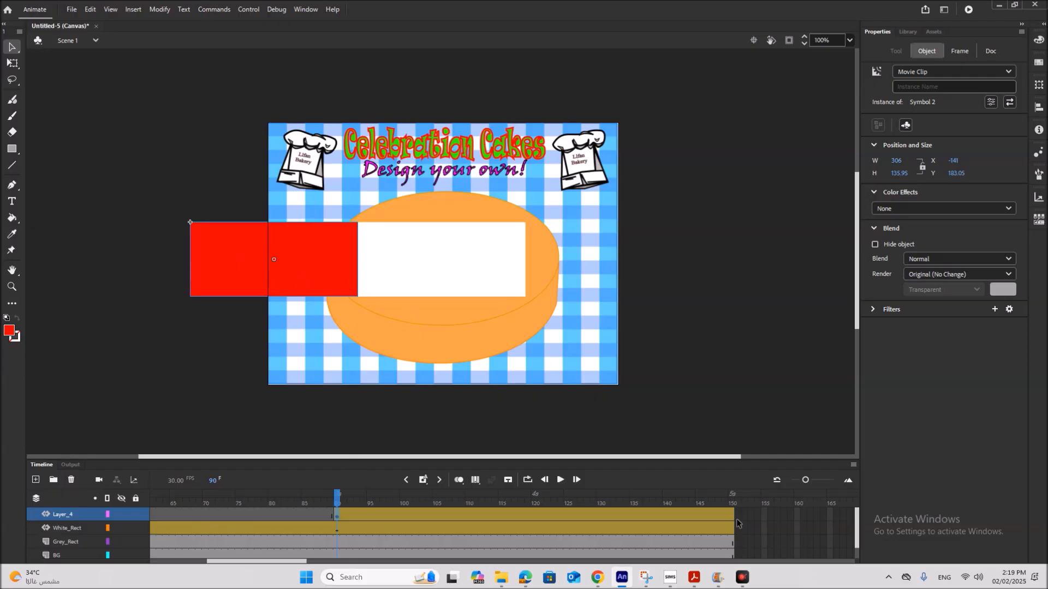
left_click(731, 516)
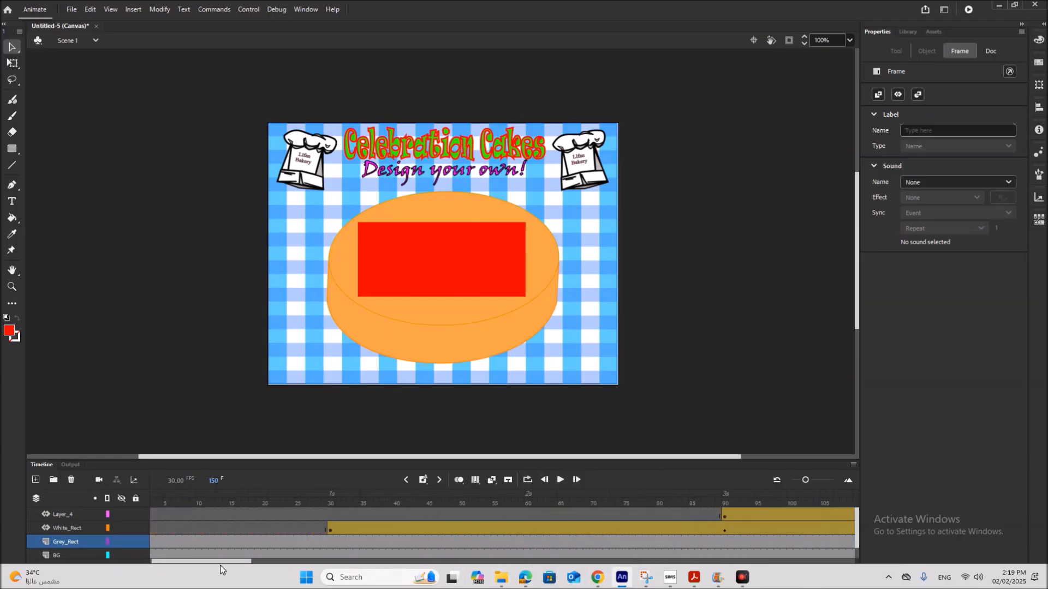
- Rename the red rectangle's layer to REd_Rect
left_click(60, 514)
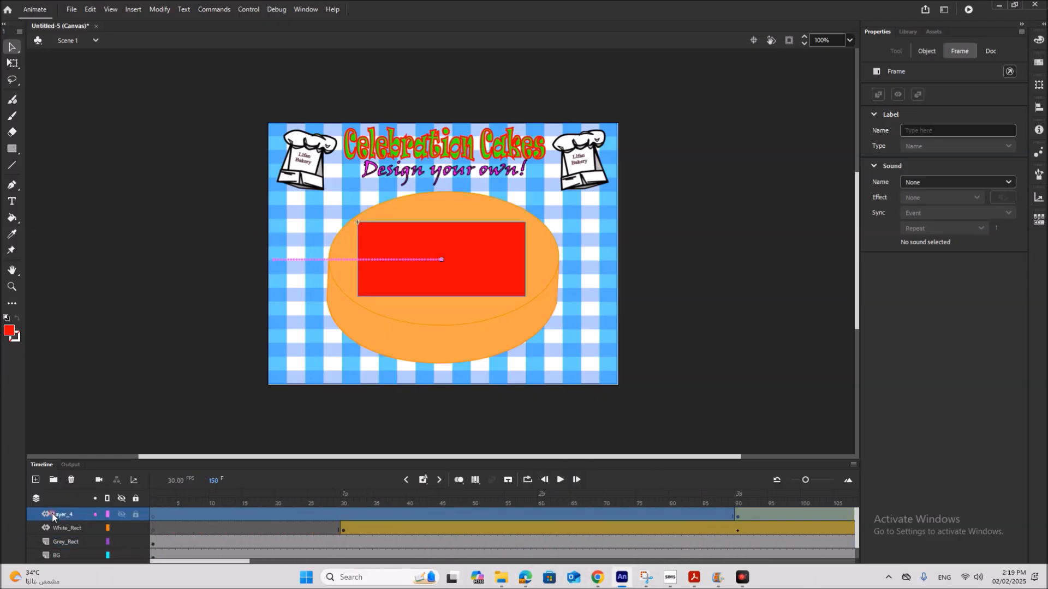
double_click(63, 514)
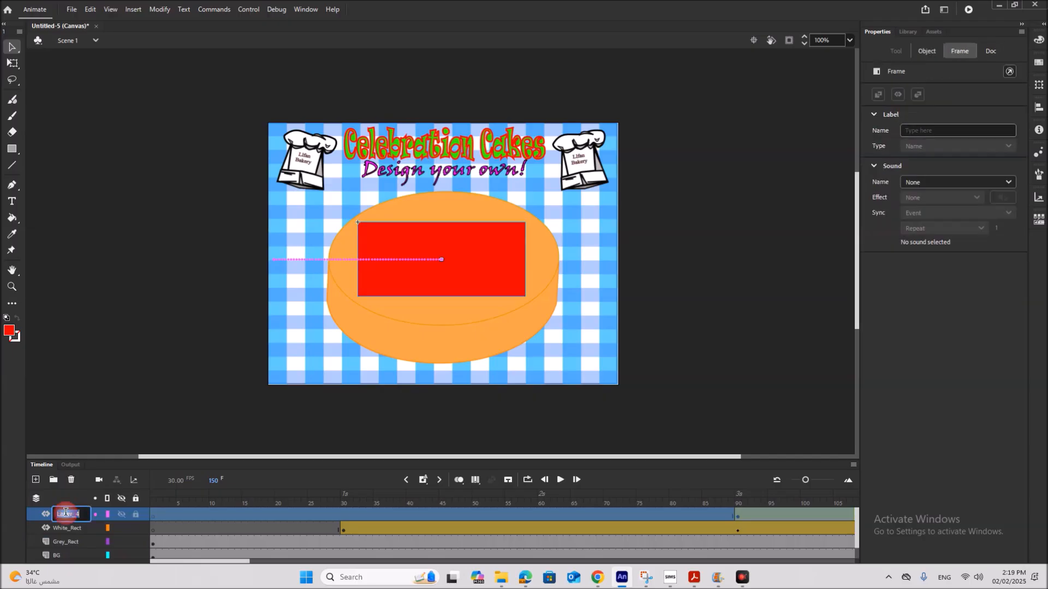
type("REd_Rect")
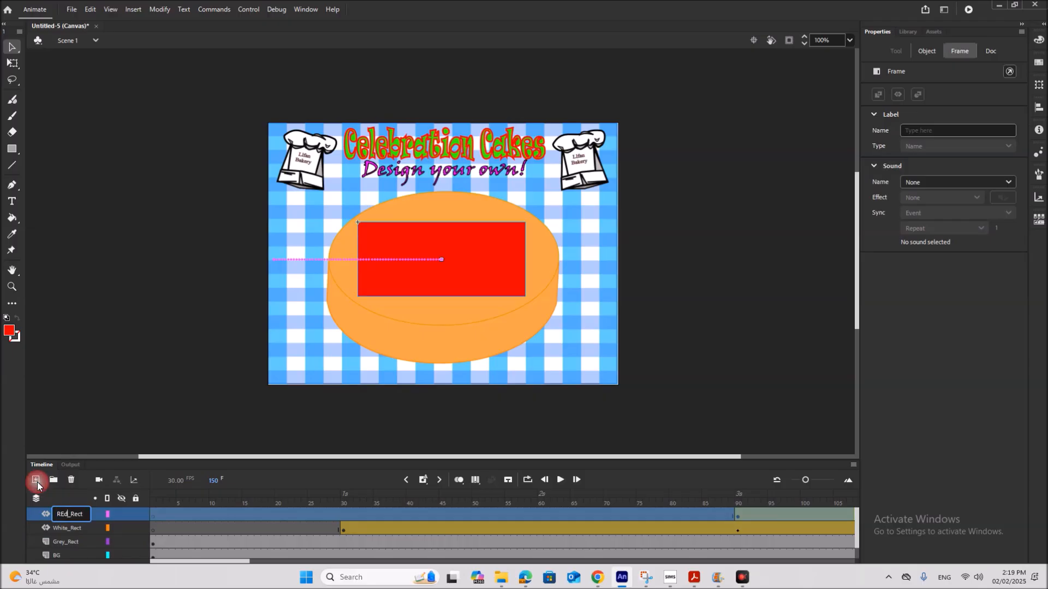
- Add a new layer named Text above REd_Rect and start text on its first frame
left_click(35, 482)
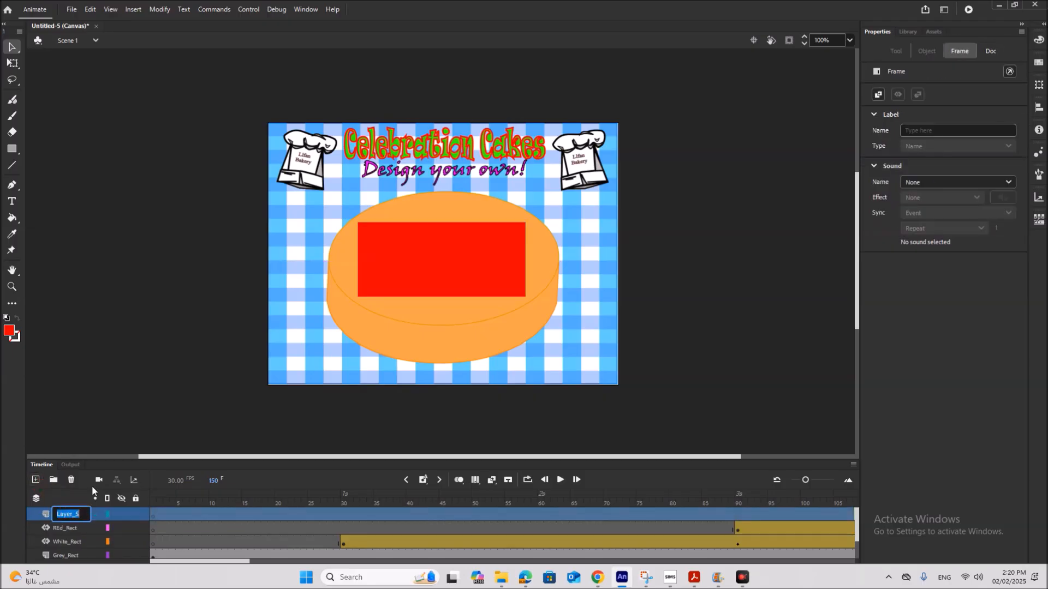
type("Text")
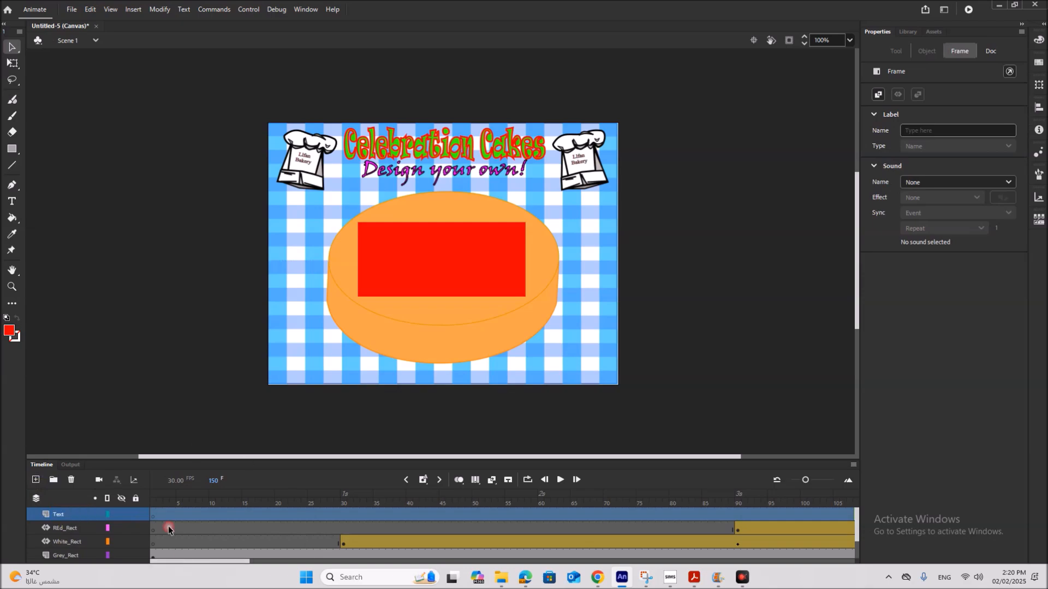
left_click(154, 498)
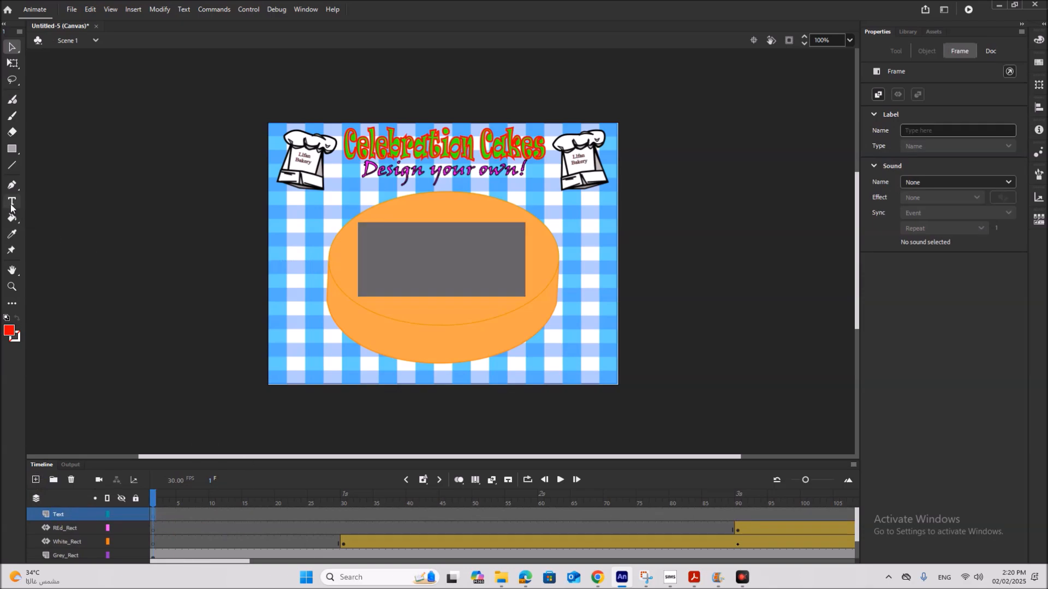
left_click(11, 203)
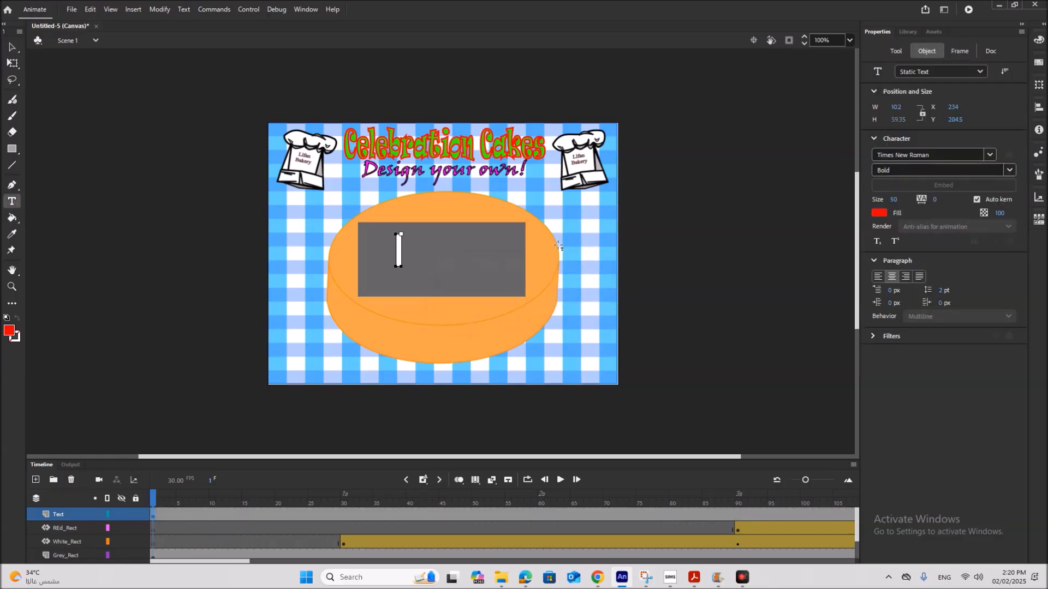
- Write 'Your message here' in red bold serif over the grey rectangle
type("Your m")
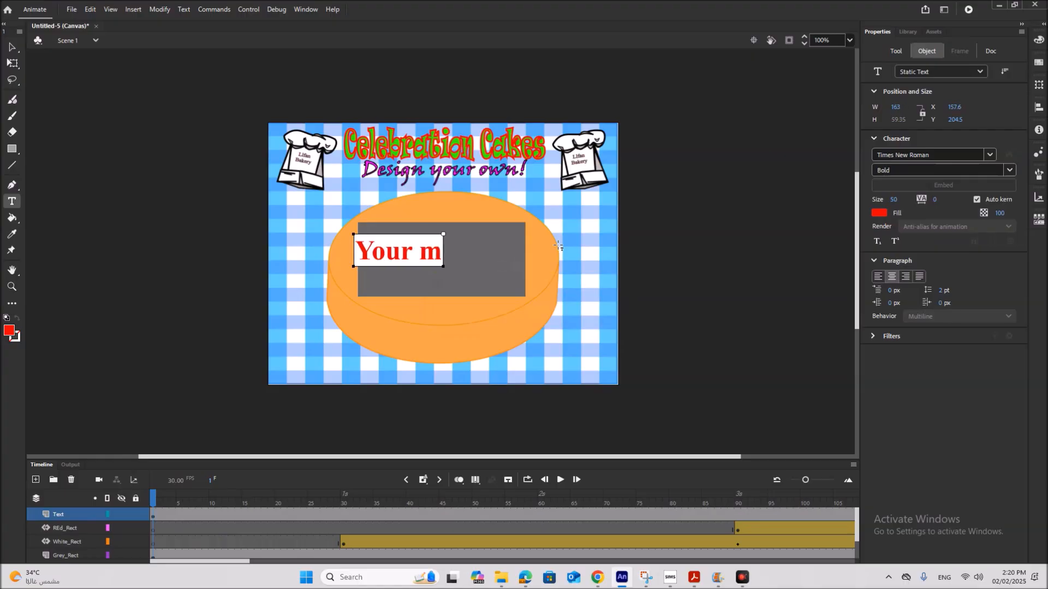
type("essage")
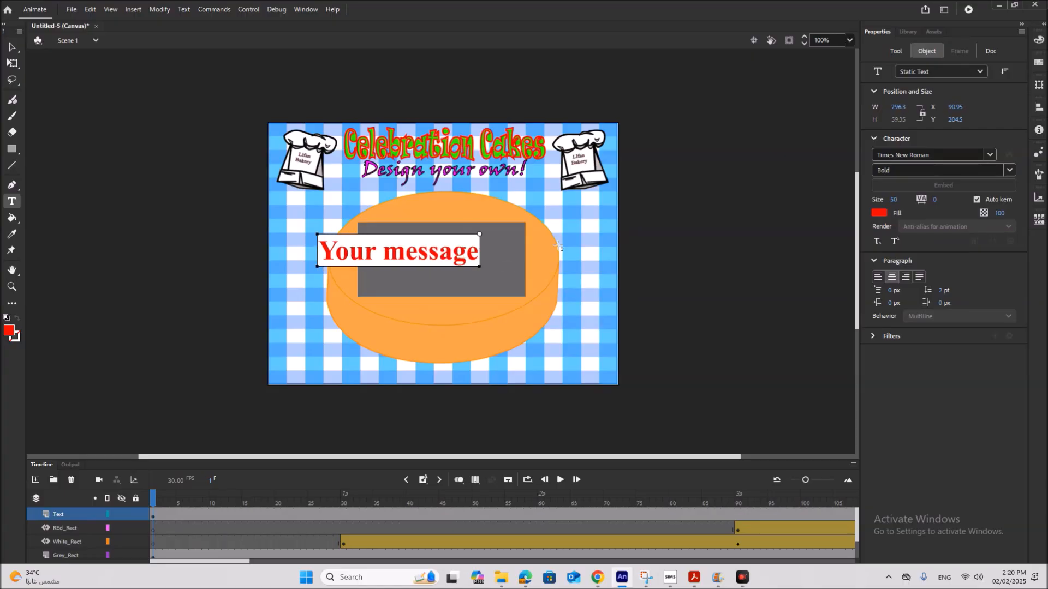
type("here")
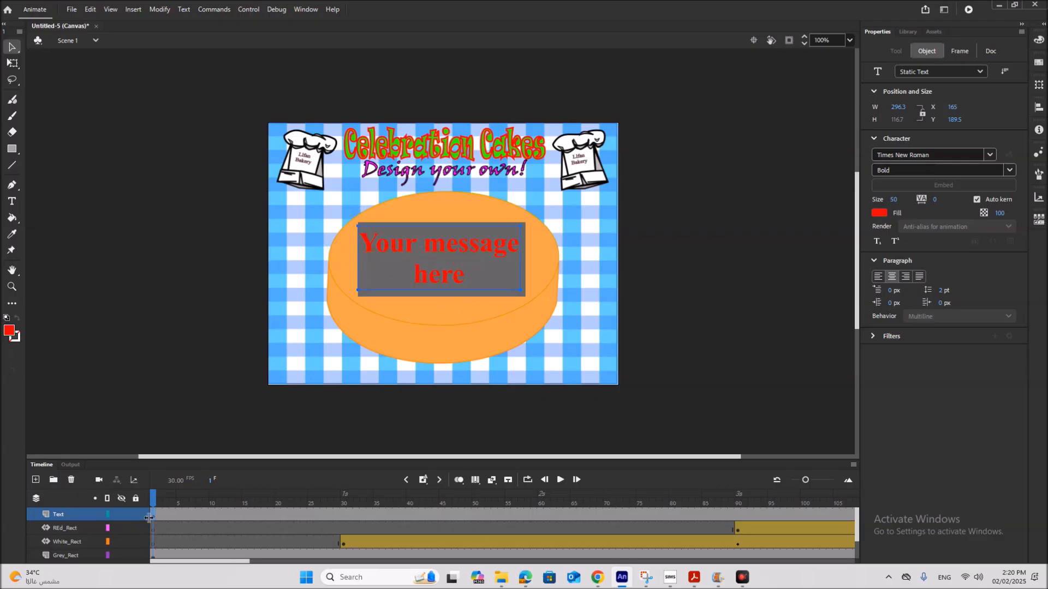
left_click(960, 51)
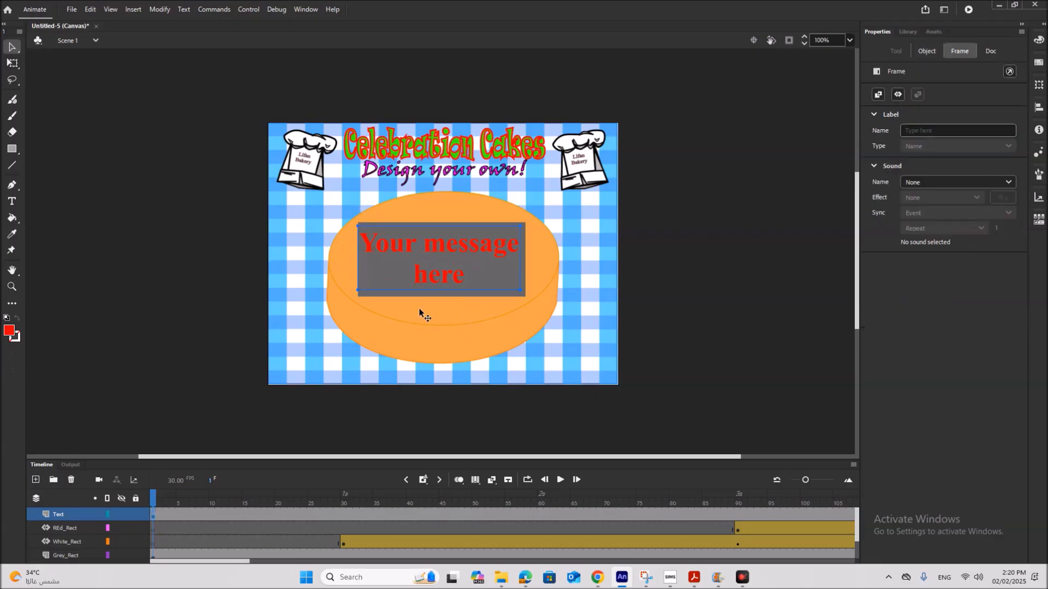
mouse_move(431, 288)
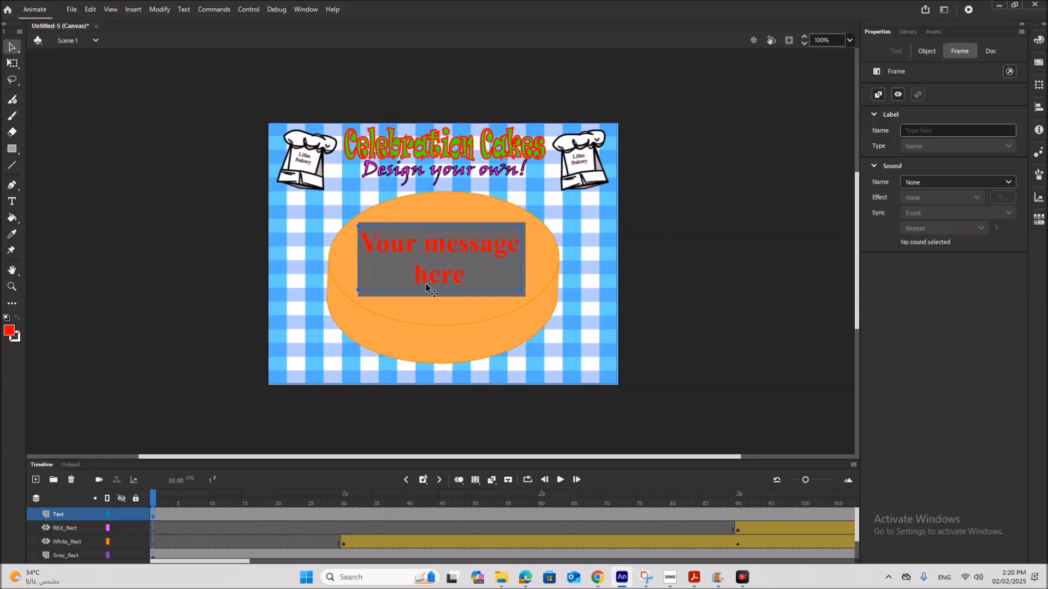
- Make the Text layer a mask over the rectangle layers
right_click(58, 514)
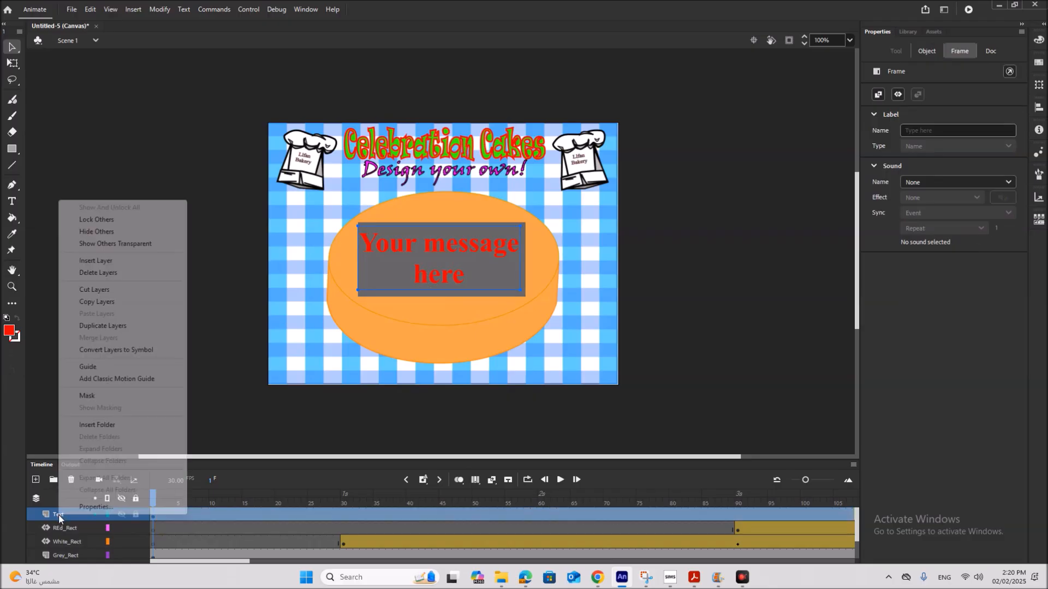
mouse_move(87, 395)
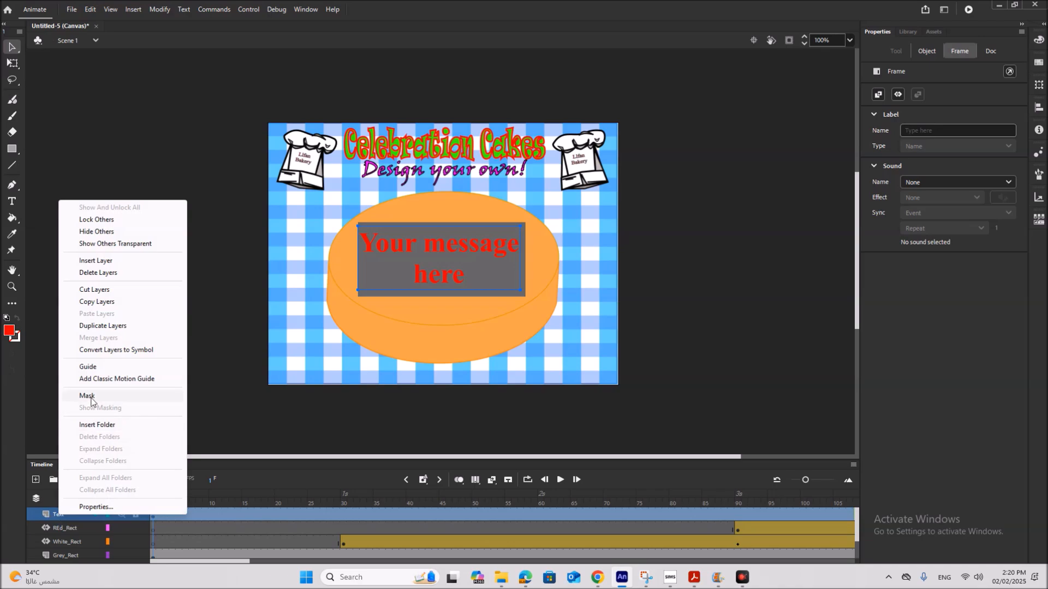
left_click(87, 395)
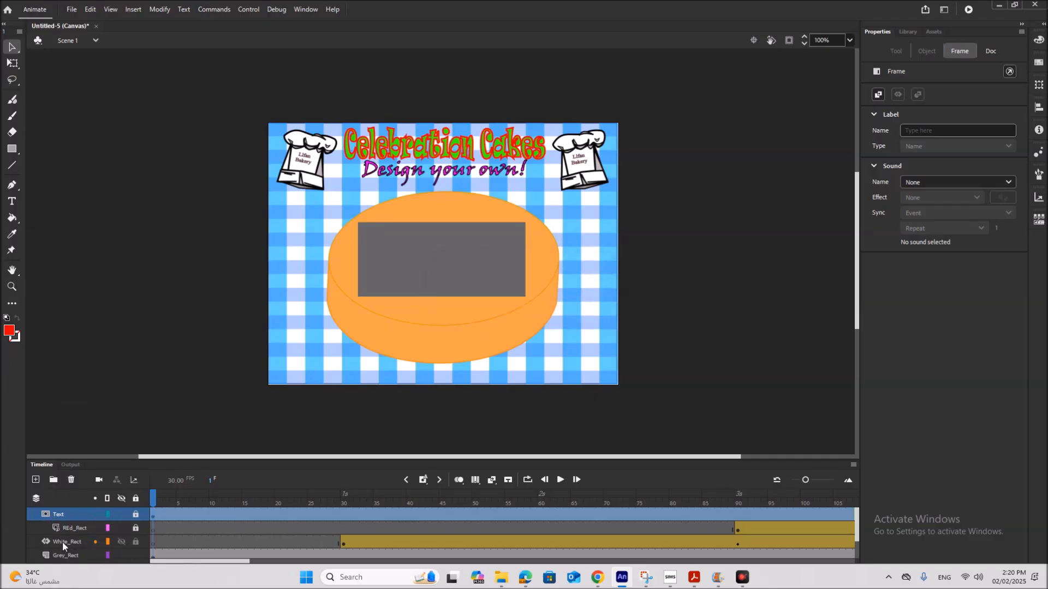
left_click(73, 528)
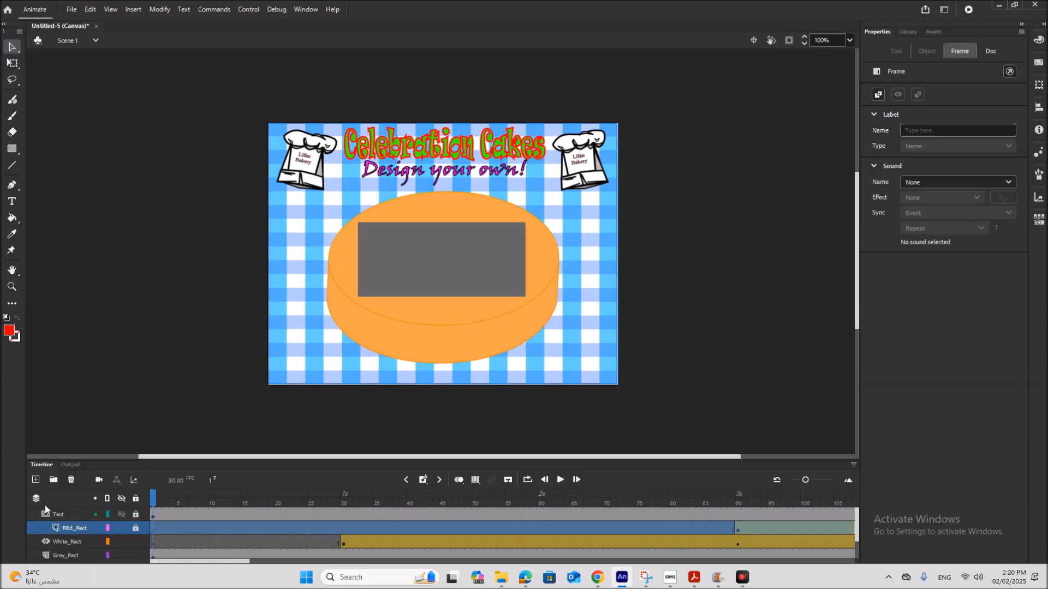
left_click(68, 541)
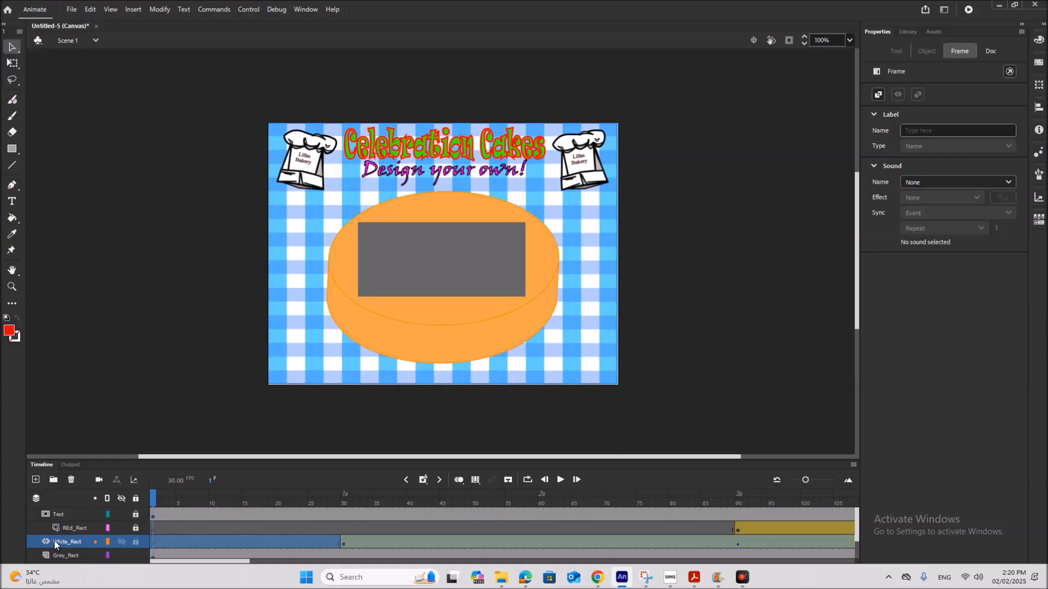
- Nest Grey_Rect, White_Rect and REd_Rect as masked layers under Text
left_click(58, 514)
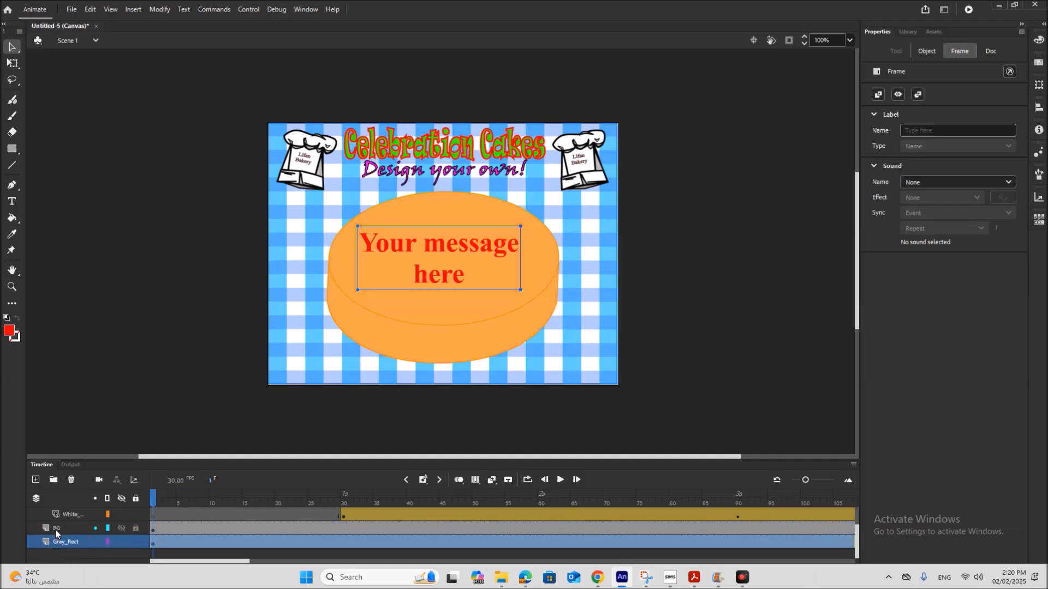
left_click(65, 528)
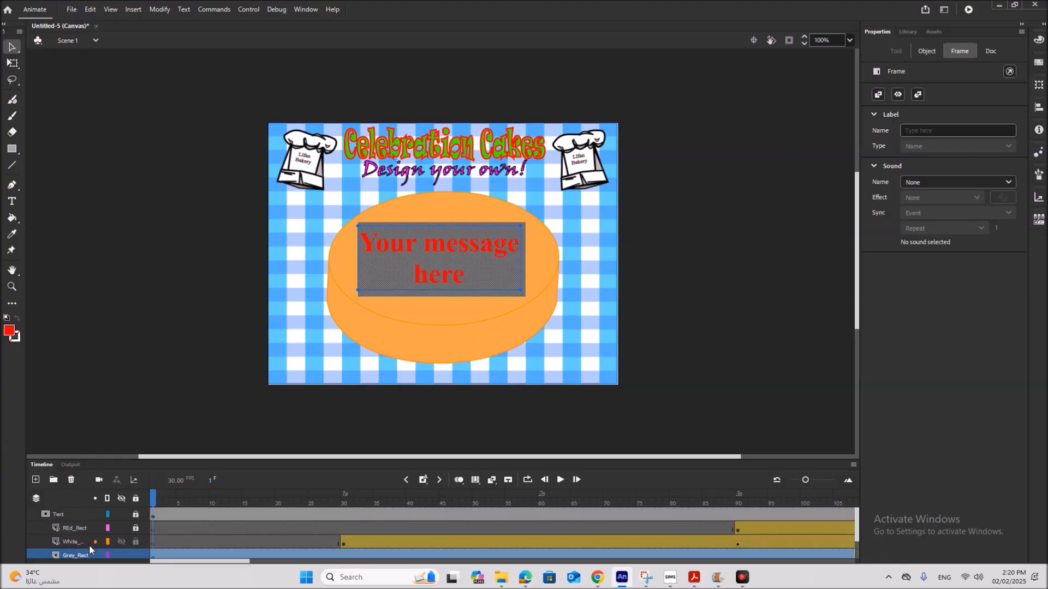
left_click(73, 528)
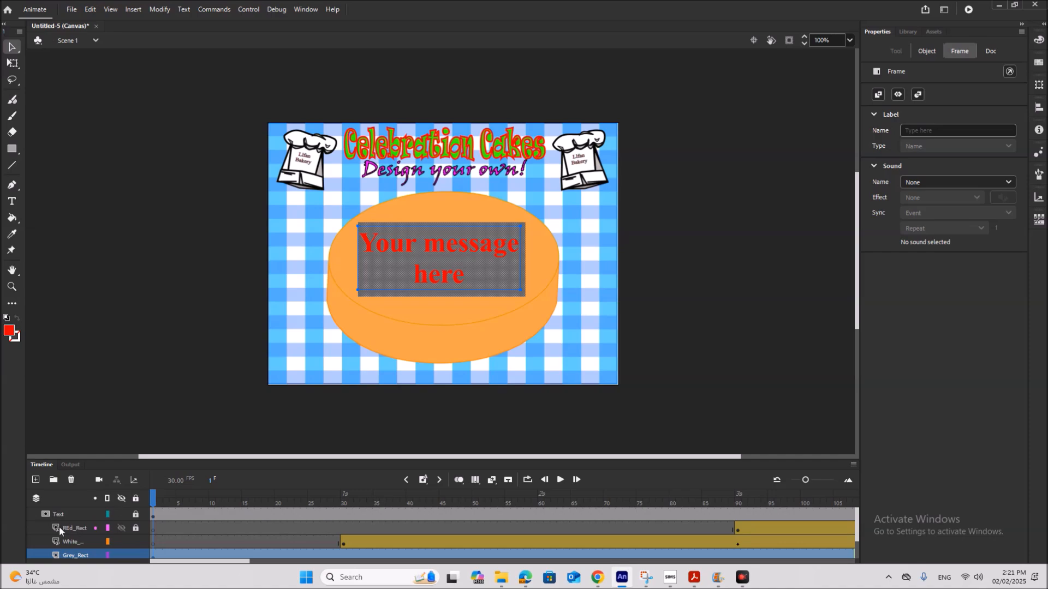
left_click(136, 542)
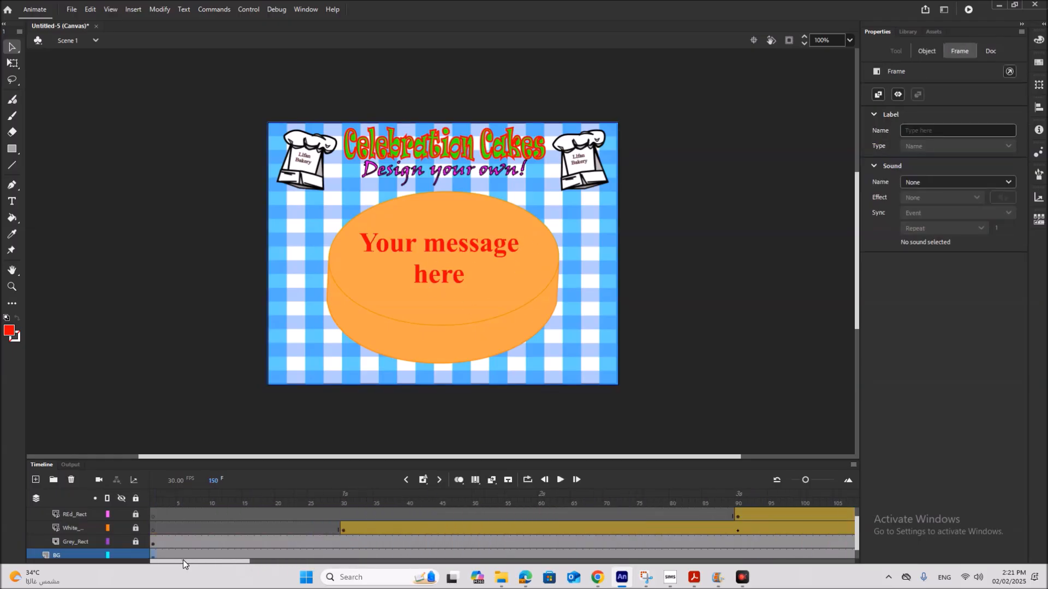
mouse_move(485, 323)
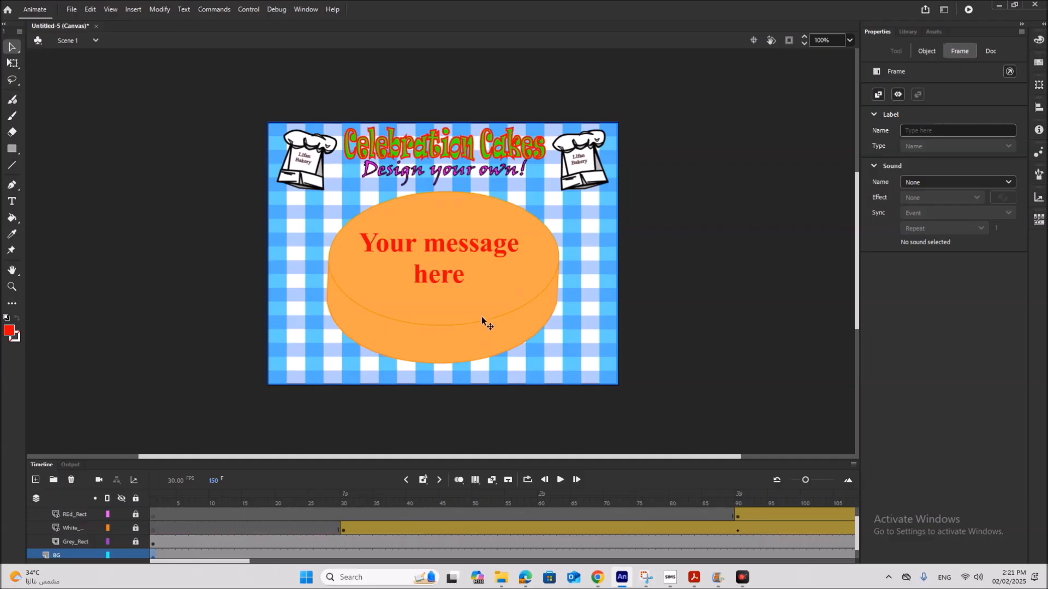
mouse_move(440, 296)
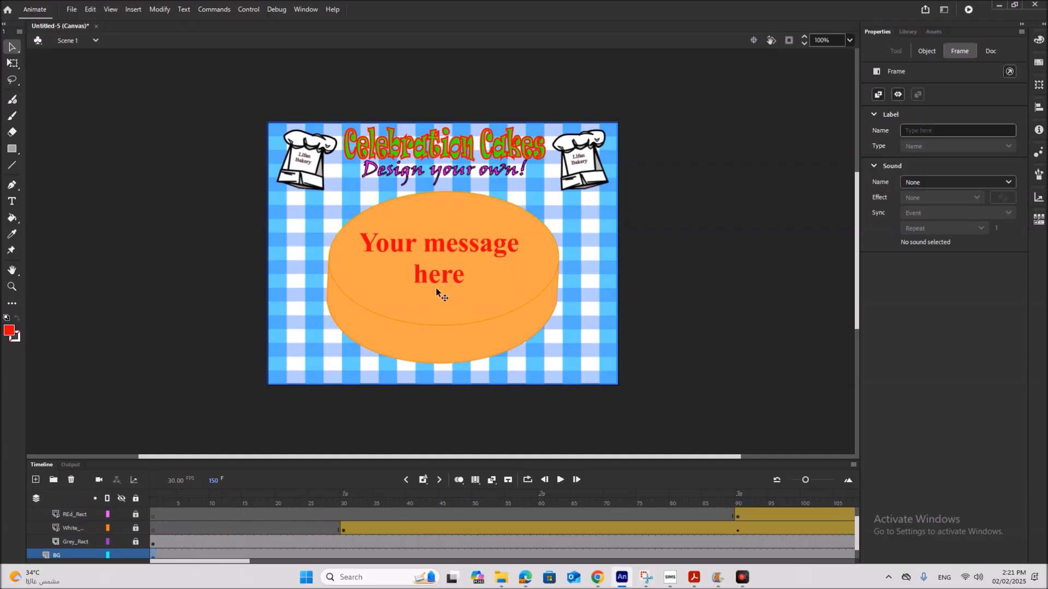
- Lock the mask layers so the red message previews on stage, then select BG
left_click(57, 555)
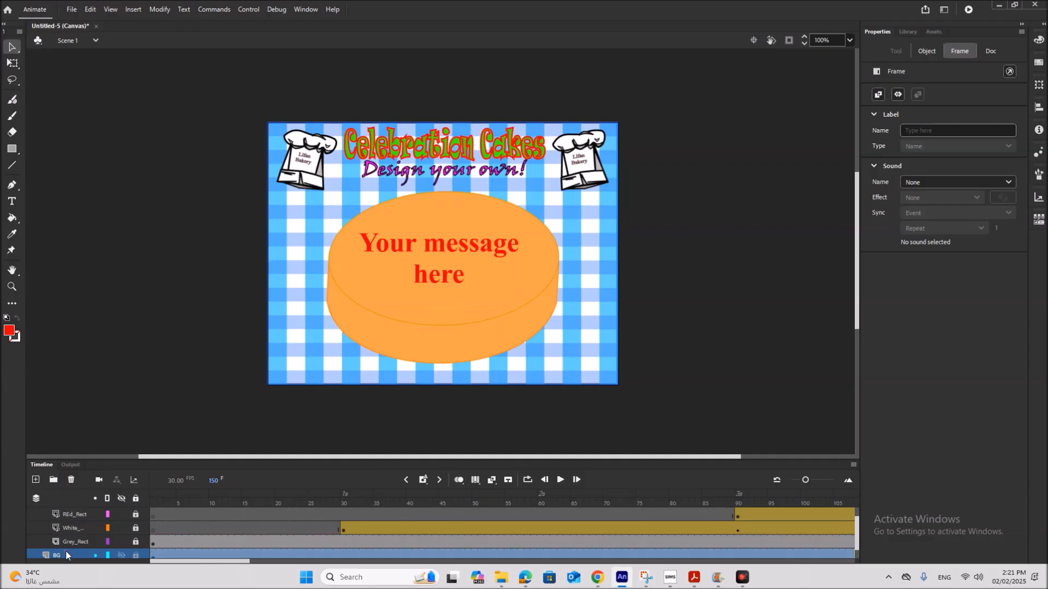
left_click(693, 576)
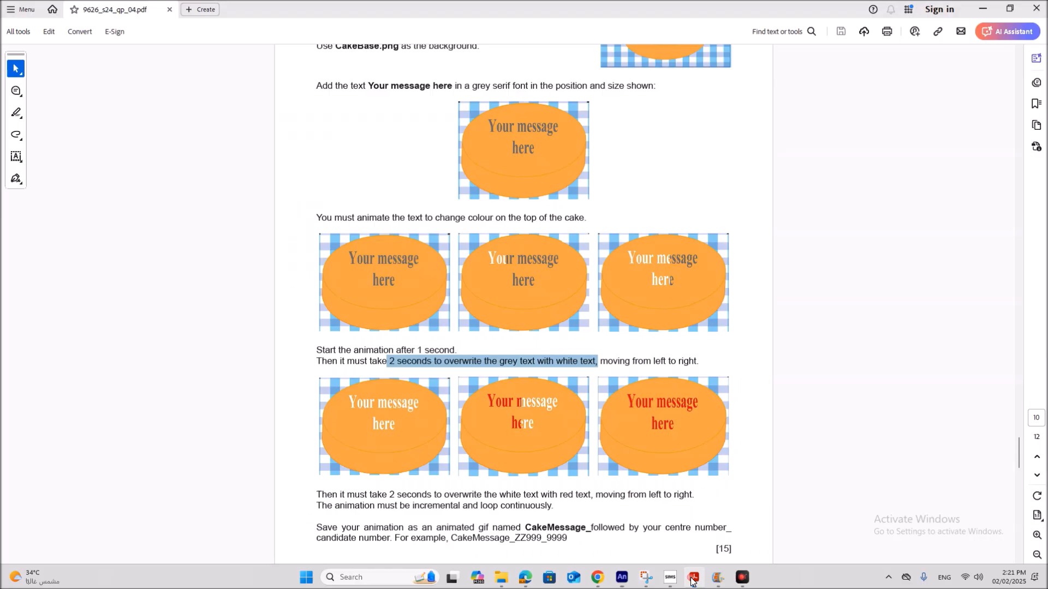
scroll("down", 3)
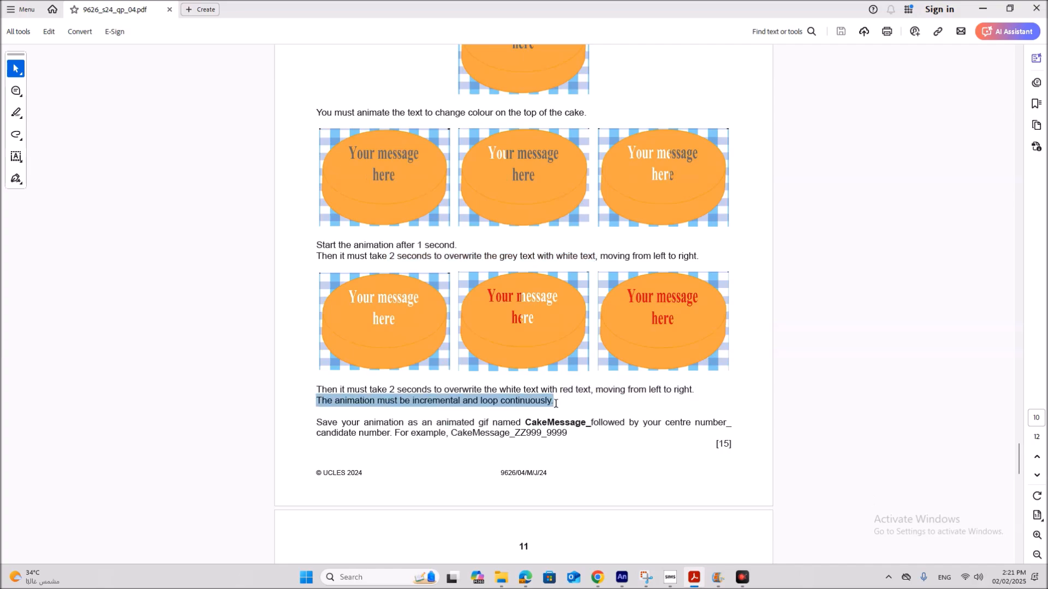
left_click(411, 428)
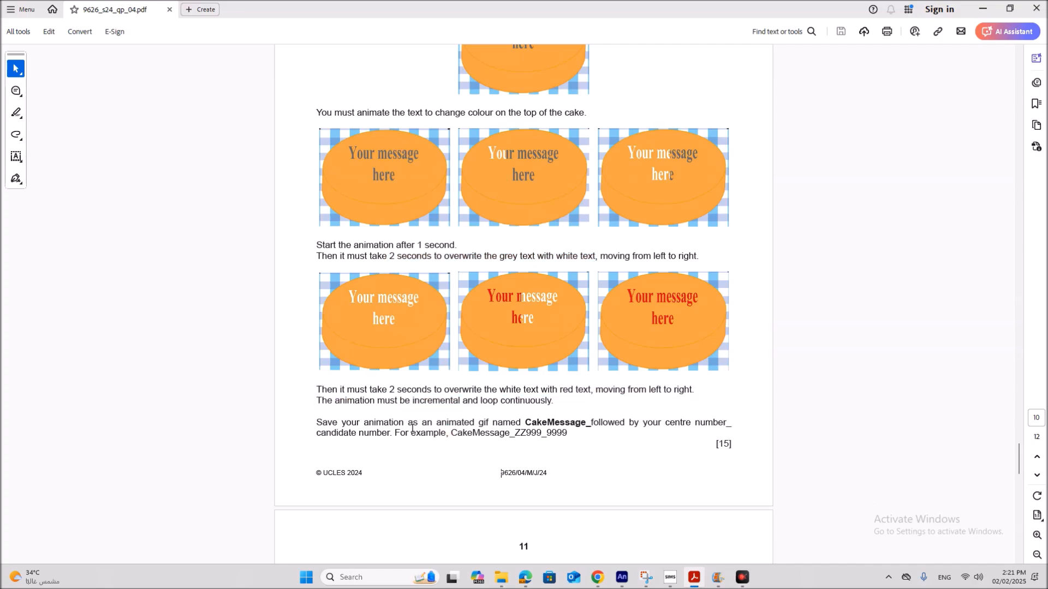
double_click(534, 422)
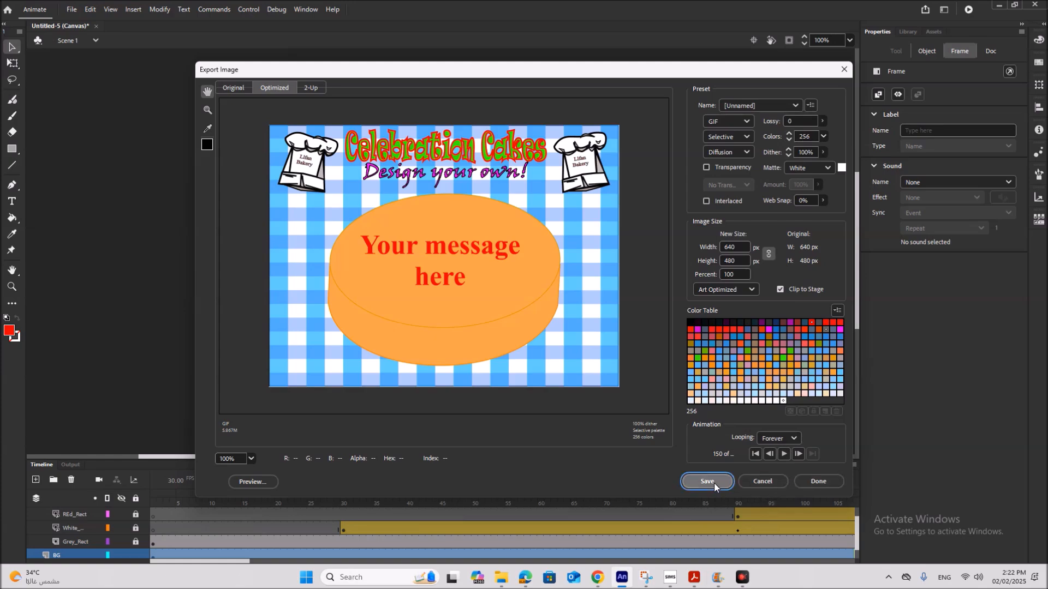
- Save the animated GIF as CakeMessage_ZZ123_1234 in Desktop > June 2024 P4 and finish the export
left_click(706, 481)
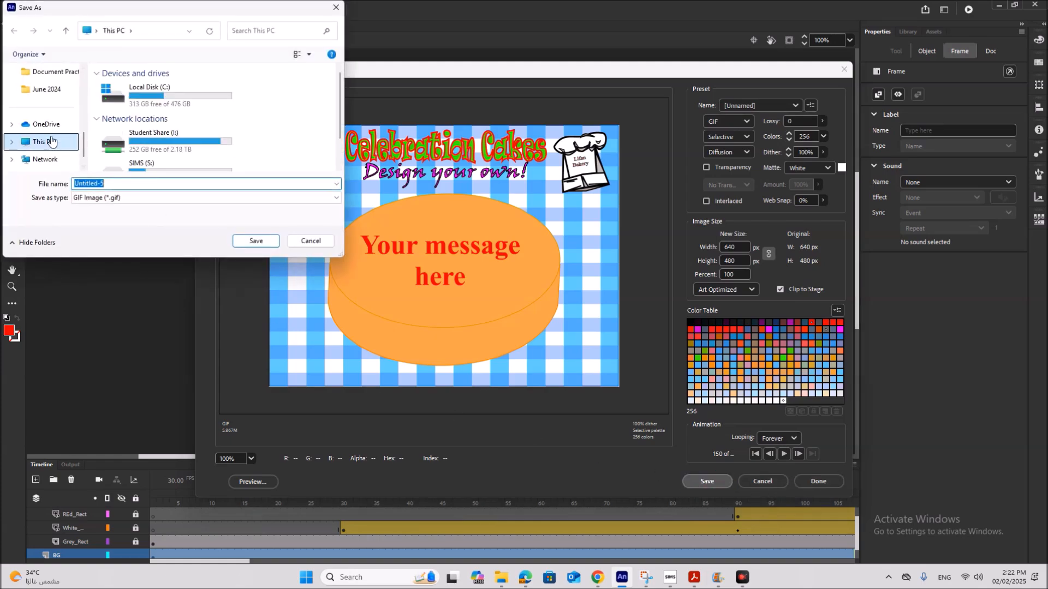
left_click(44, 107)
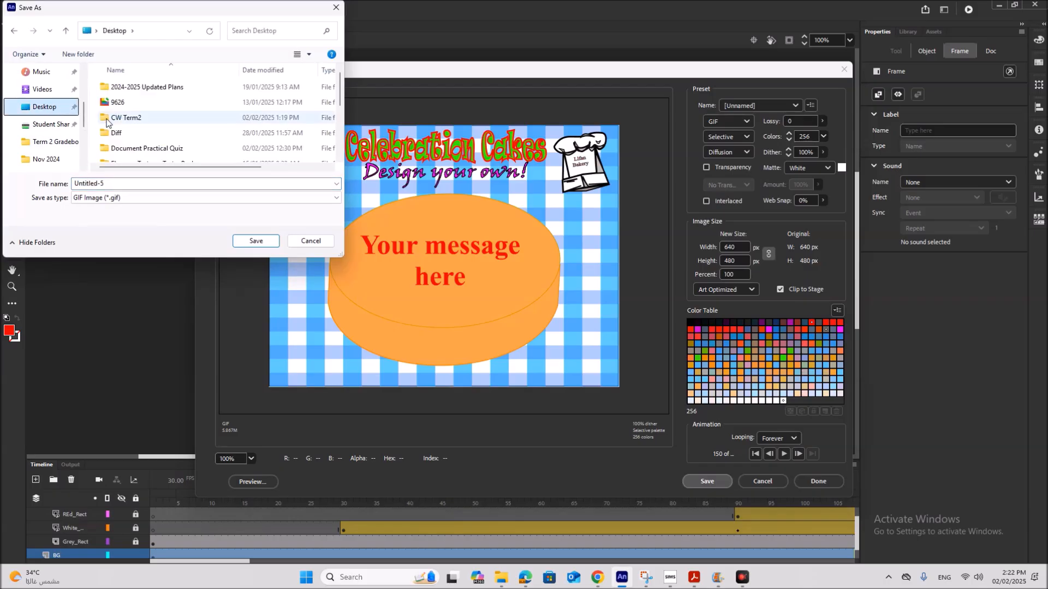
left_click(126, 154)
type("CakeMessage_f")
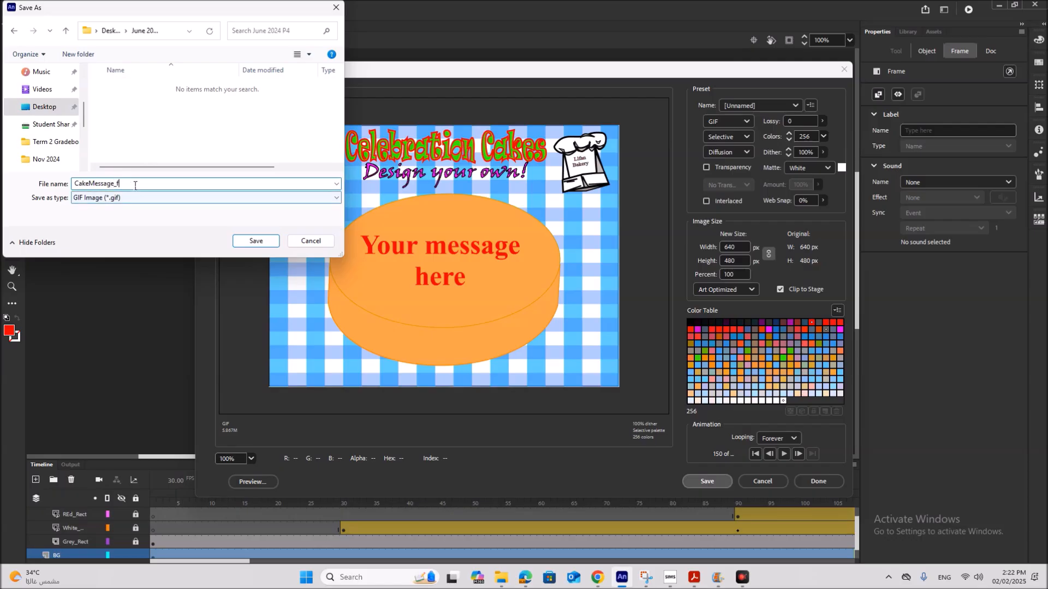
key("Backspace")
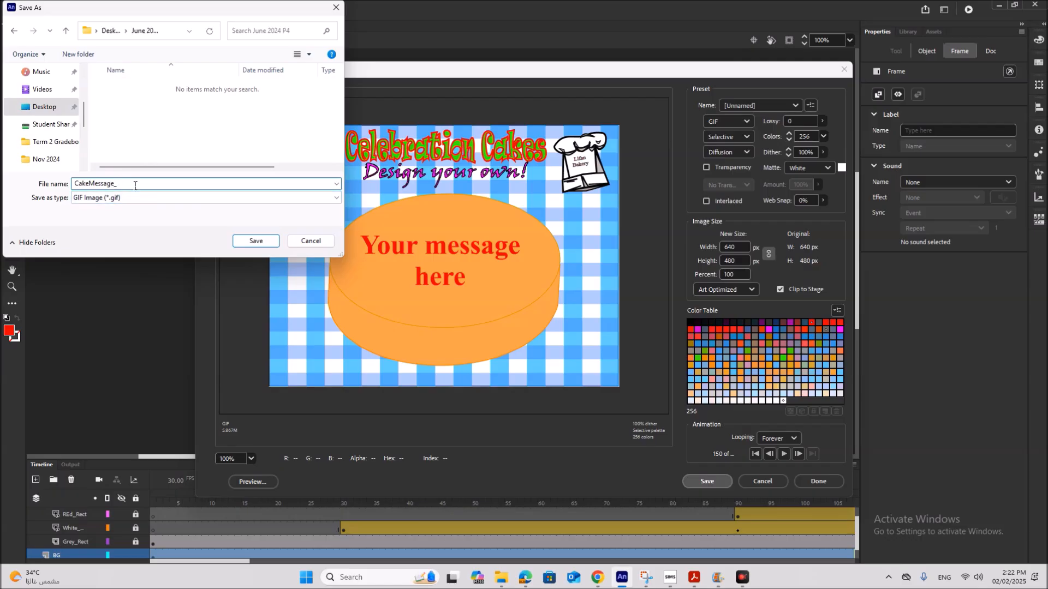
type("ZZ123")
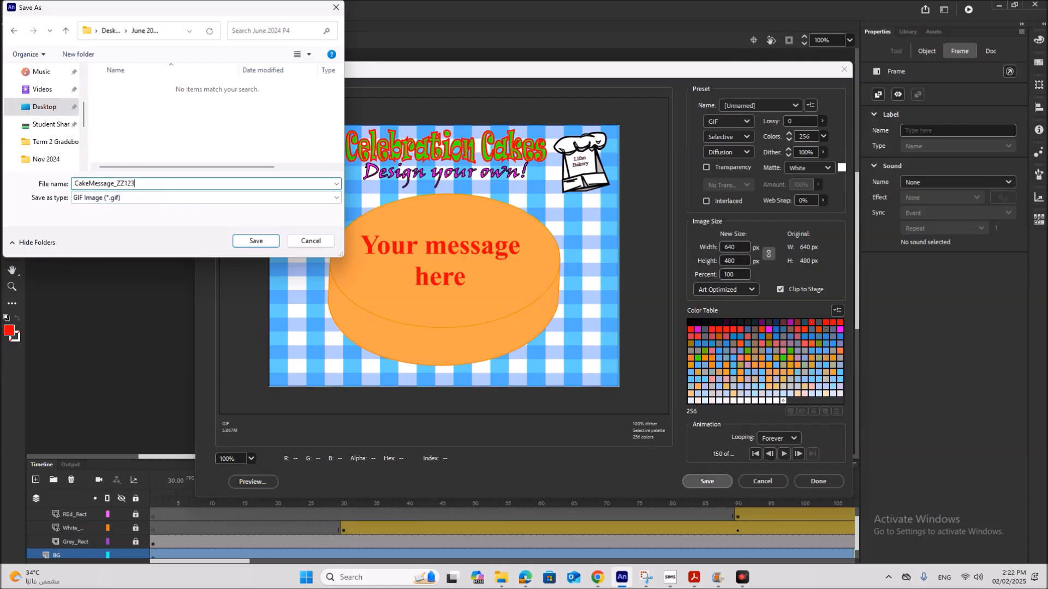
type("_1234")
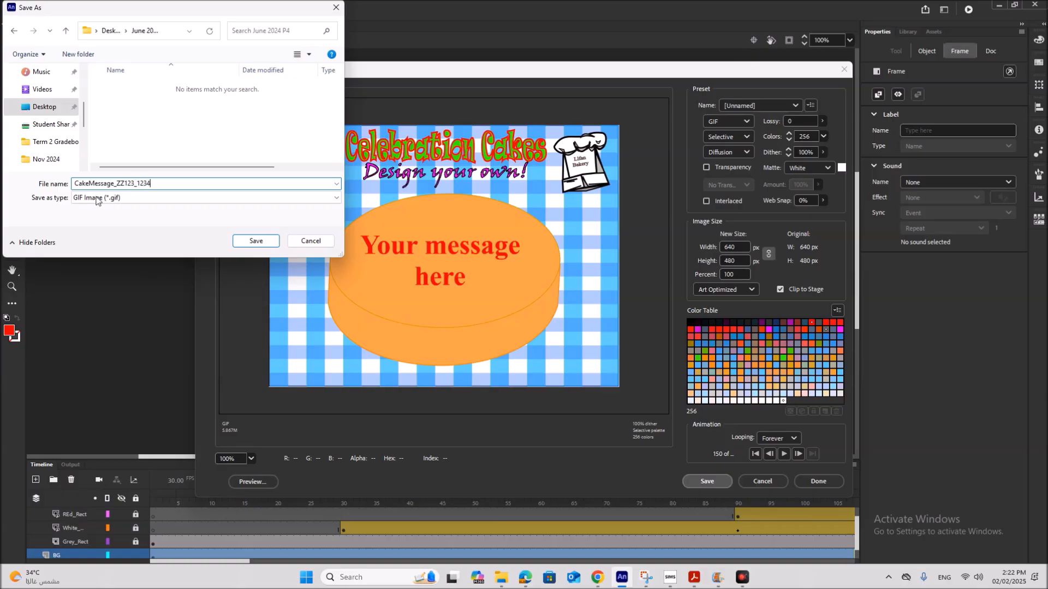
left_click(255, 240)
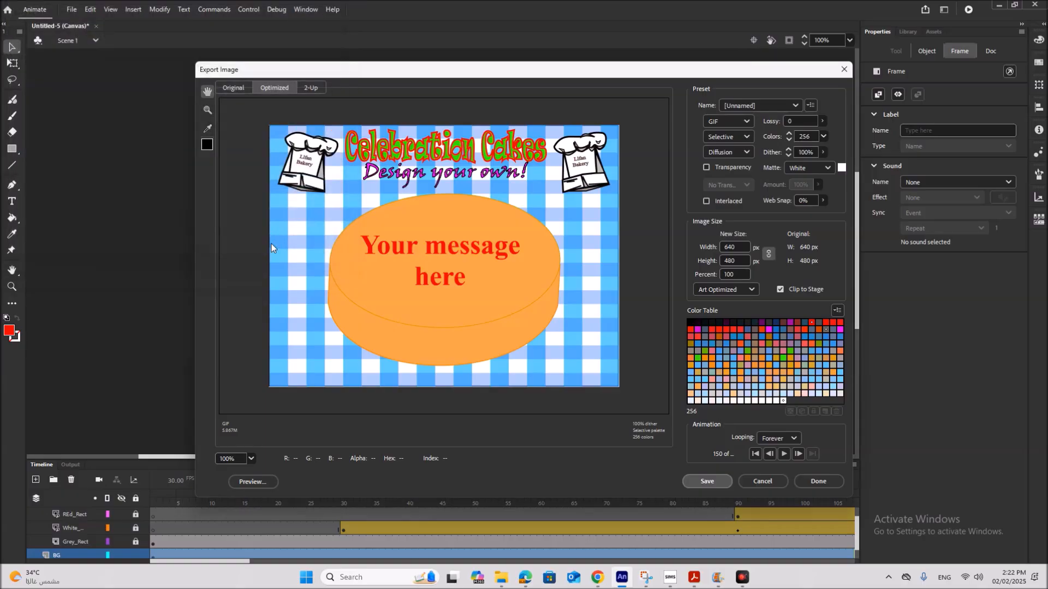
left_click(760, 481)
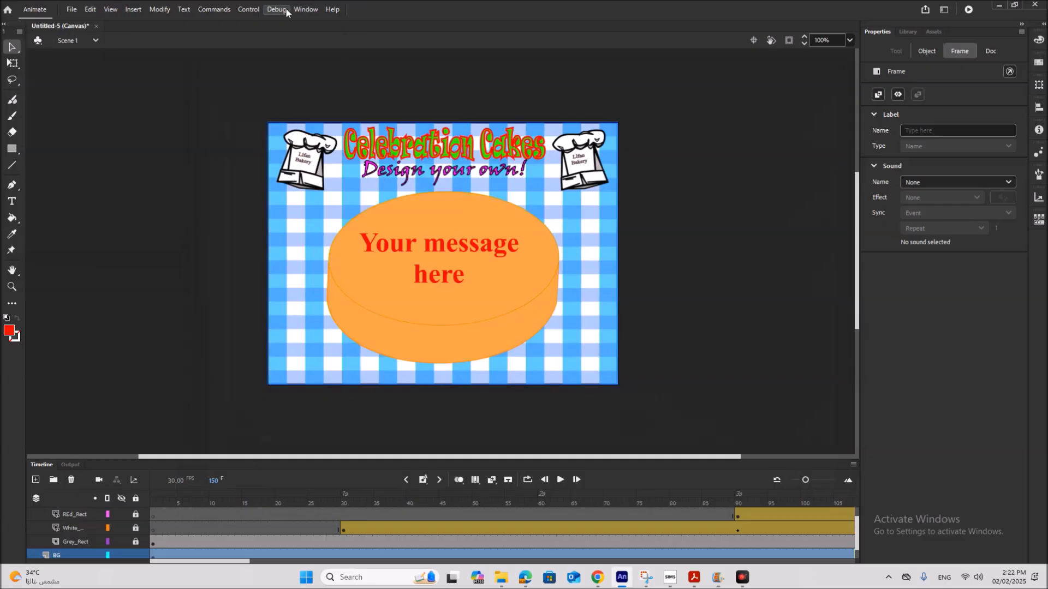
- Run Test Movie from the Control menu to preview the colour-changing message
left_click(248, 8)
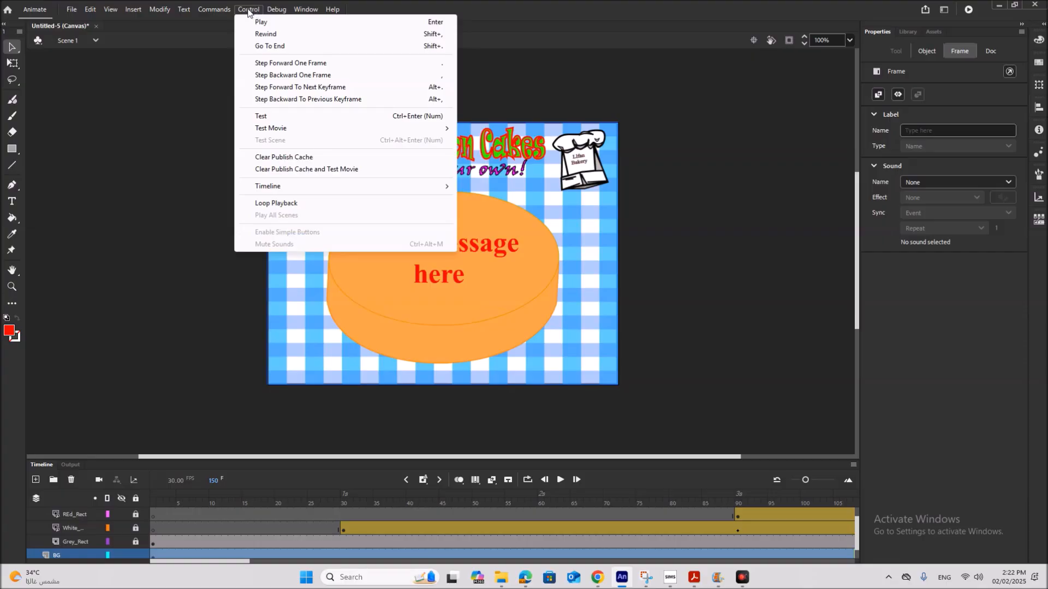
mouse_move(271, 128)
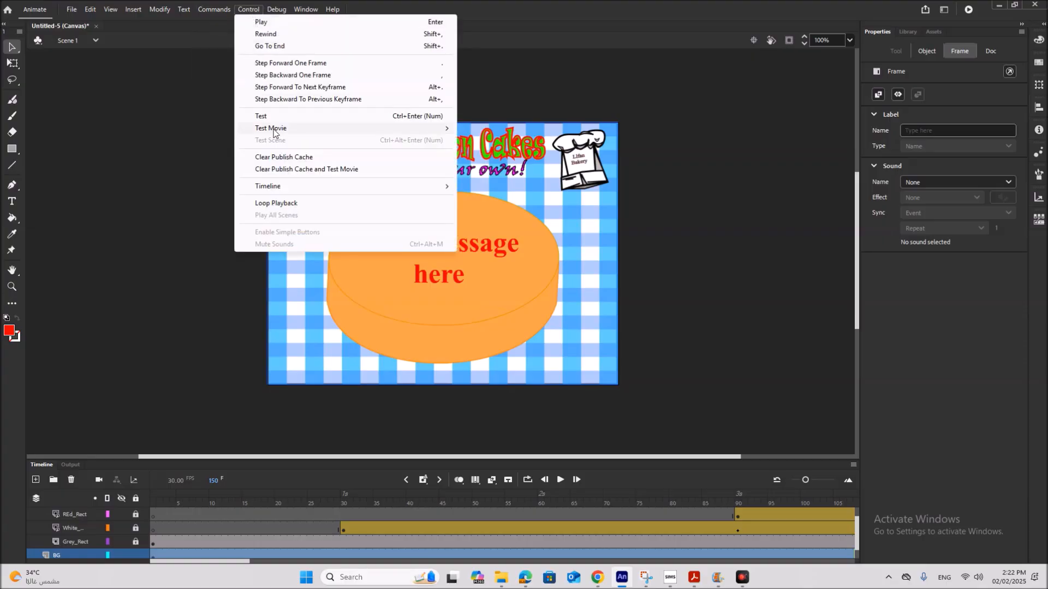
left_click(271, 128)
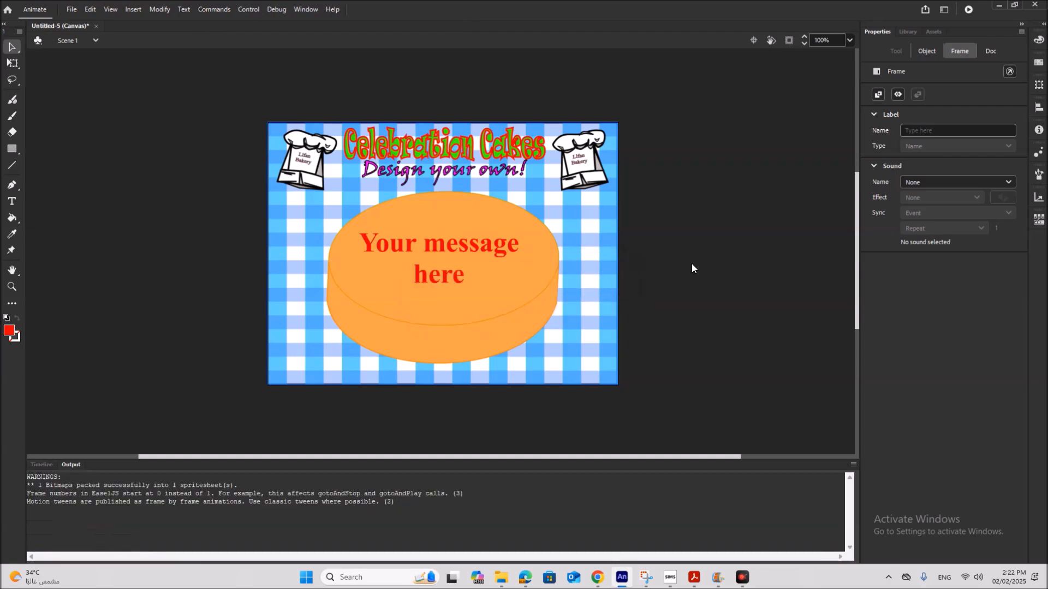
mouse_move(588, 284)
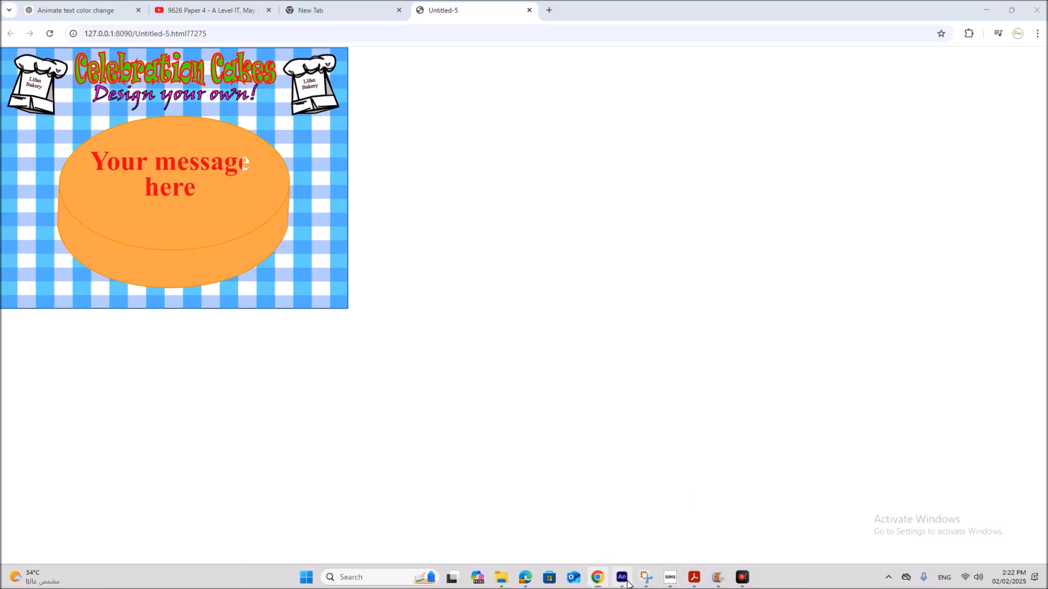
- Return from Chrome to Animate and show the layer timeline
left_click(621, 576)
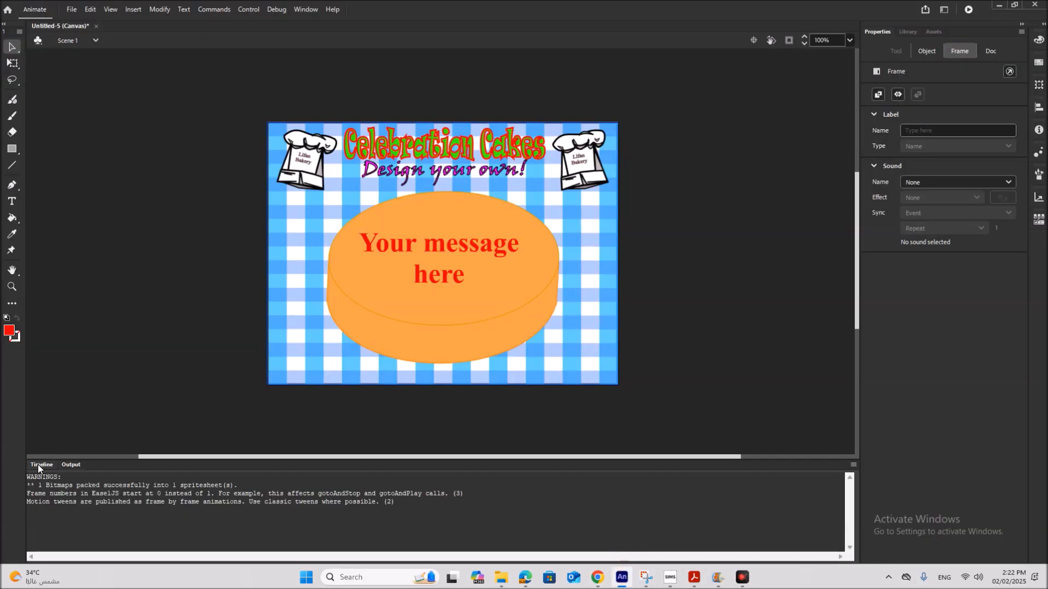
left_click(41, 465)
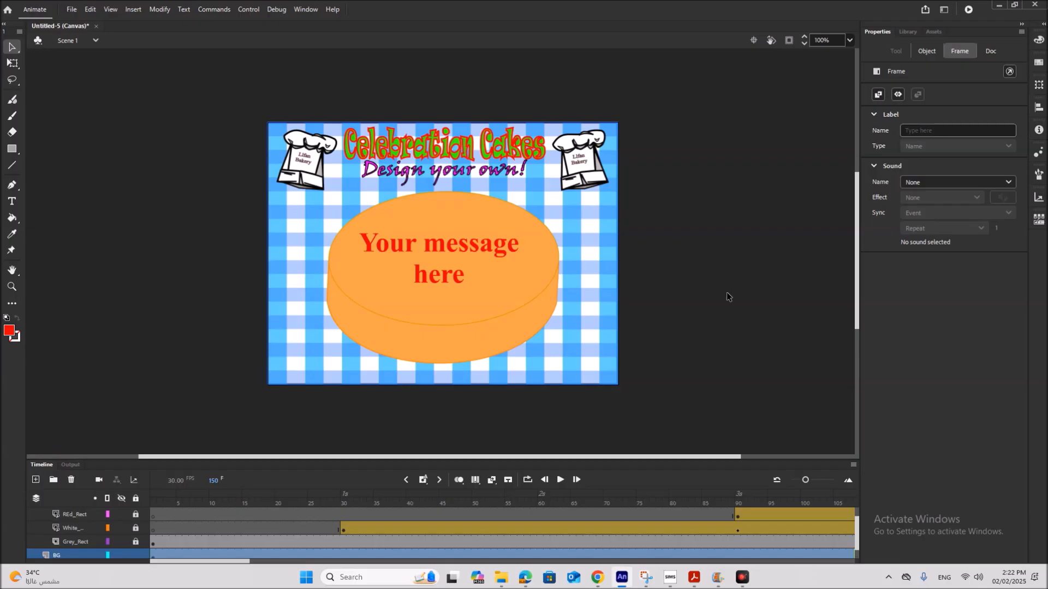